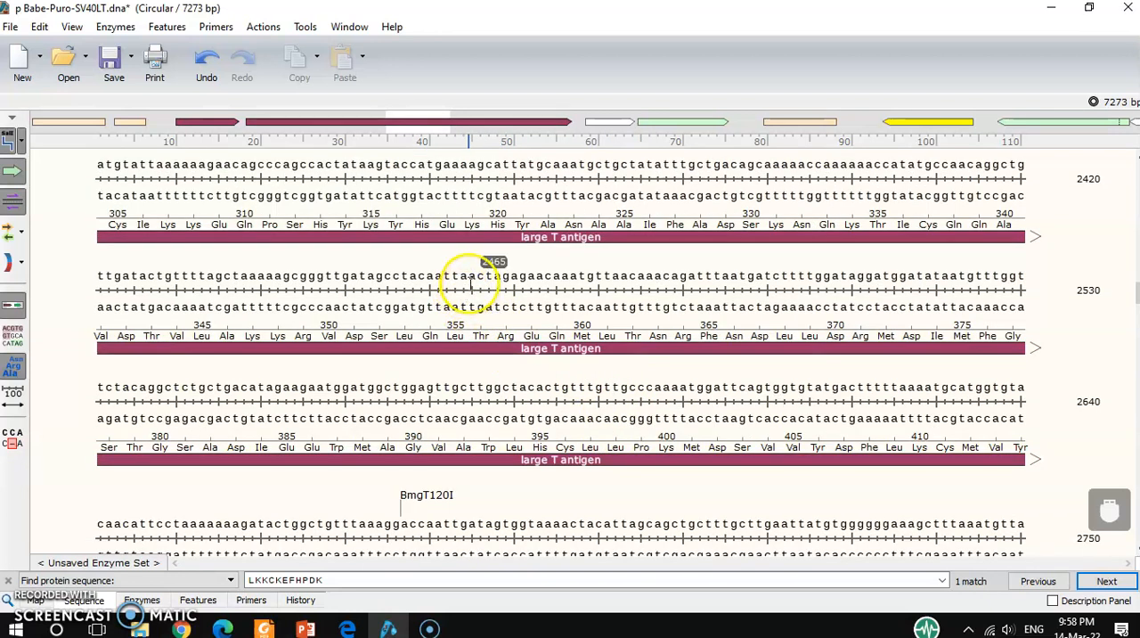
{"action": "mouse_move", "coordinate": [481, 281]}
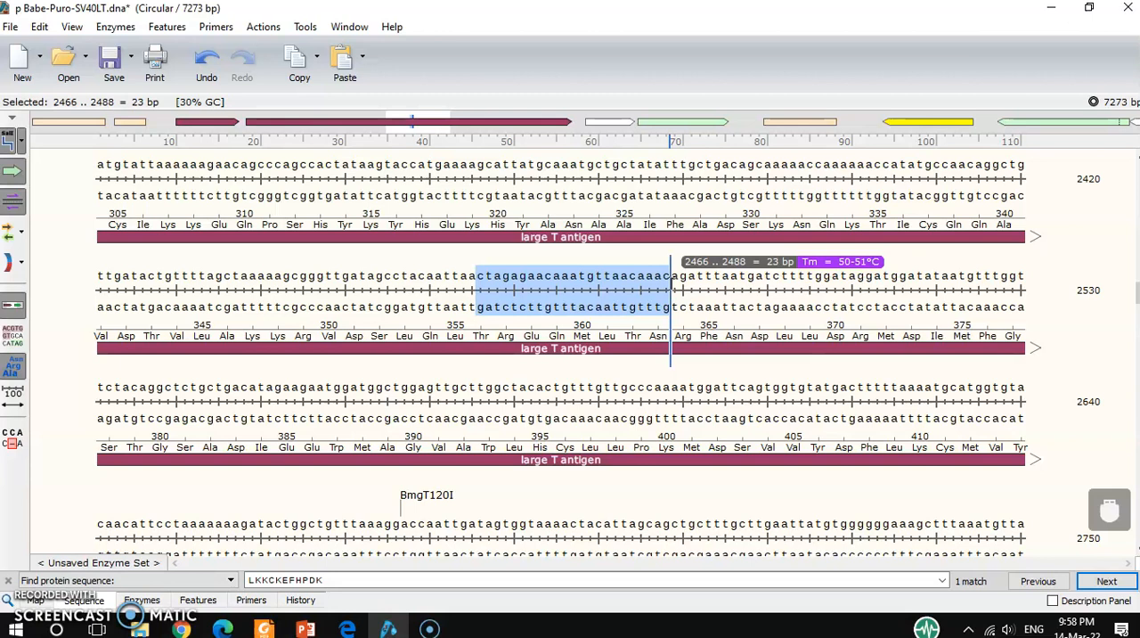
Try 25- and 29-base stretches near the Arg codon for Tm, then clear the selection
{"action": "left_click_drag", "start_coordinate": [672, 289], "coordinate": [687, 290]}
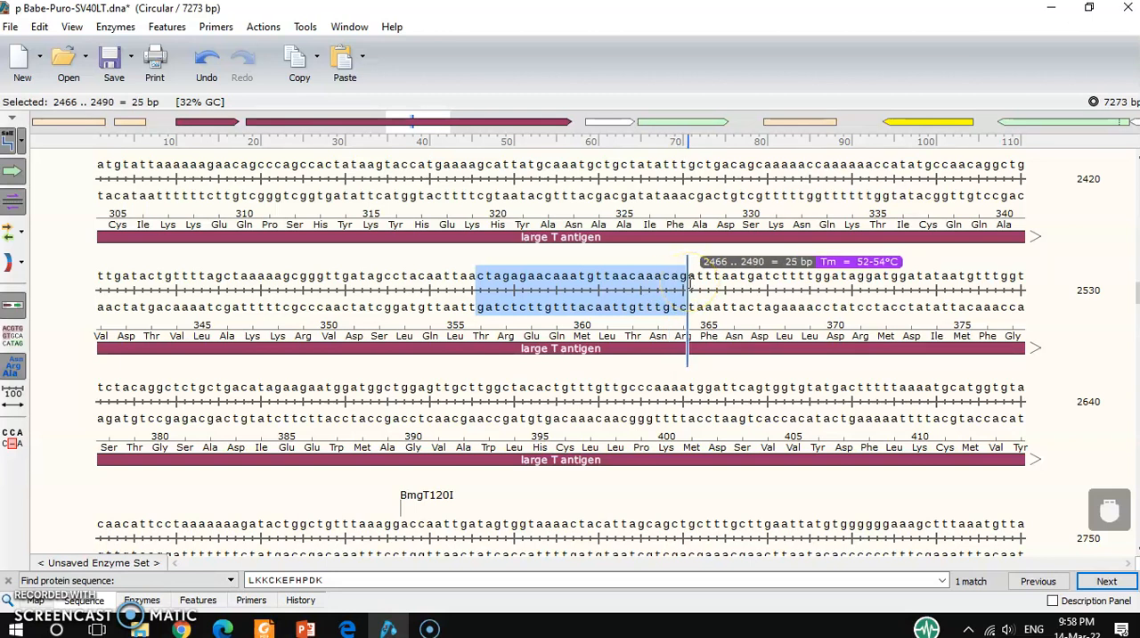
{"action": "left_click_drag", "start_coordinate": [688, 276], "coordinate": [721, 276]}
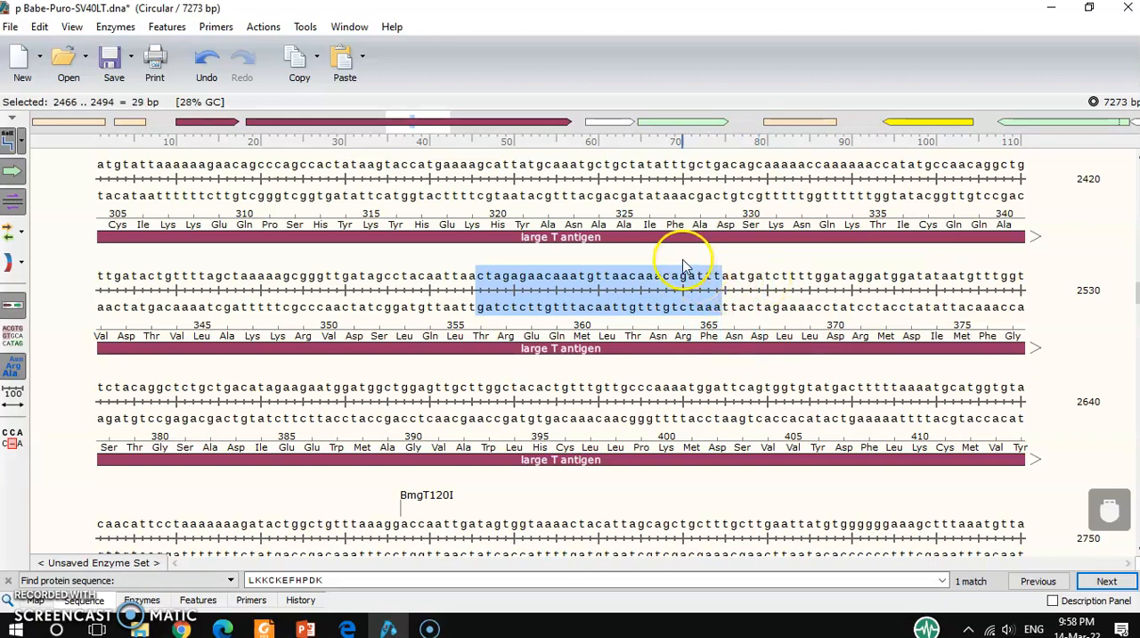
{"action": "left_click", "coordinate": [541, 275]}
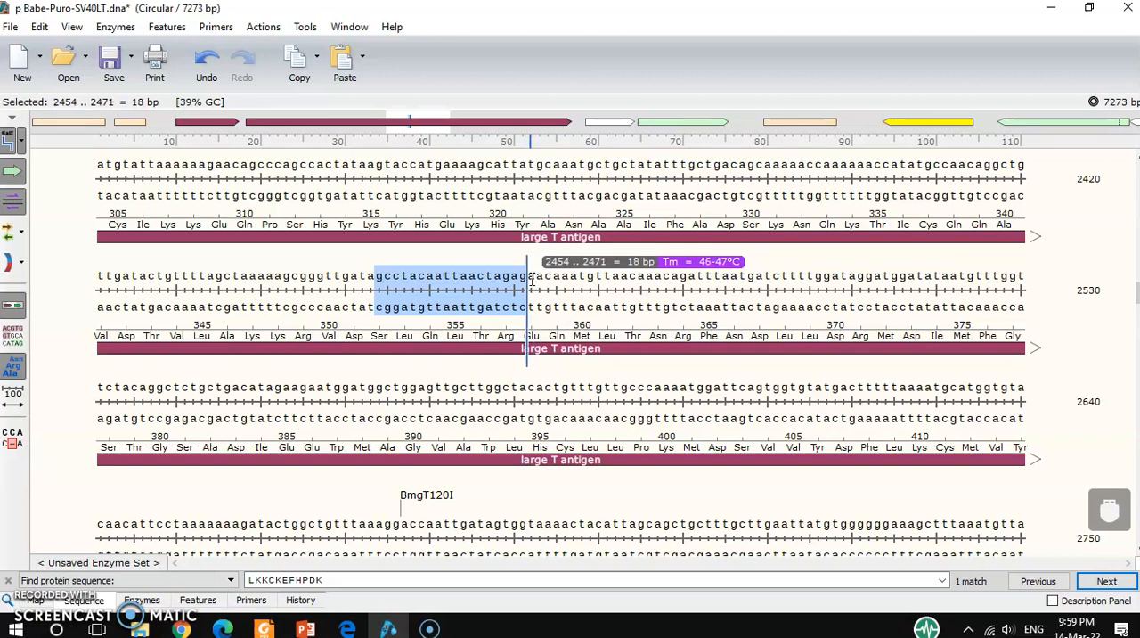
Compare 21- and 22-bp stretches near base 2450 (Tm ~50°C), then mark bases 2488–2512
{"action": "left_click_drag", "start_coordinate": [525, 276], "coordinate": [592, 275]}
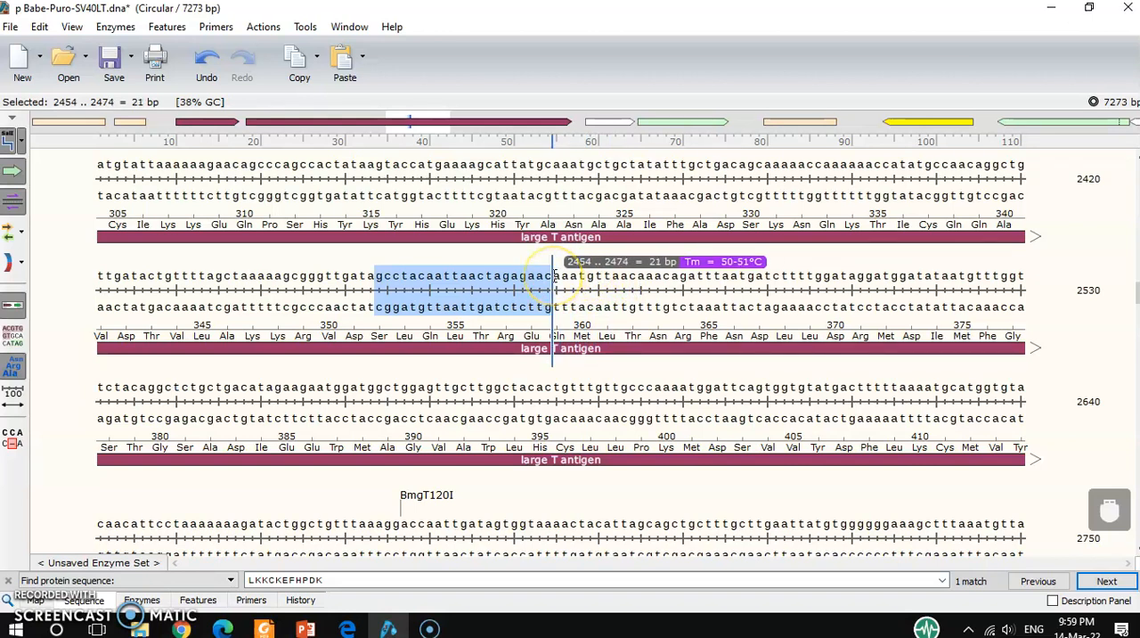
{"action": "left_click_drag", "start_coordinate": [554, 275], "coordinate": [526, 275]}
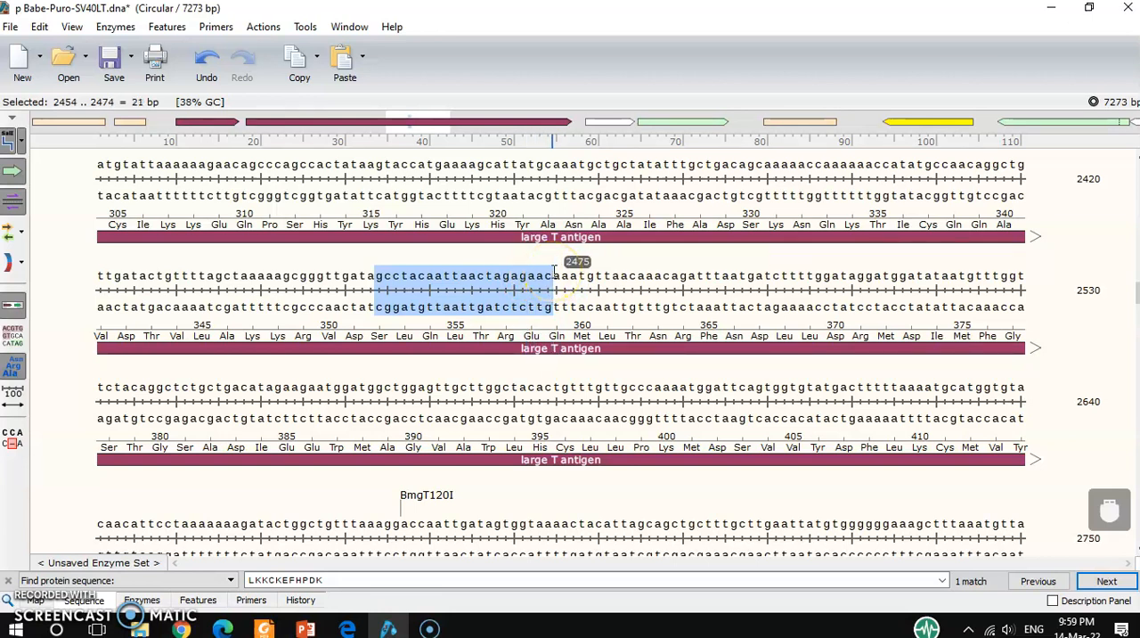
{"action": "mouse_move", "coordinate": [588, 268]}
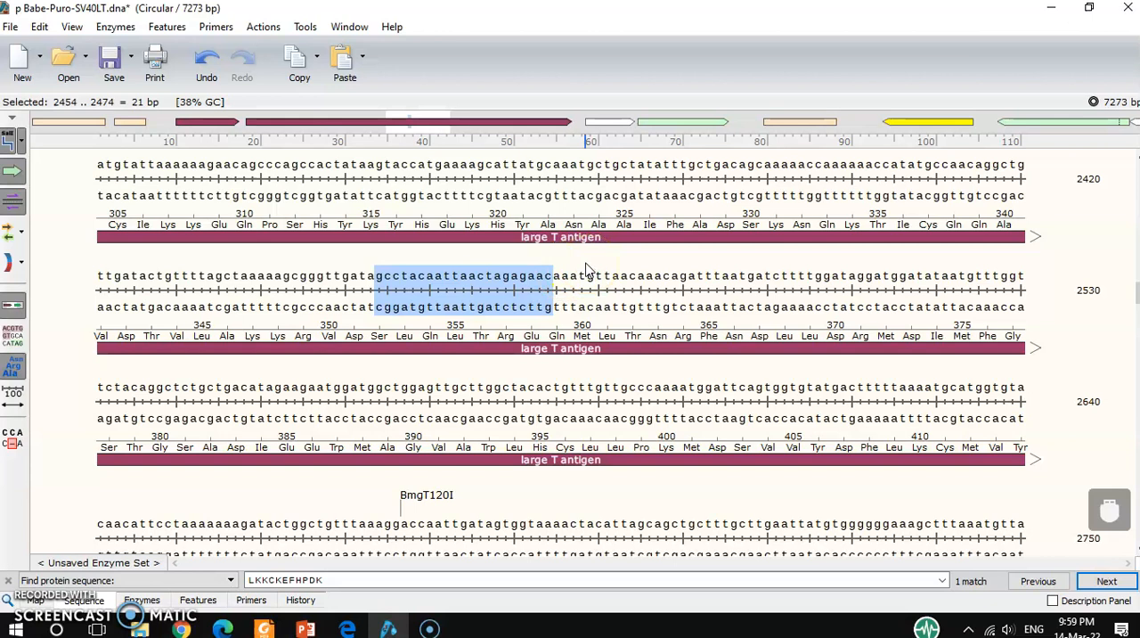
{"action": "left_click", "coordinate": [397, 303]}
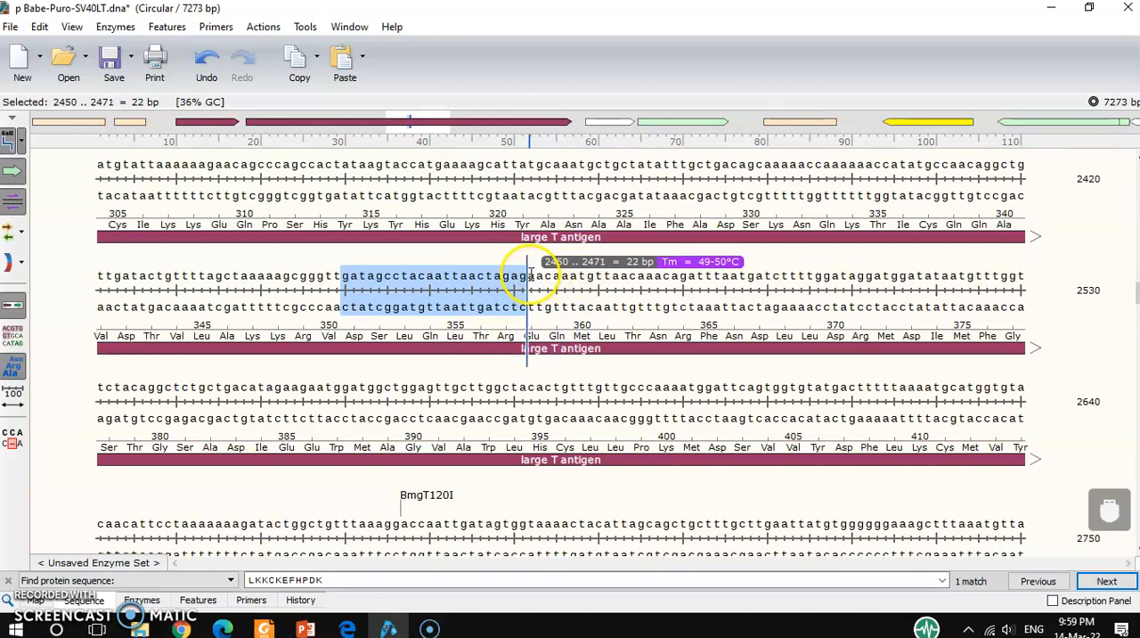
{"action": "mouse_move", "coordinate": [593, 262]}
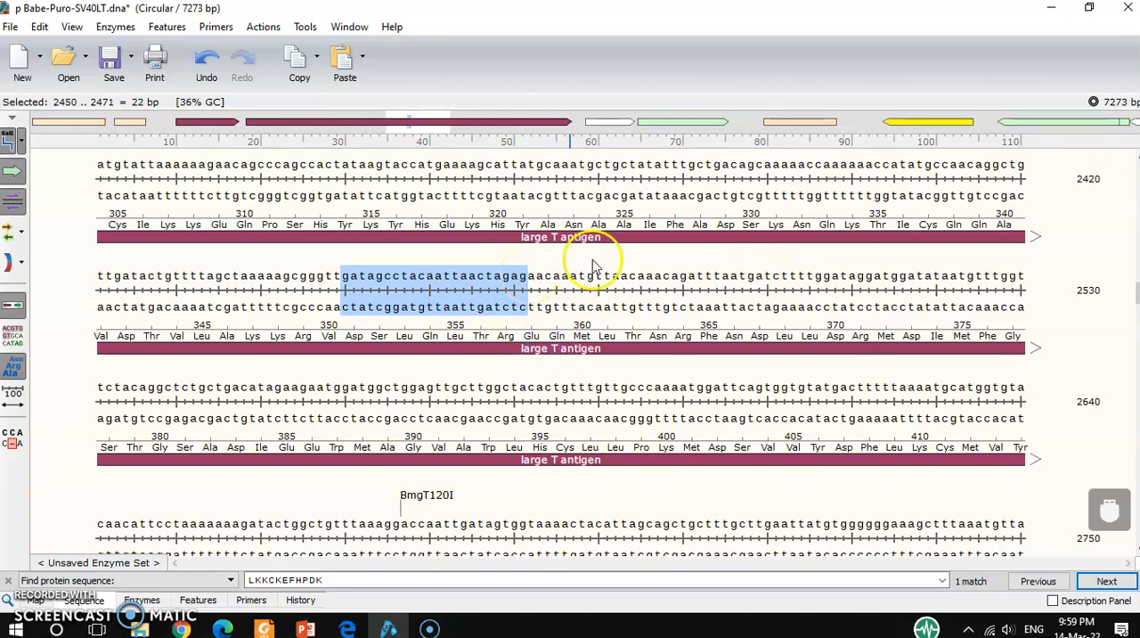
{"action": "left_click", "coordinate": [664, 275]}
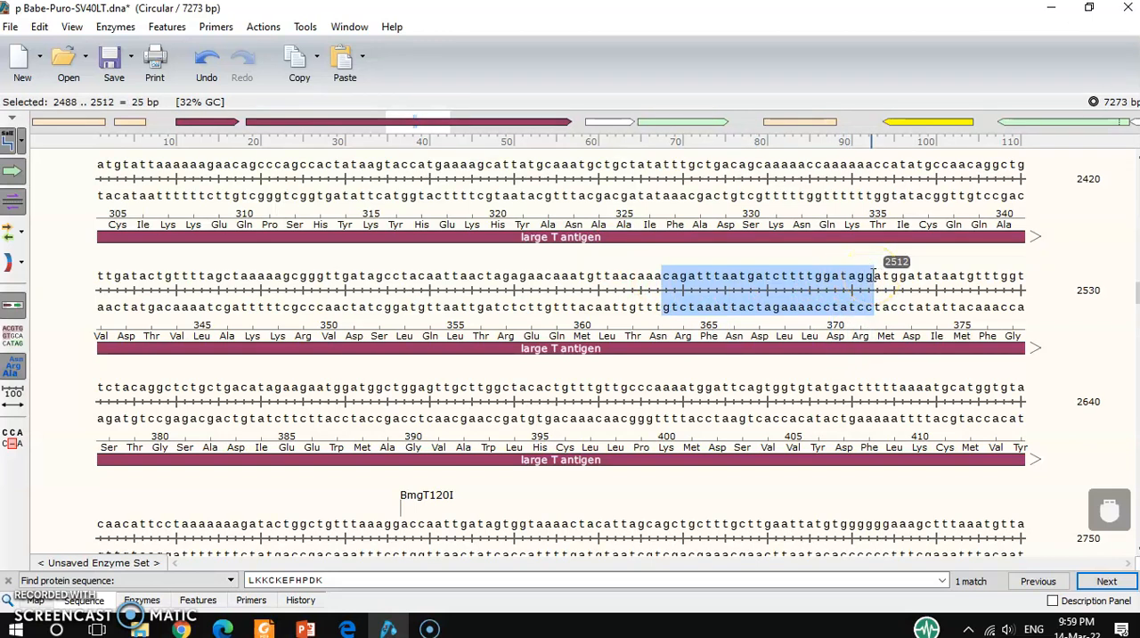
Select bases 2498–2516, a 19-bp stretch with Tm about 49–50°C
{"action": "left_click", "coordinate": [748, 280]}
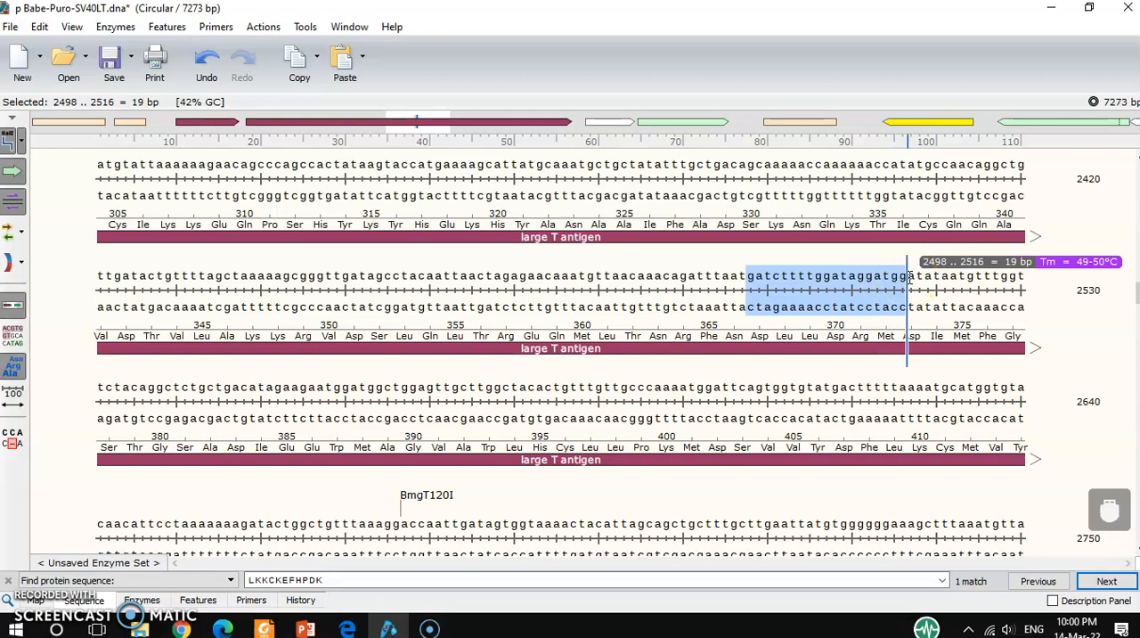
{"action": "mouse_move", "coordinate": [354, 232]}
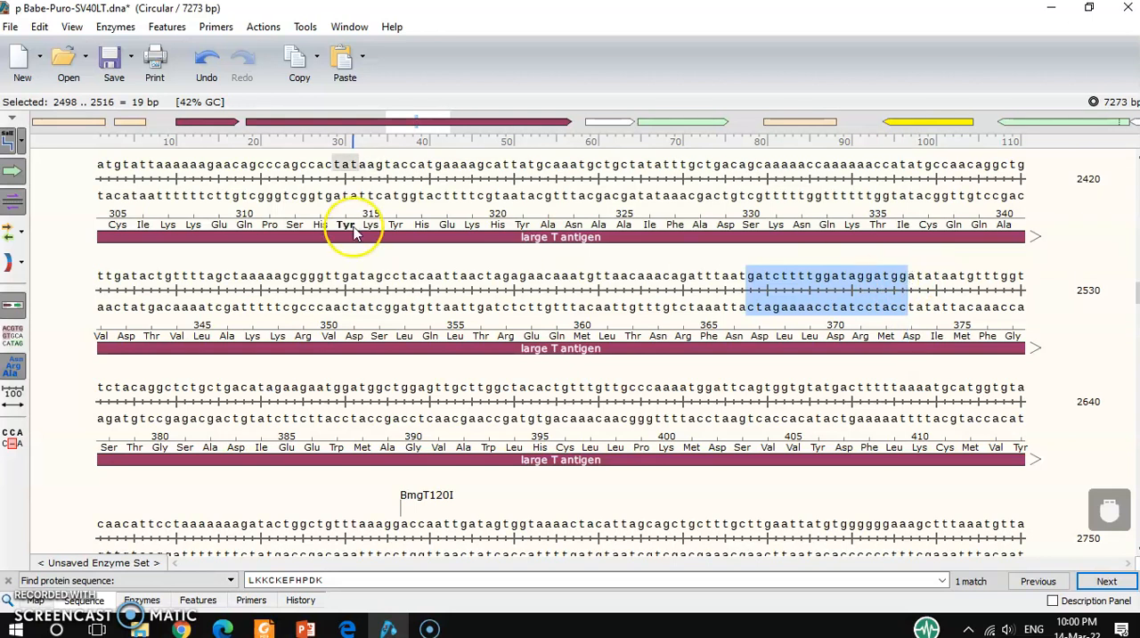
{"action": "mouse_move", "coordinate": [196, 114]}
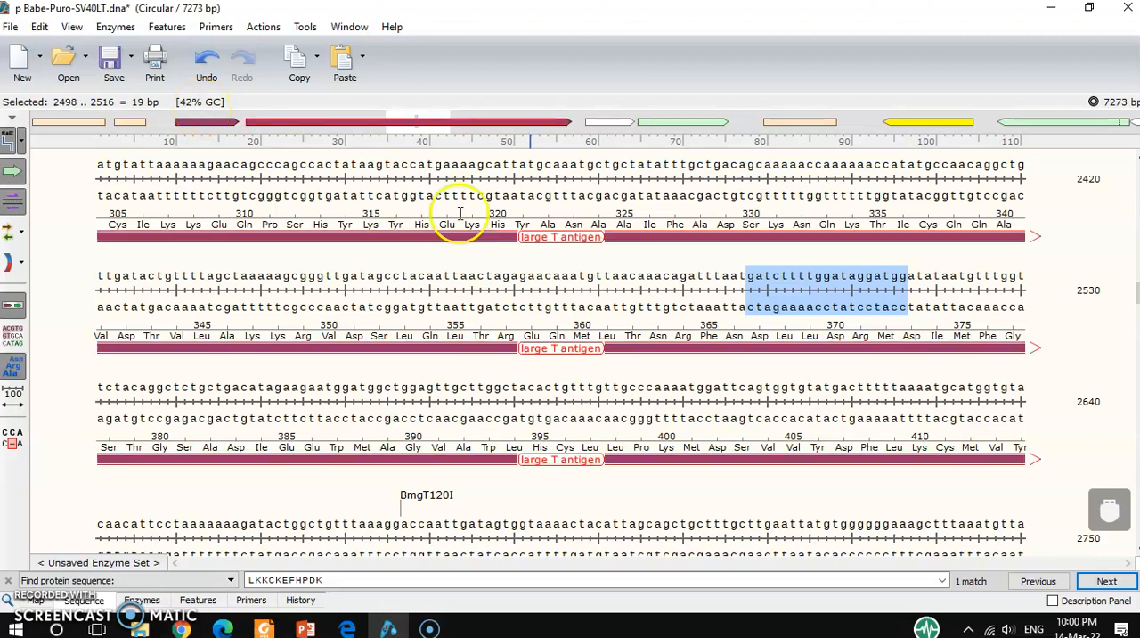
{"action": "mouse_move", "coordinate": [606, 272]}
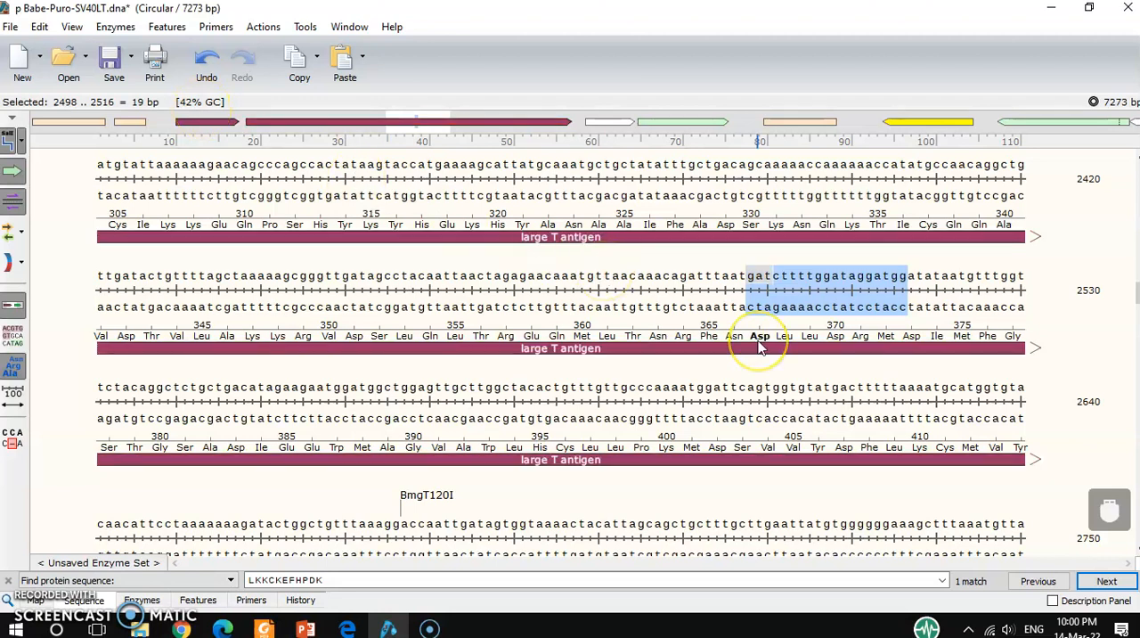
{"action": "mouse_move", "coordinate": [955, 323]}
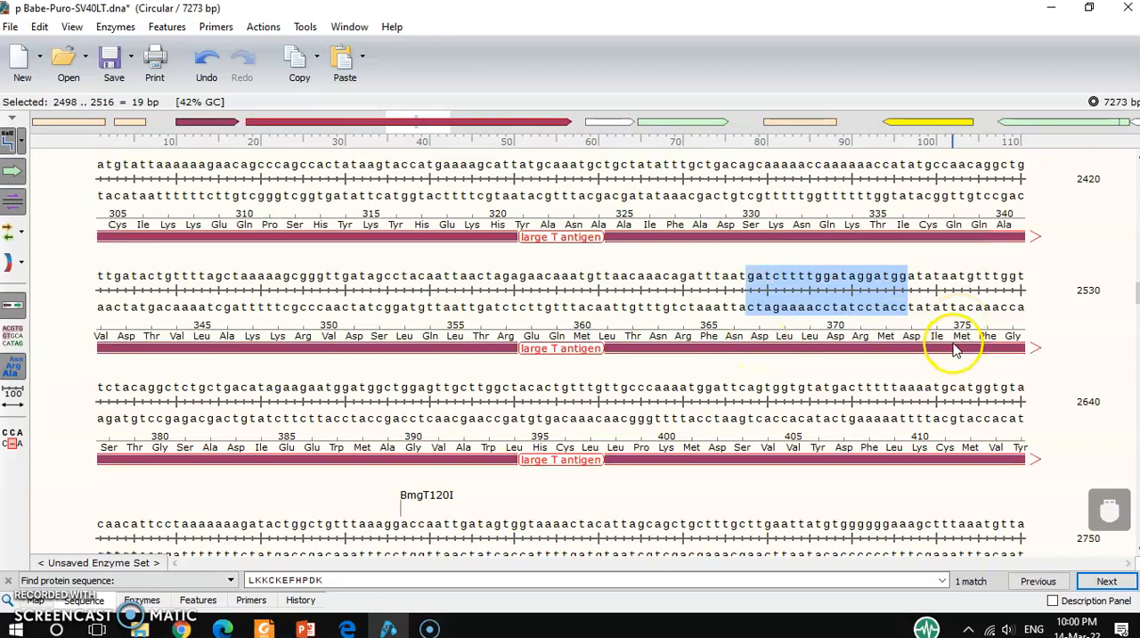
{"action": "mouse_move", "coordinate": [274, 96]}
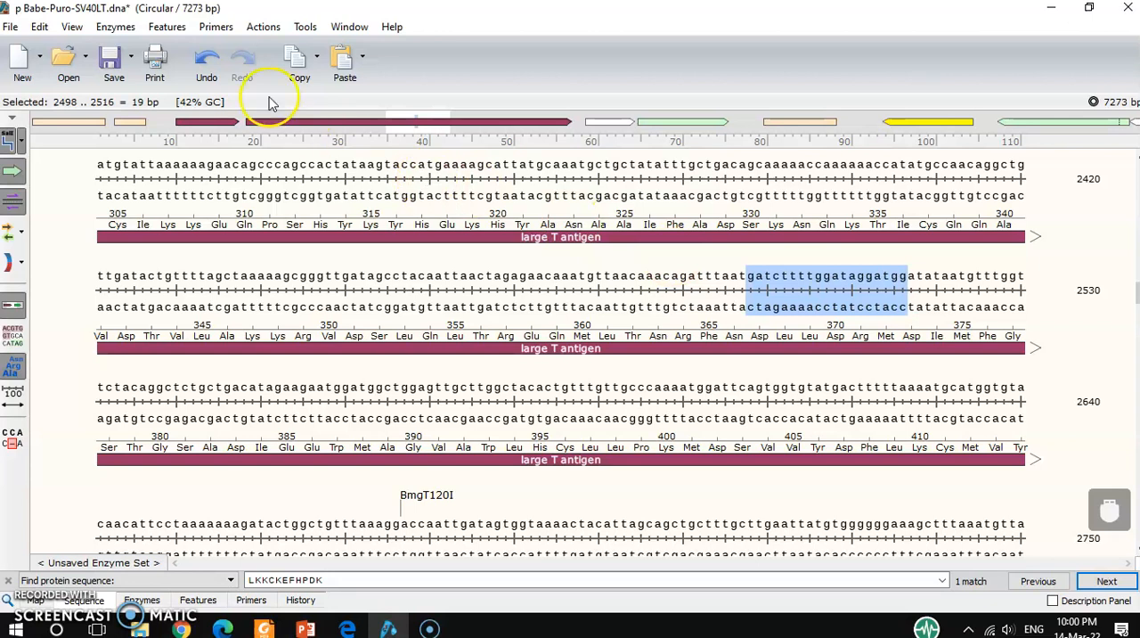
{"action": "left_click", "coordinate": [216, 26]}
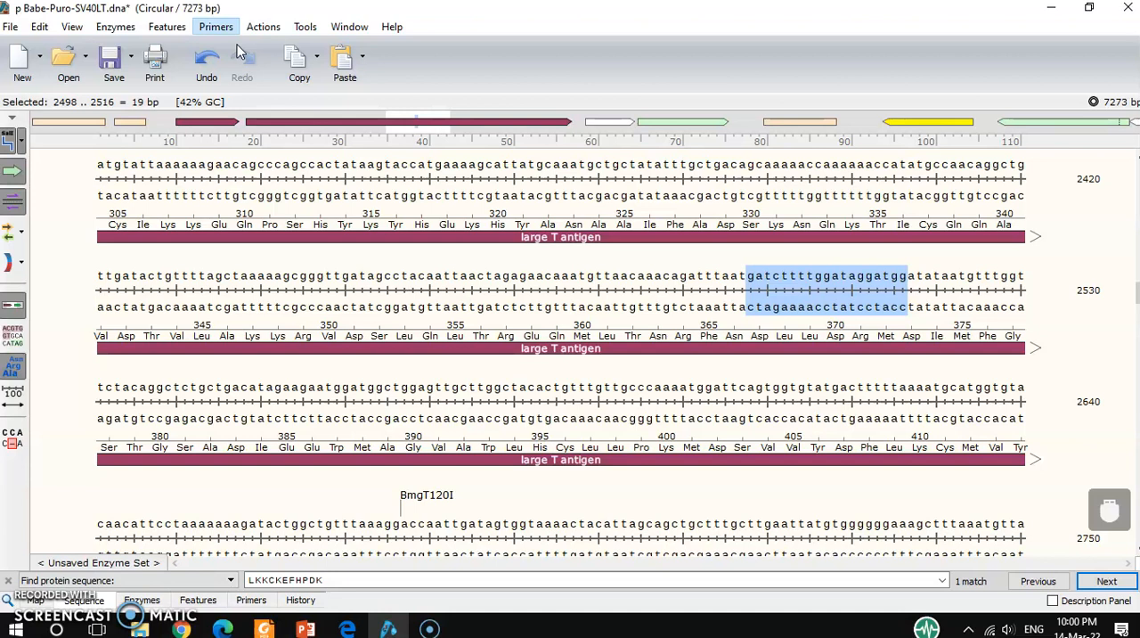
Create a primer with sequence gatcttttggataggatgg and name it Primer 1A F
{"action": "left_click", "coordinate": [216, 26]}
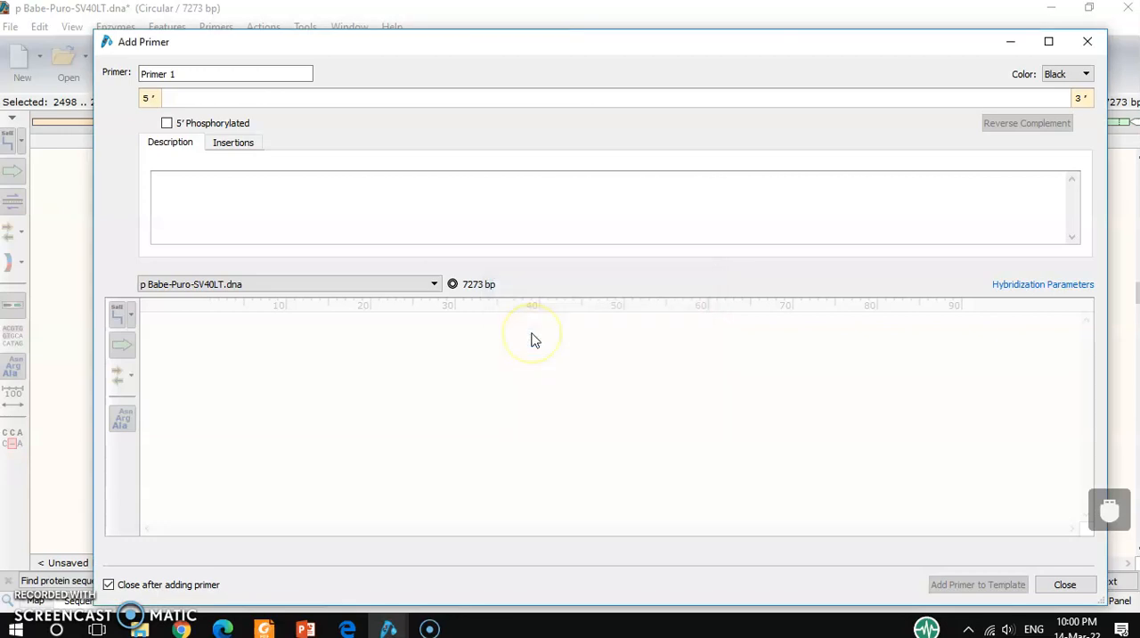
{"action": "type", "text": "gatcttttggataggatgg"}
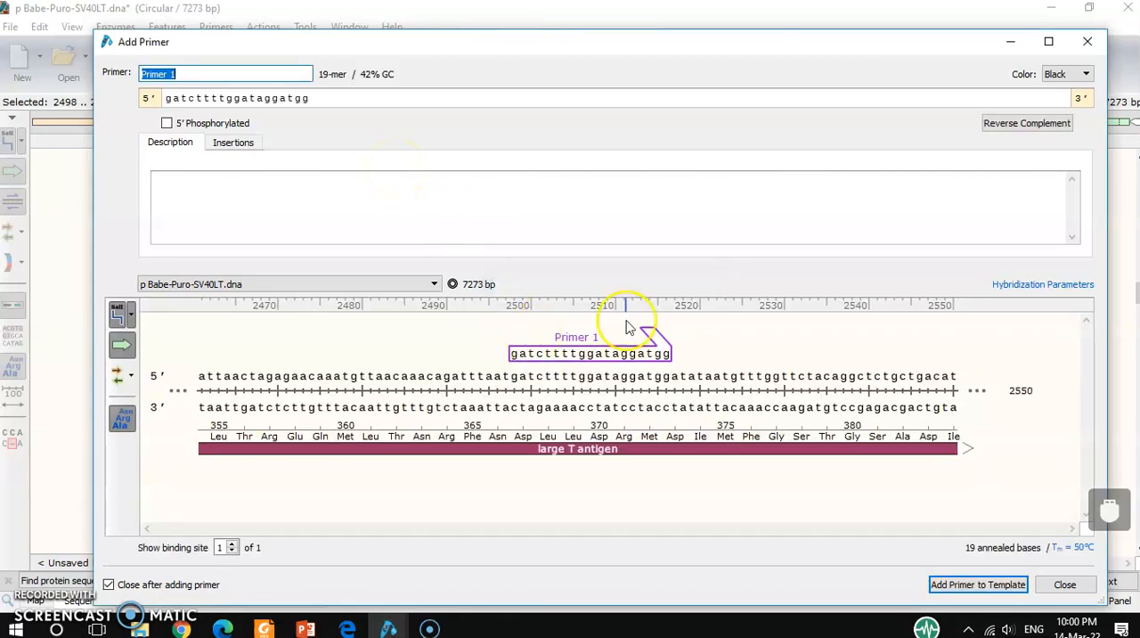
{"action": "mouse_move", "coordinate": [472, 512]}
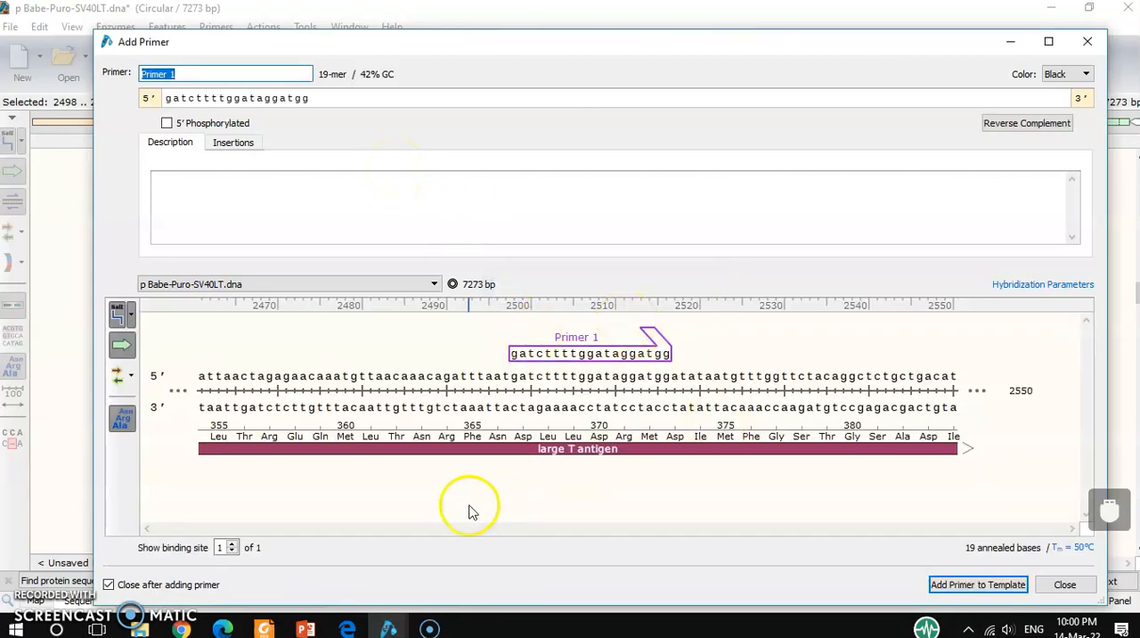
{"action": "mouse_move", "coordinate": [196, 567]}
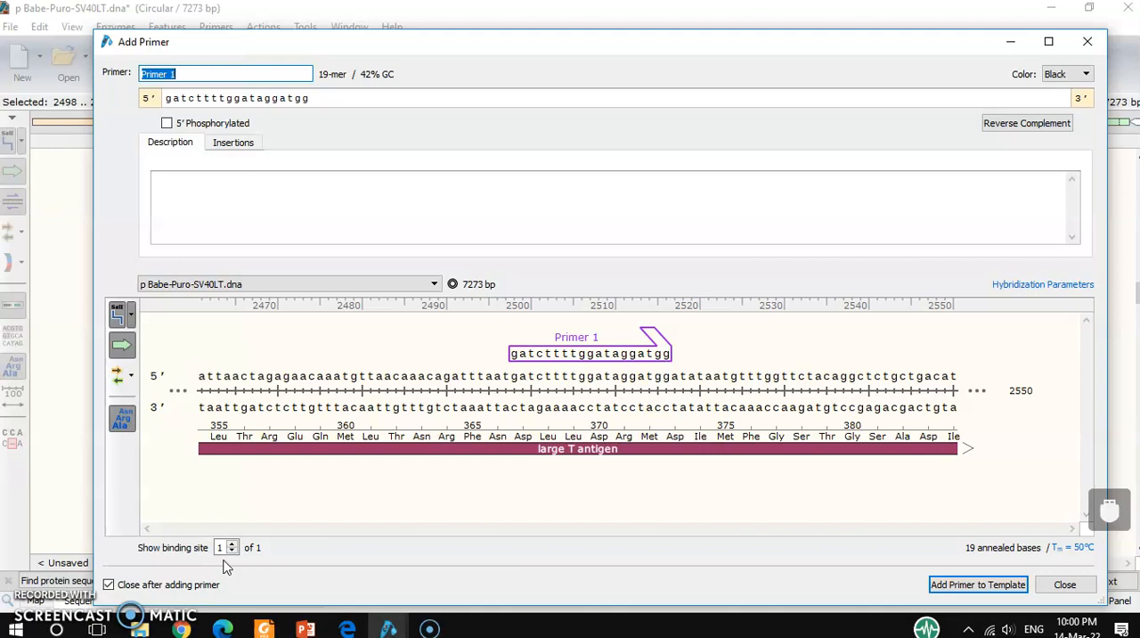
{"action": "mouse_move", "coordinate": [1085, 561]}
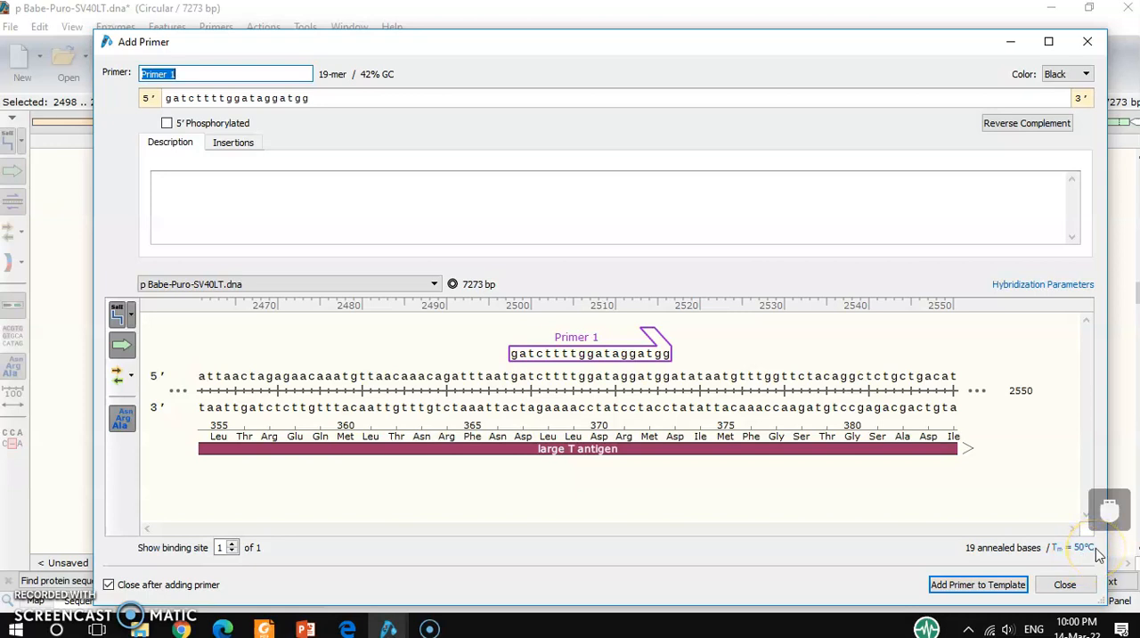
{"action": "mouse_move", "coordinate": [227, 120]}
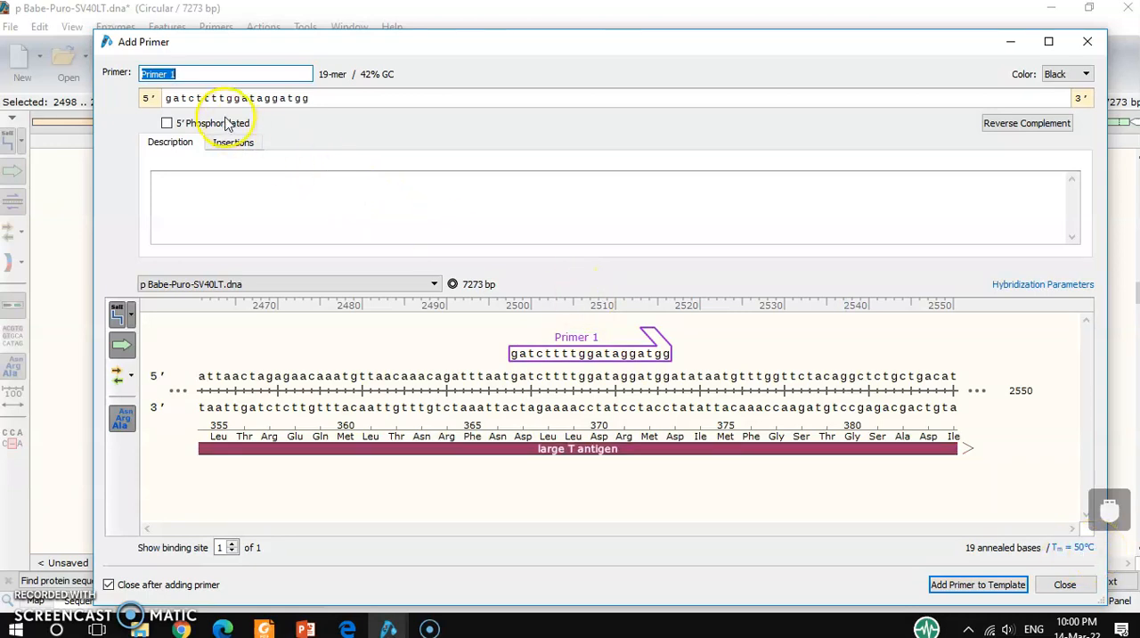
{"action": "left_click", "coordinate": [204, 73]}
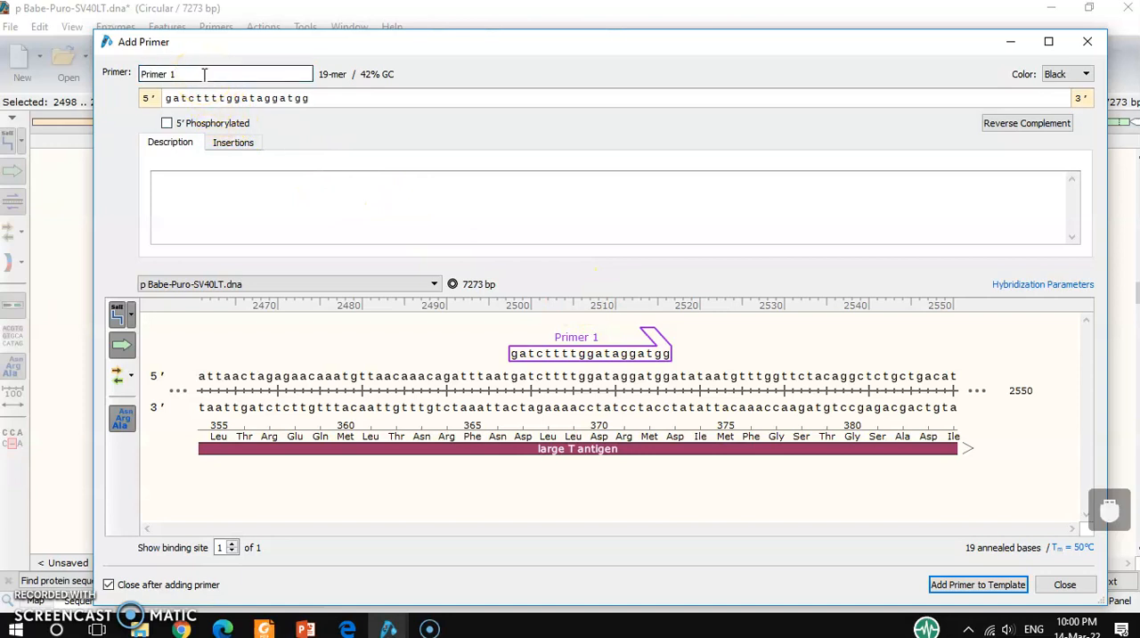
{"action": "type", "text": "A"}
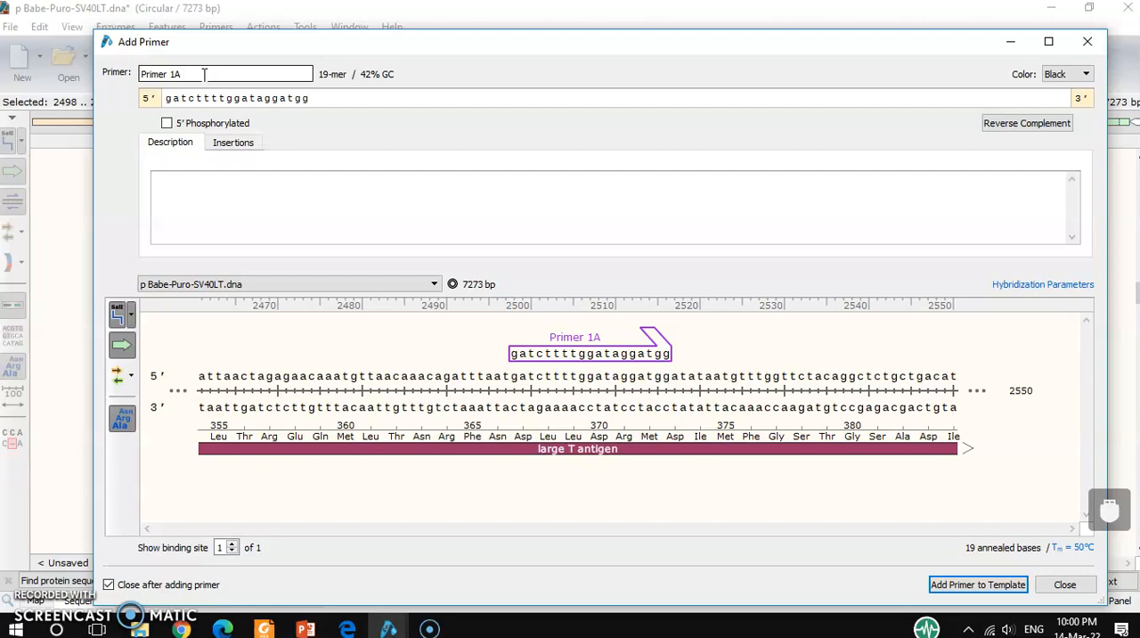
{"action": "type", "text": "F"}
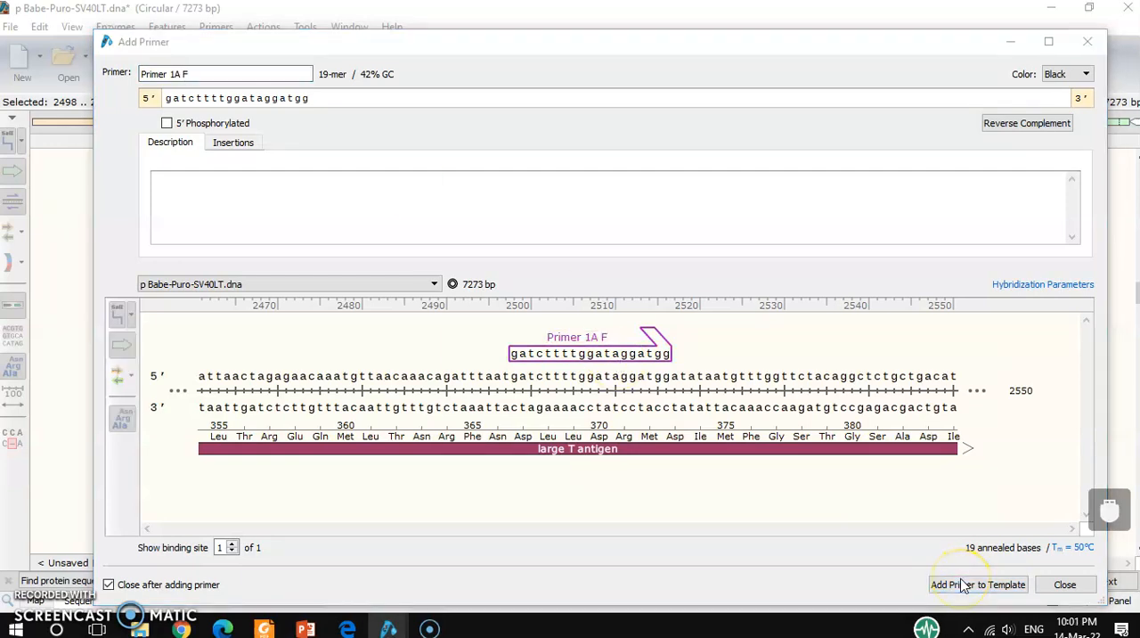
Add it to the template, confirm the replacement, then rename it Primer 1x F and re-add it
{"action": "left_click", "coordinate": [978, 585]}
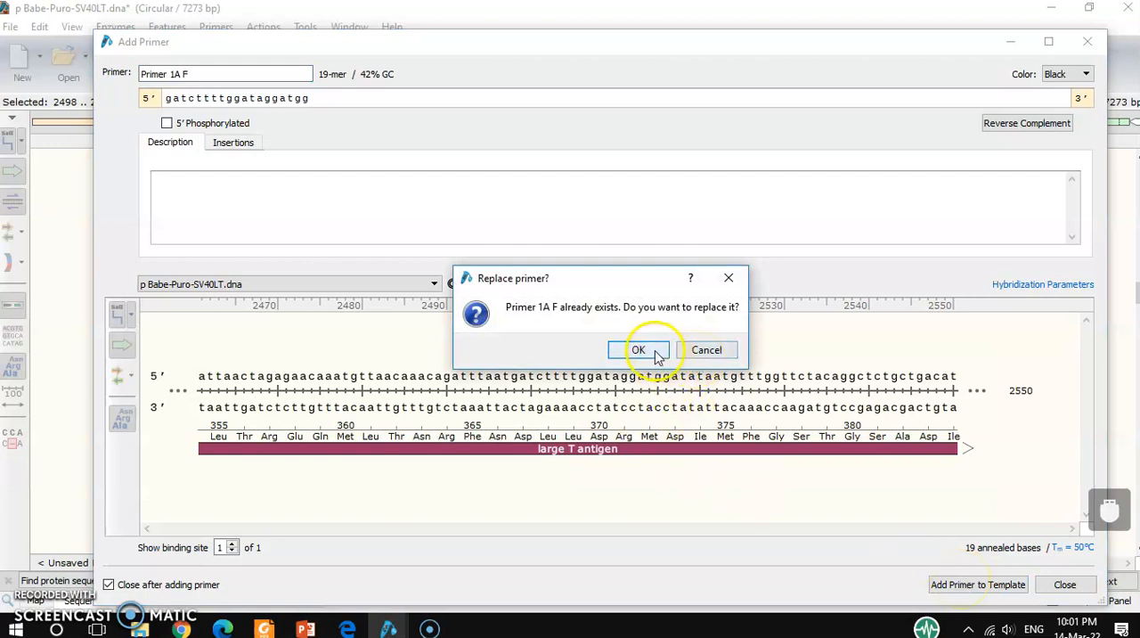
{"action": "left_click", "coordinate": [639, 349]}
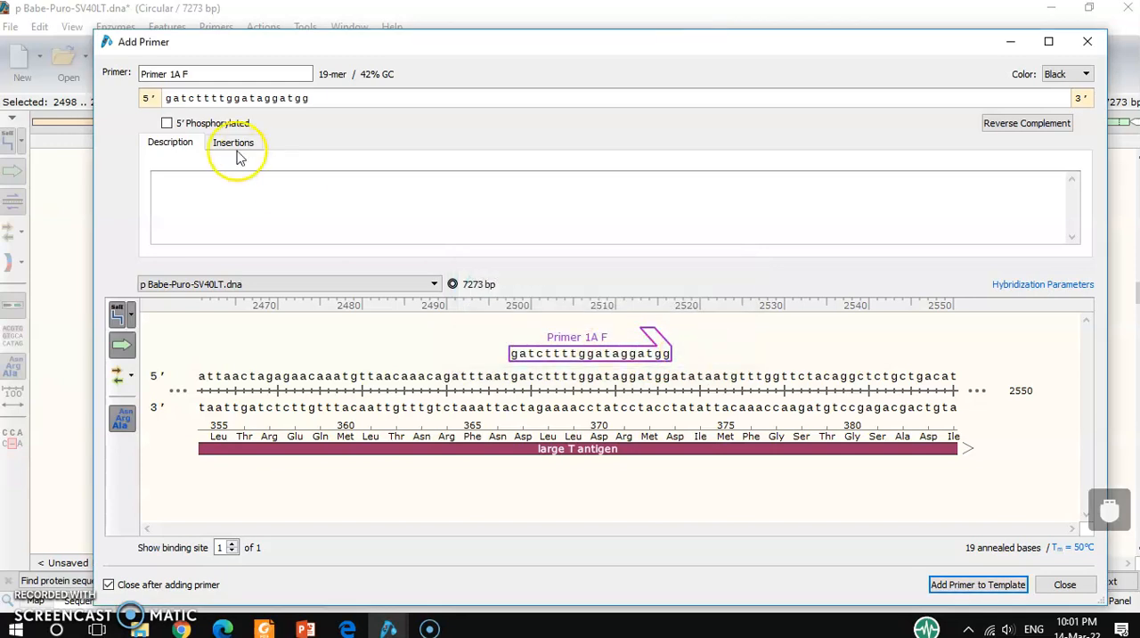
{"action": "triple_click", "coordinate": [224, 74]}
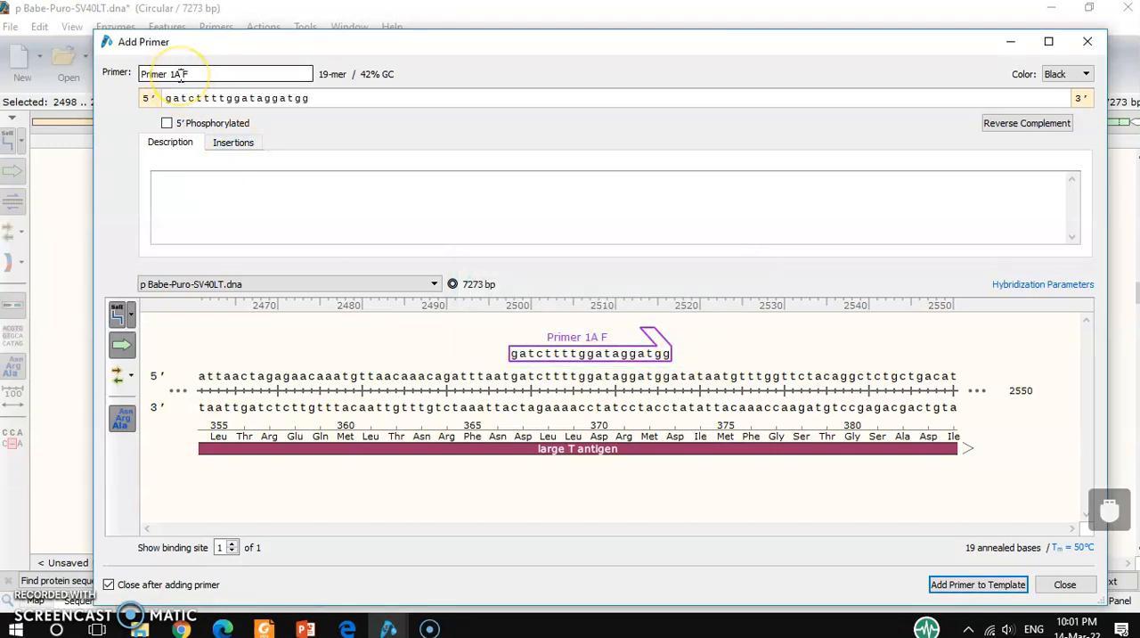
{"action": "type", "text": "1x"}
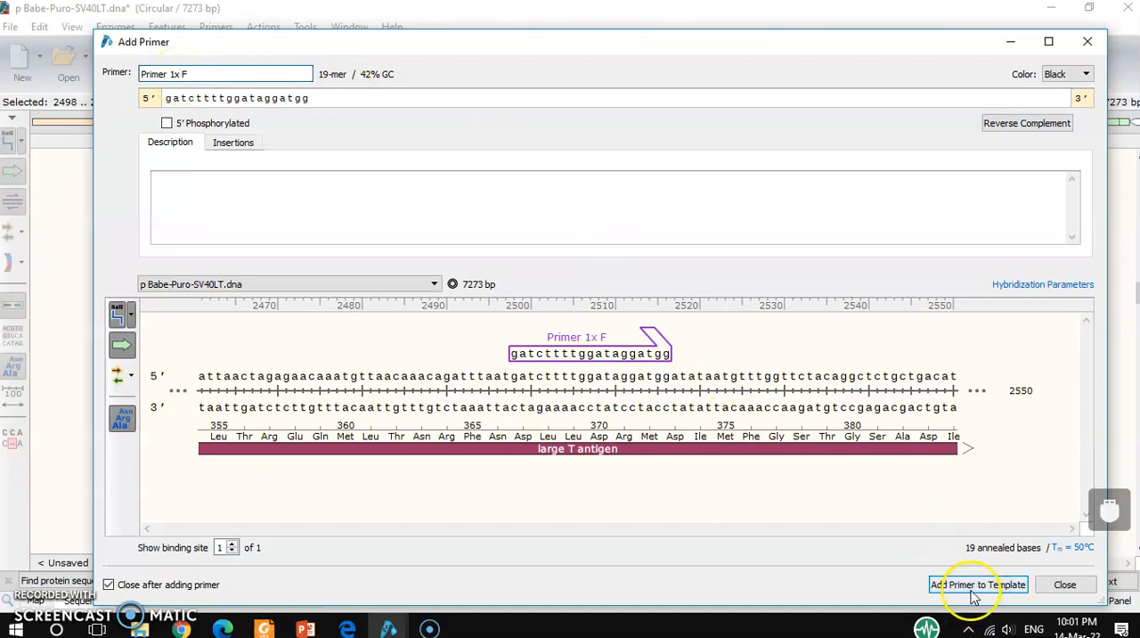
{"action": "left_click", "coordinate": [978, 584]}
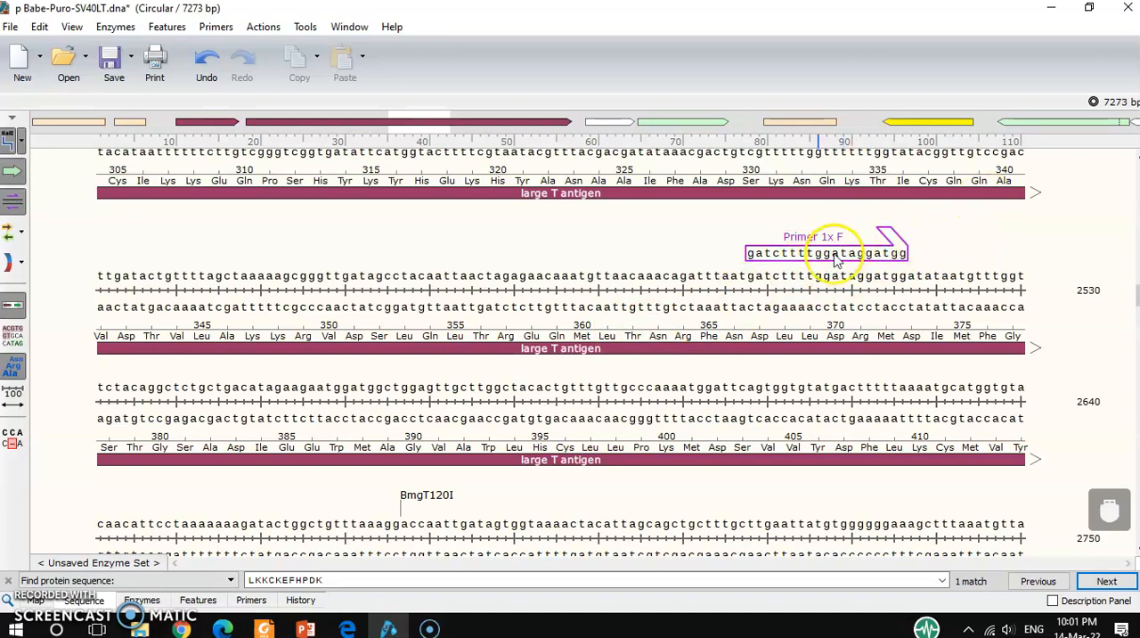
{"action": "mouse_move", "coordinate": [813, 252]}
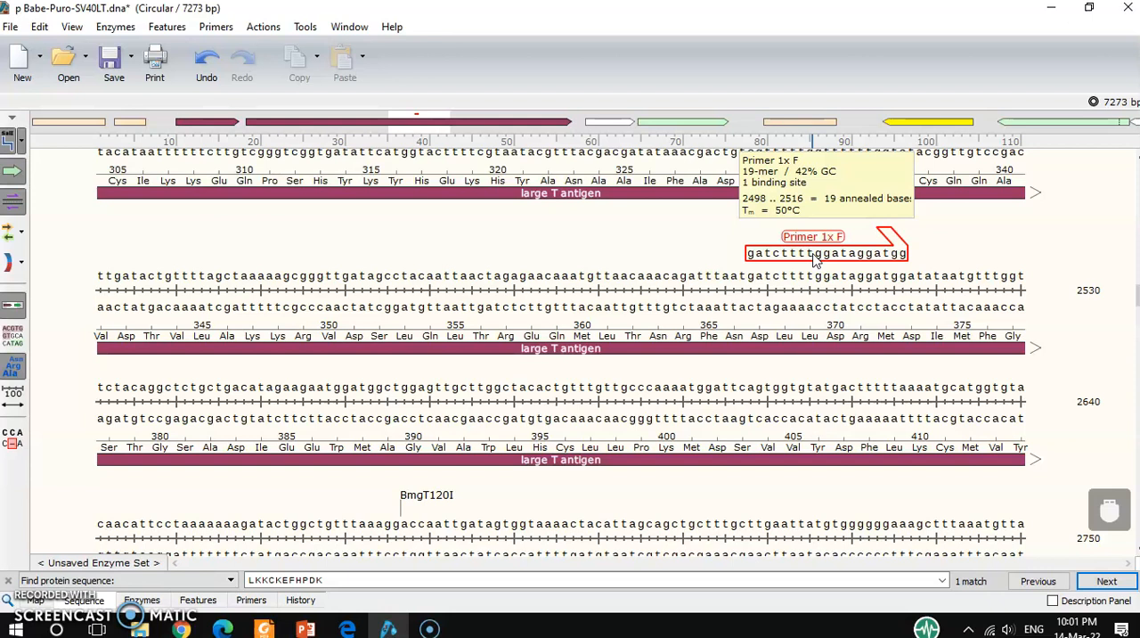
Select bases 2939–2964 (26 bp) near residues 513–520, then restart the selection at 2939
{"action": "scroll", "scroll_direction": "down", "scroll_amount": 3}
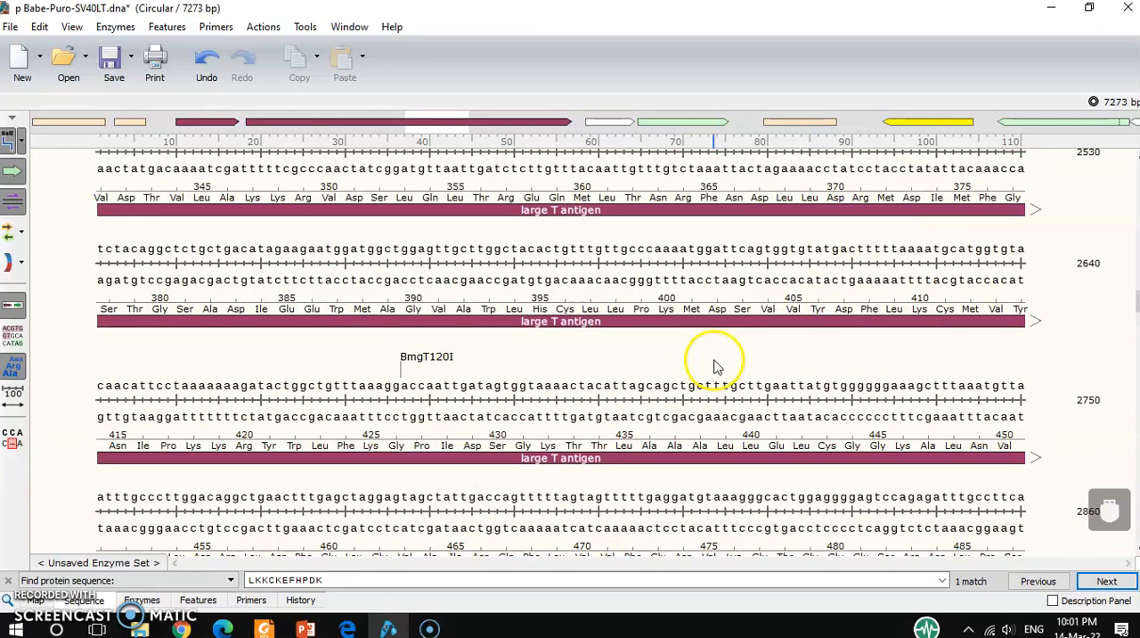
{"action": "scroll", "scroll_direction": "down", "scroll_amount": 3}
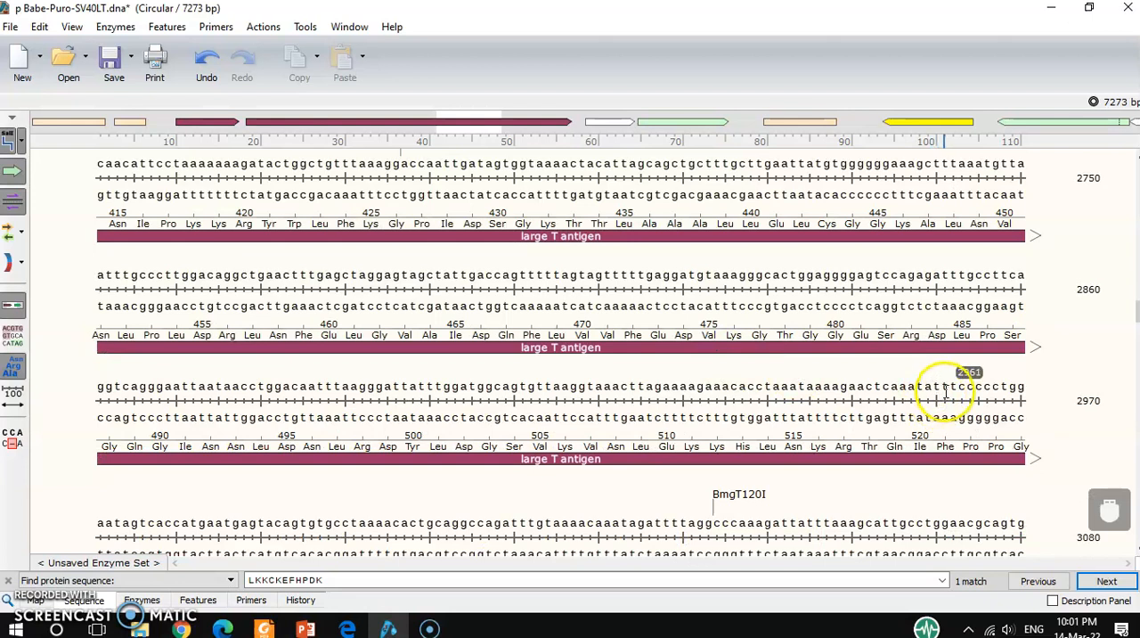
{"action": "left_click", "coordinate": [944, 387]}
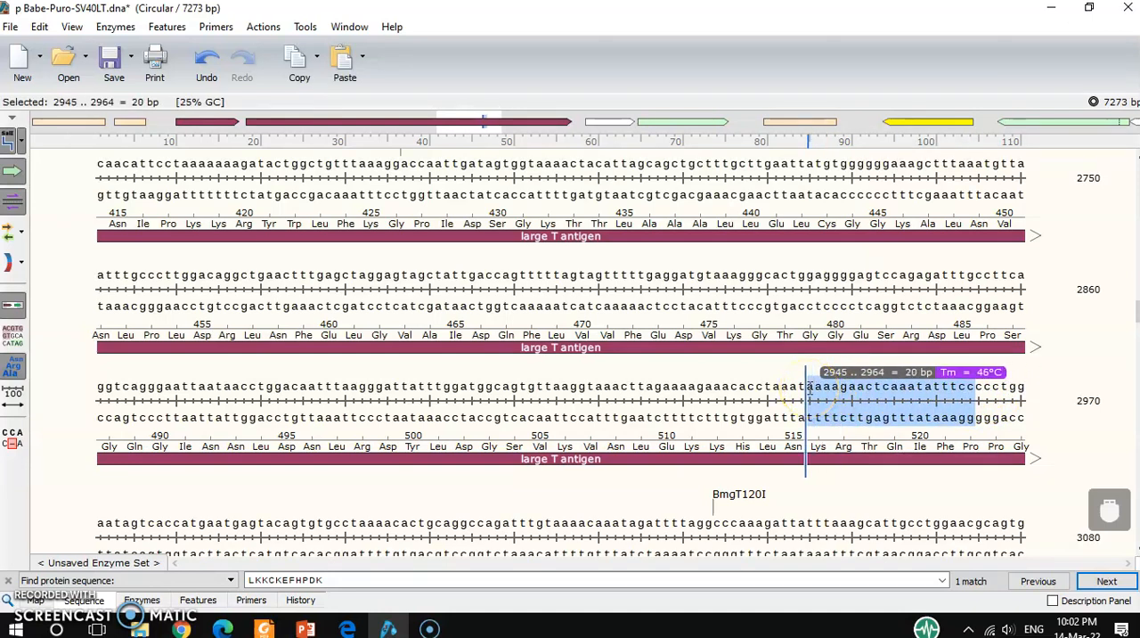
{"action": "left_click_drag", "start_coordinate": [809, 386], "coordinate": [753, 387]}
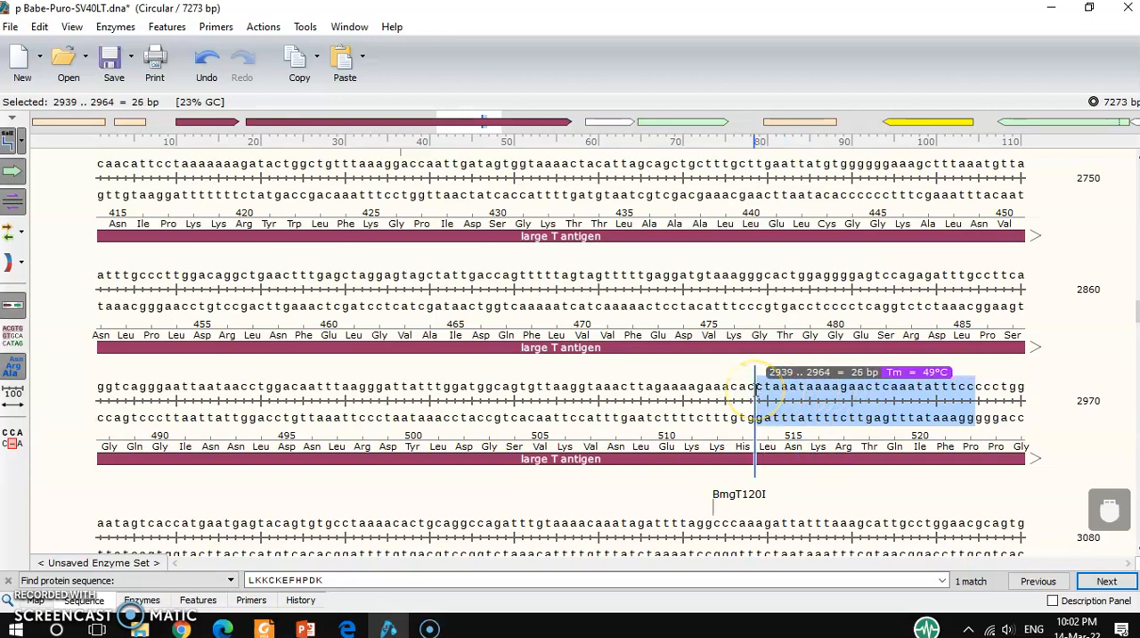
{"action": "left_click", "coordinate": [764, 385]}
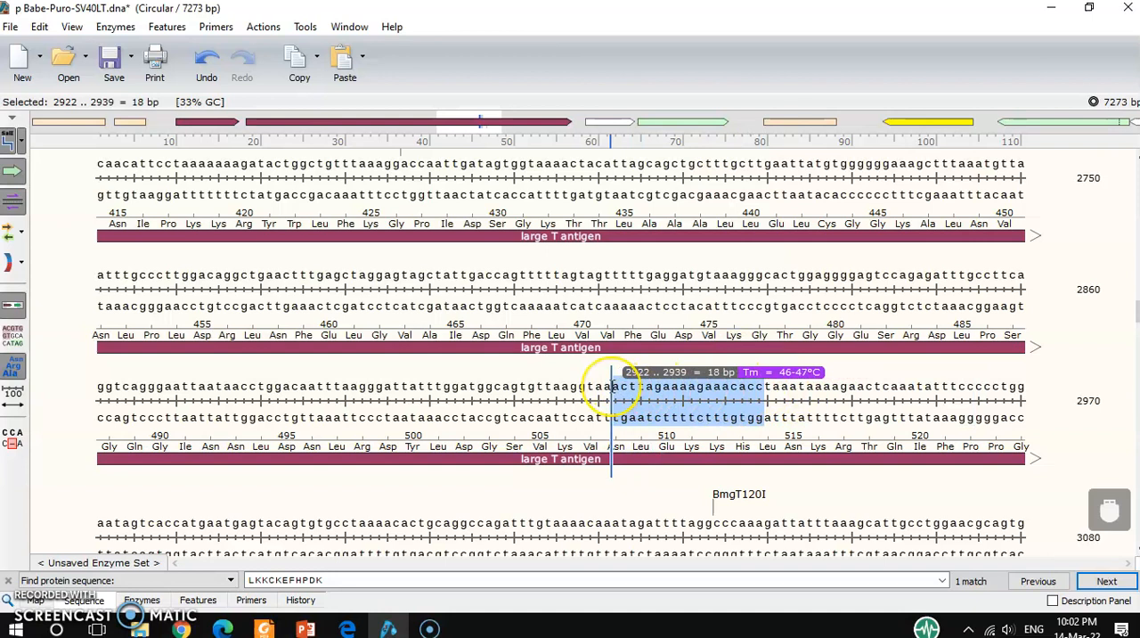
Test bases 2917–2939 (Tm 52°C), then select the 22-bp stretch 2906–2927
{"action": "left_click", "coordinate": [619, 386]}
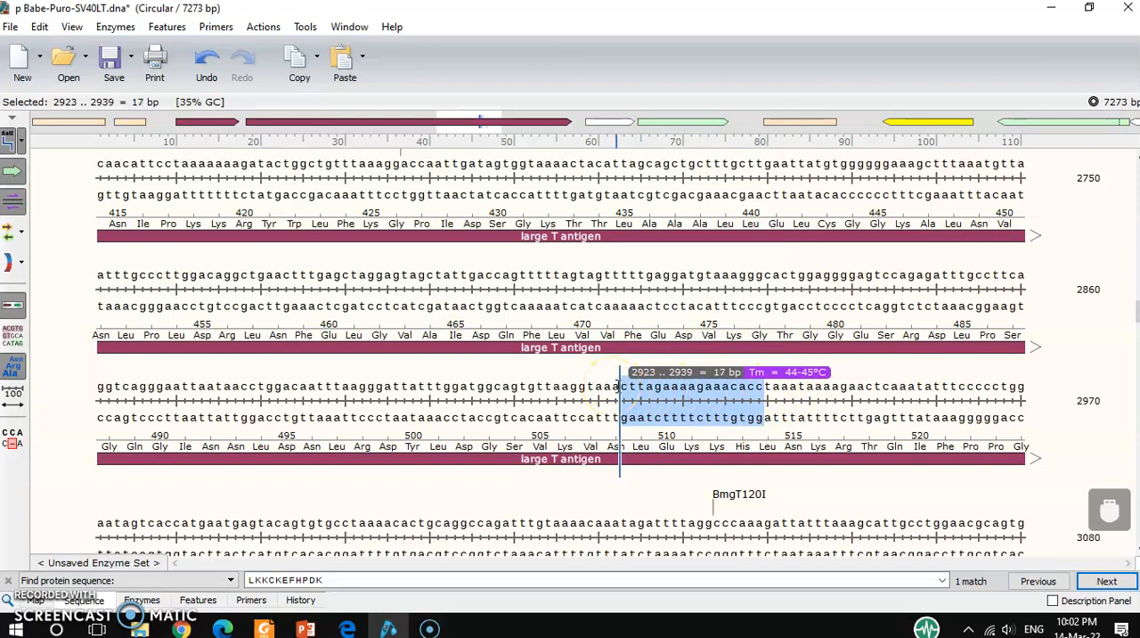
{"action": "left_click_drag", "start_coordinate": [621, 387], "coordinate": [570, 386]}
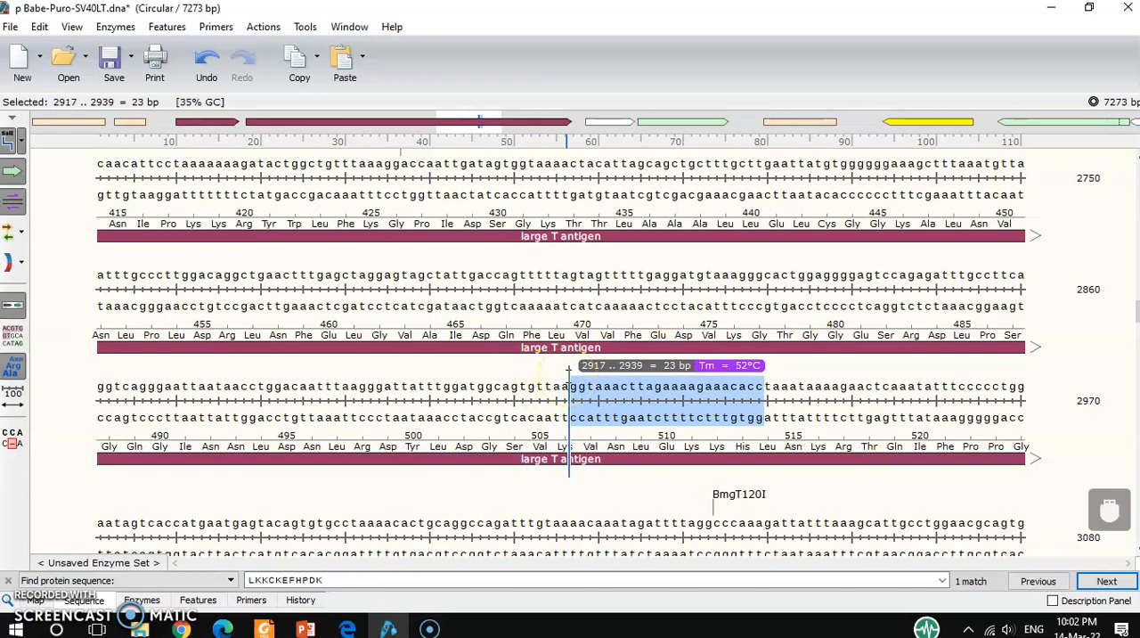
{"action": "left_click", "coordinate": [735, 417]}
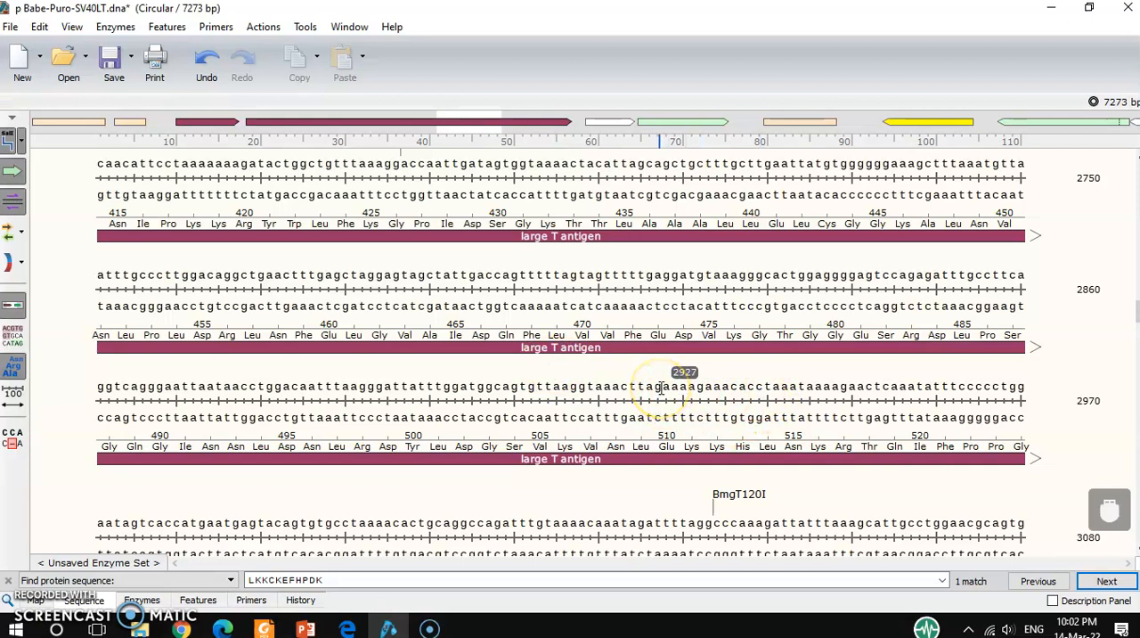
{"action": "left_click_drag", "start_coordinate": [659, 387], "coordinate": [476, 387]}
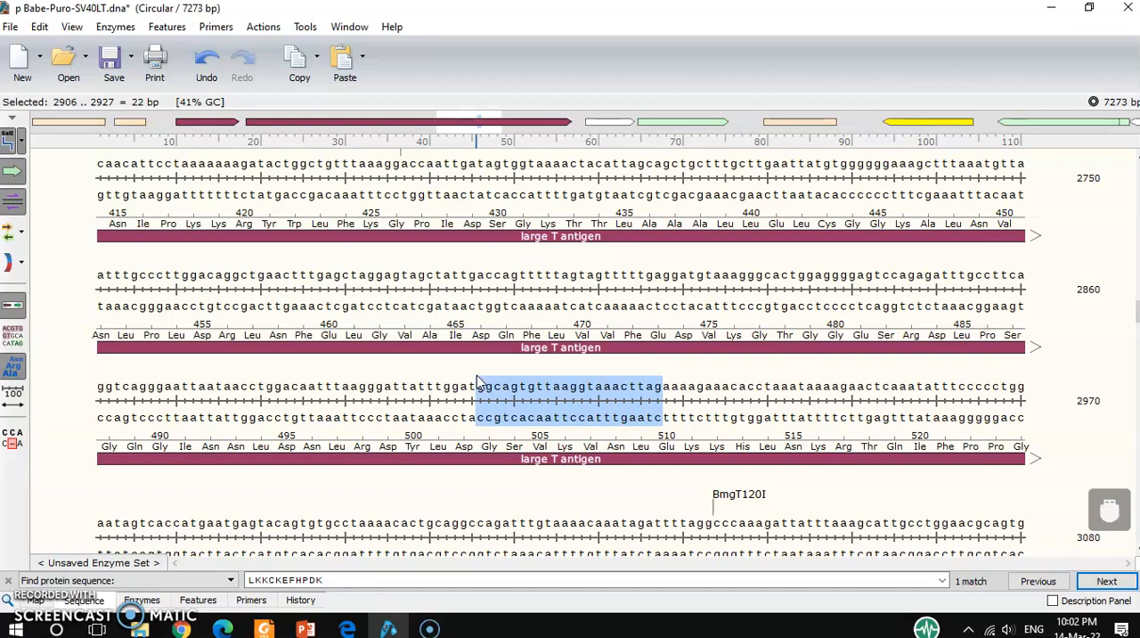
{"action": "mouse_move", "coordinate": [221, 40]}
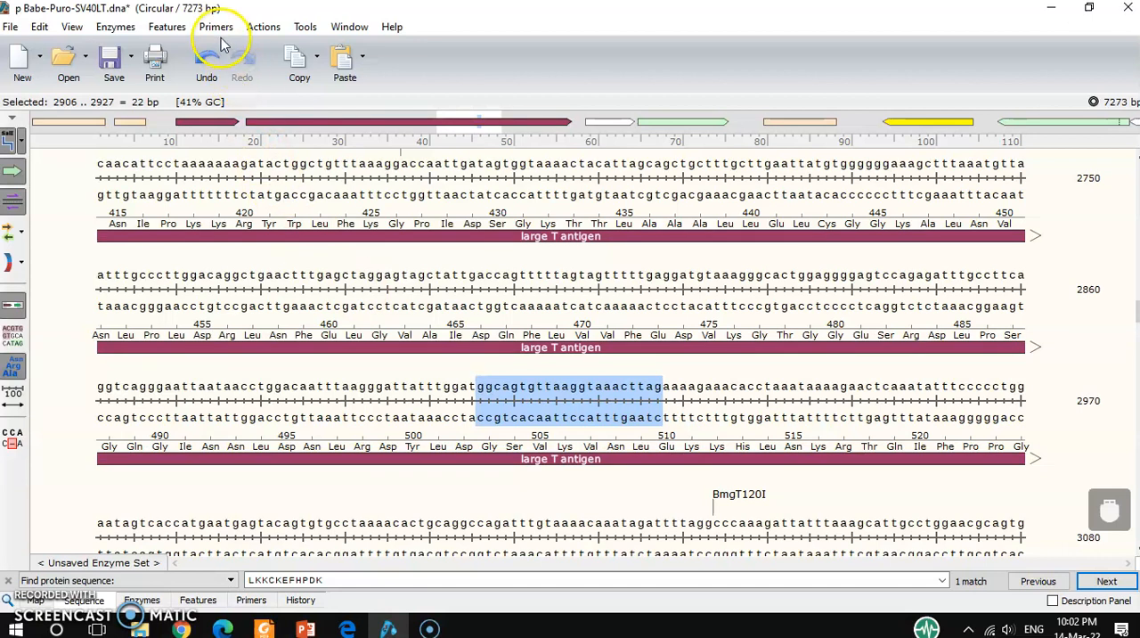
Add bottom-strand primer Primer 1x R on bases 2906–2927 (22-mer, 41% GC, Tm 54°C)
{"action": "left_click", "coordinate": [215, 25]}
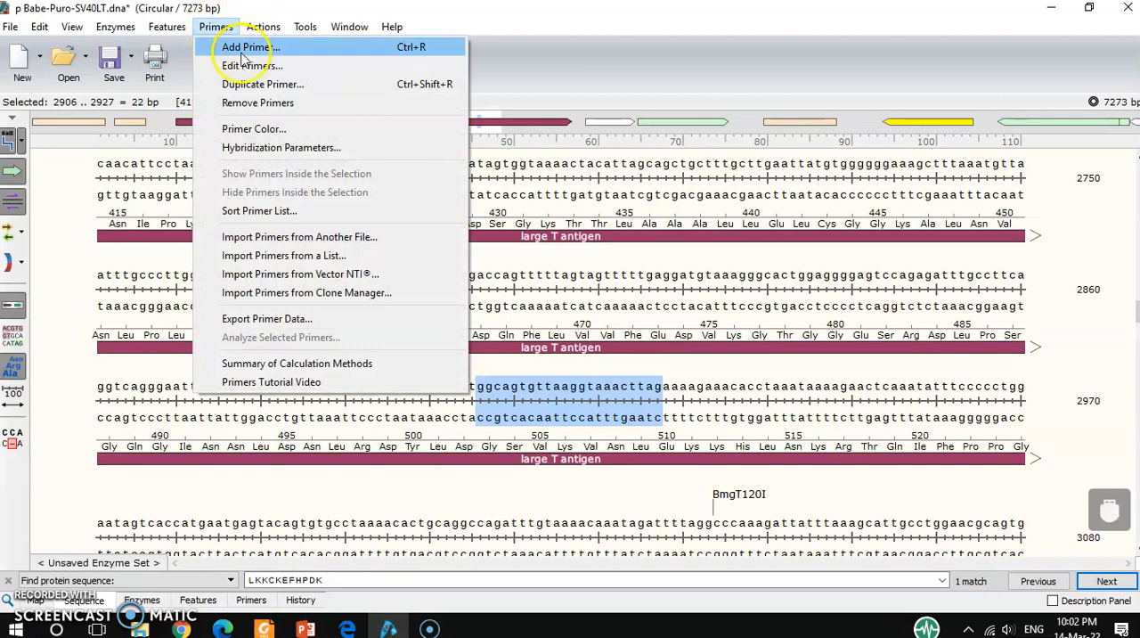
{"action": "left_click", "coordinate": [250, 47]}
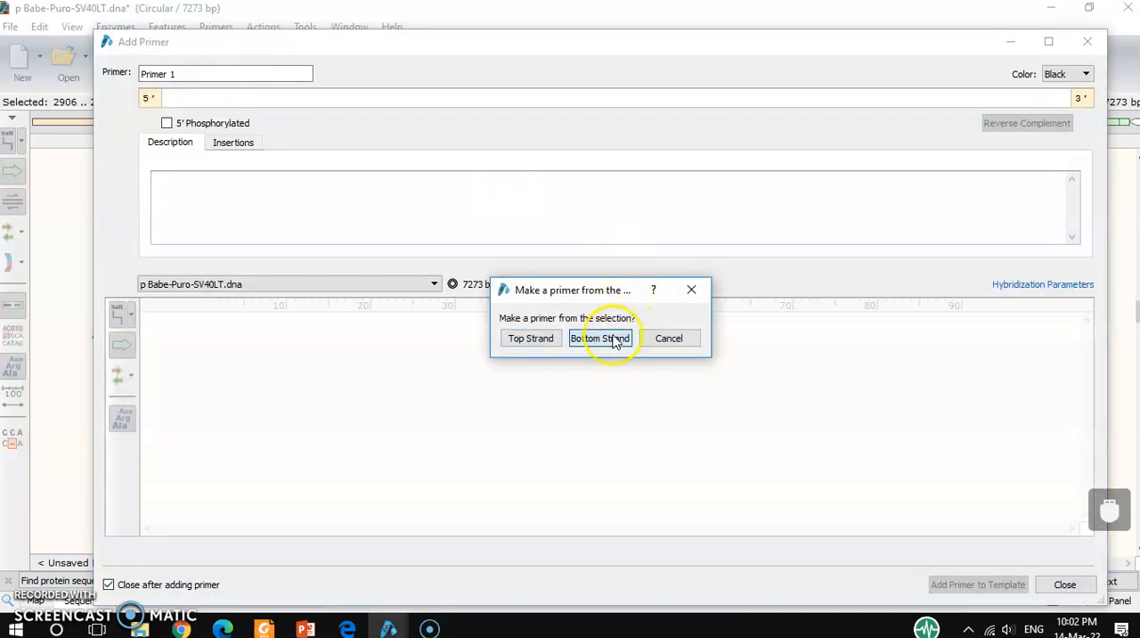
{"action": "left_click", "coordinate": [601, 338]}
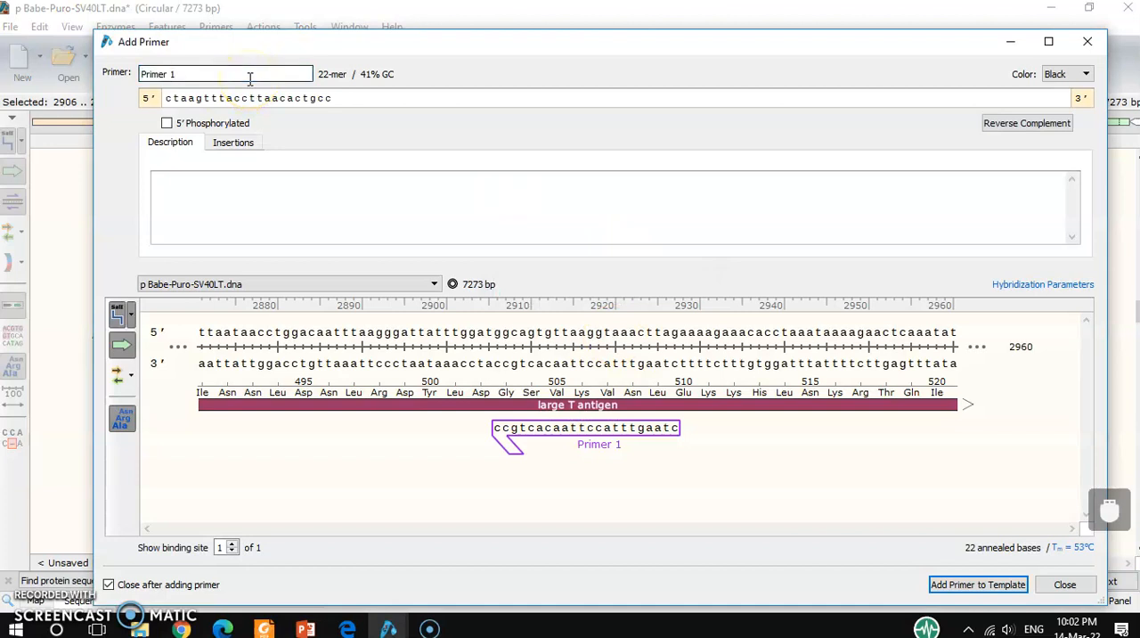
{"action": "type", "text": "x"}
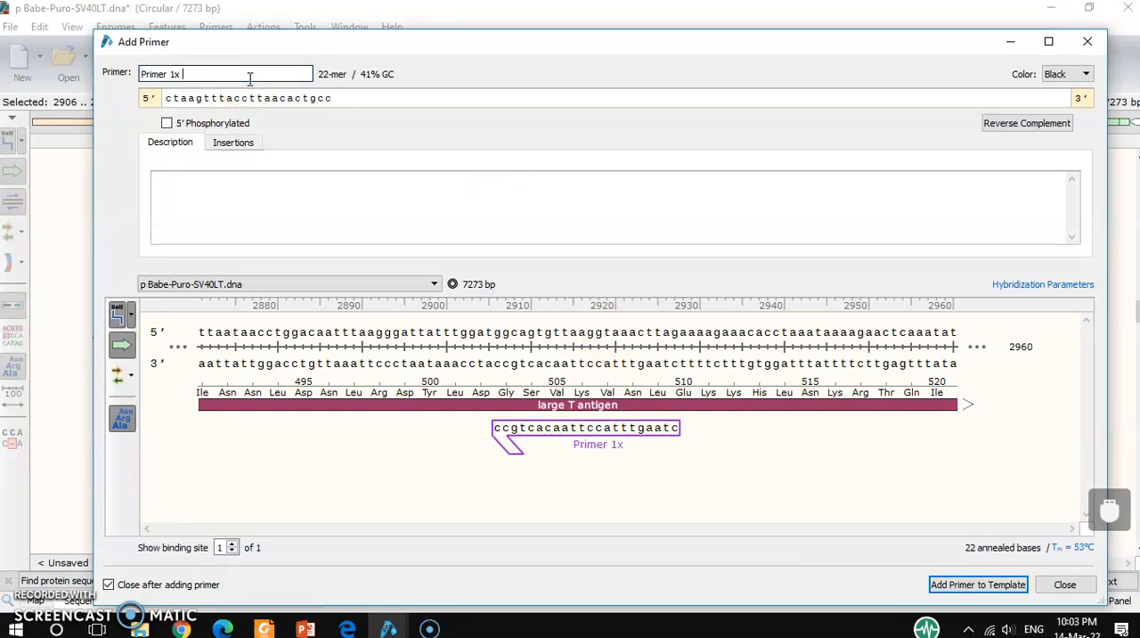
{"action": "type", "text": "R"}
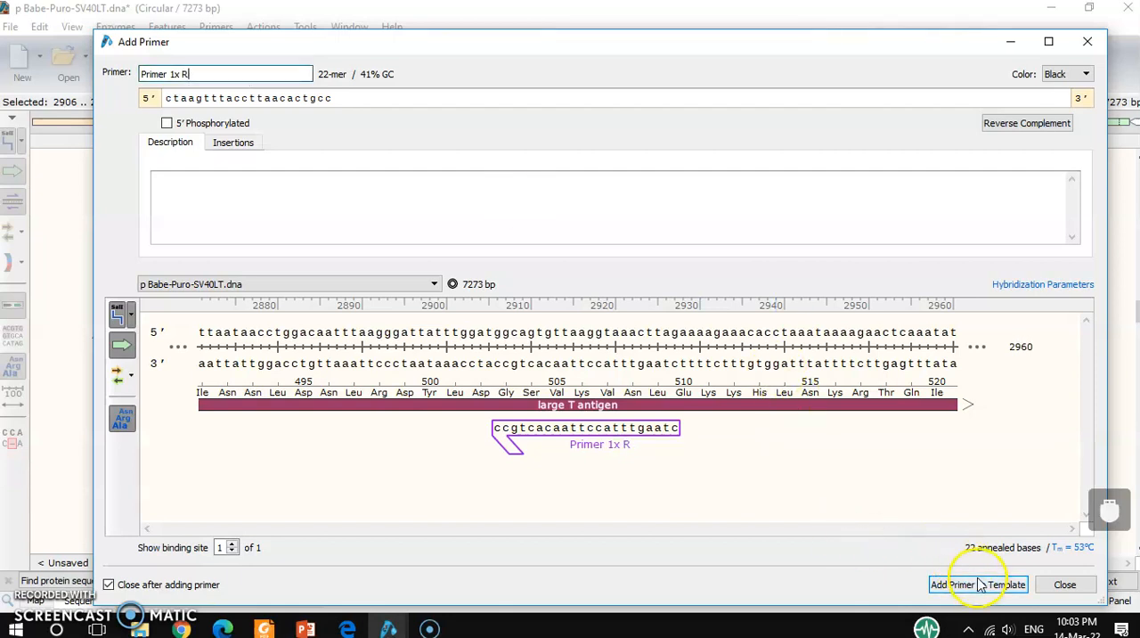
{"action": "left_click", "coordinate": [951, 585]}
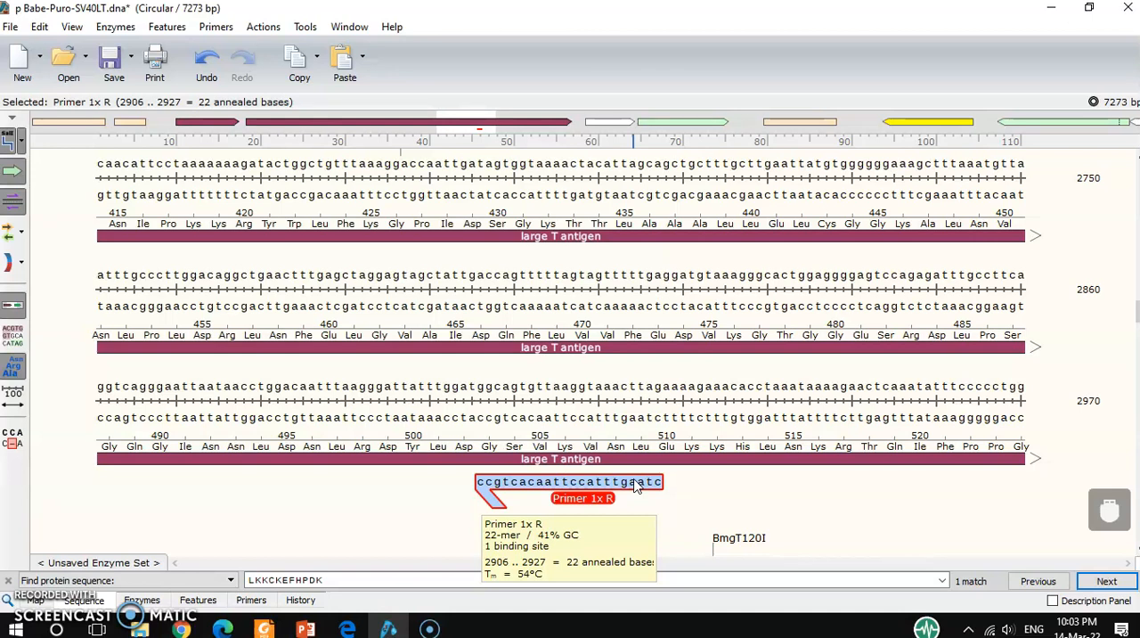
{"action": "mouse_move", "coordinate": [739, 508]}
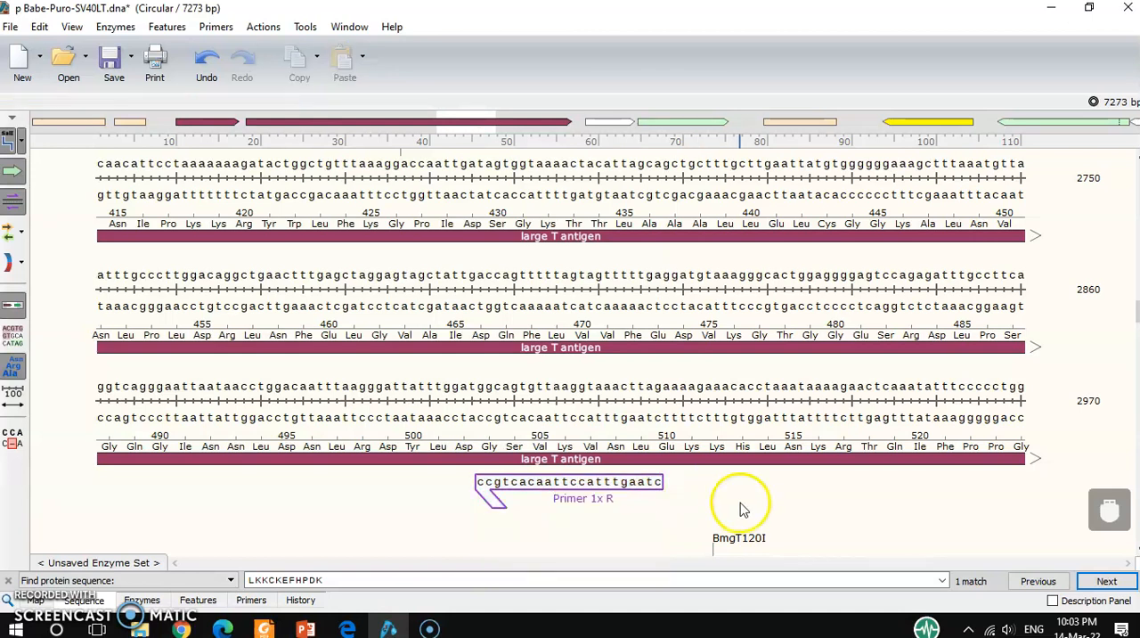
{"action": "scroll", "scroll_direction": "up", "scroll_amount": 3}
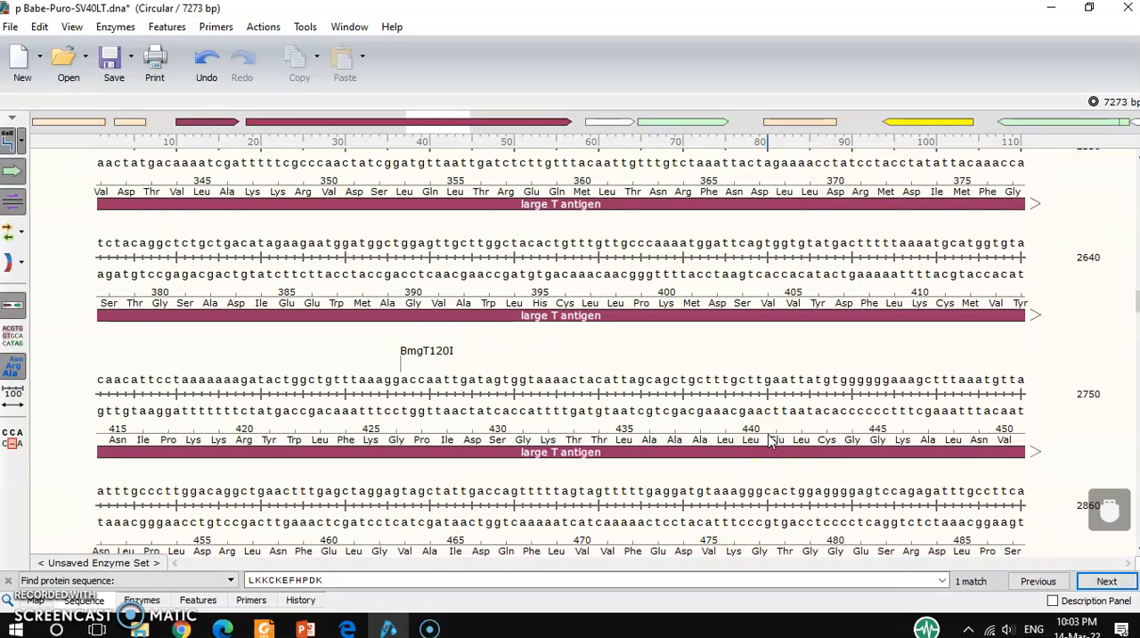
{"action": "scroll", "scroll_direction": "up", "scroll_amount": 3}
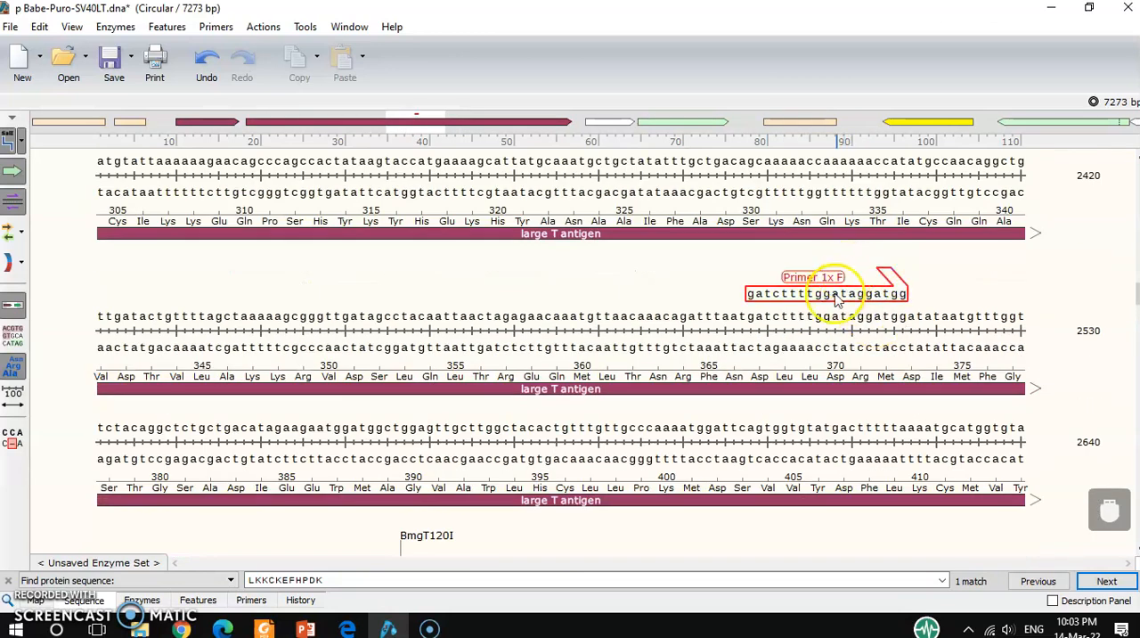
{"action": "left_click", "coordinate": [824, 294]}
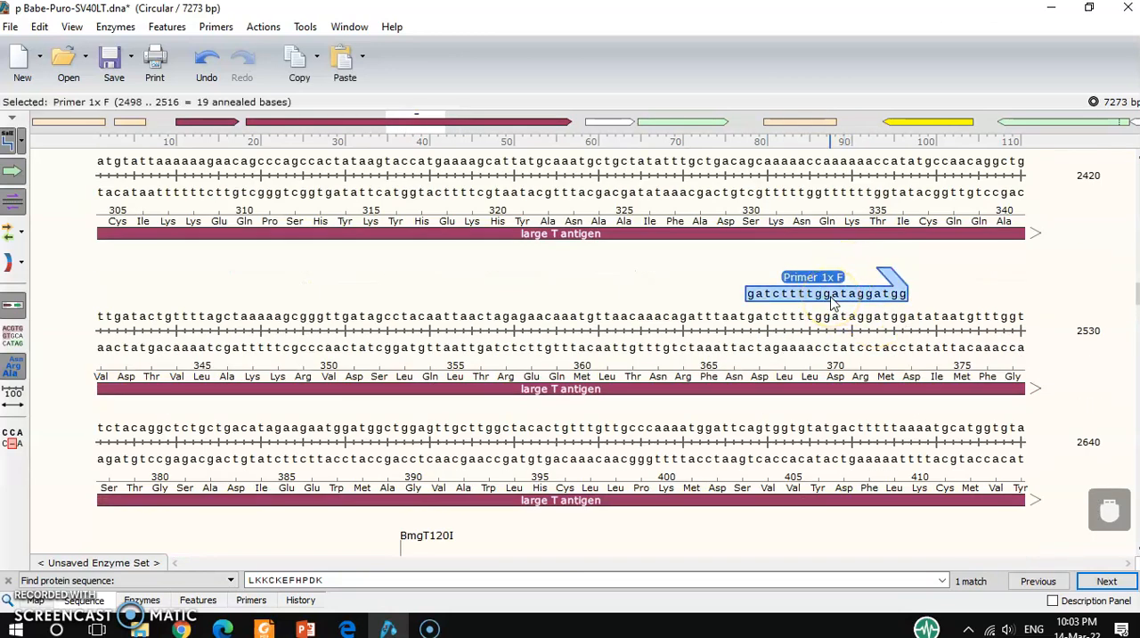
{"action": "mouse_move", "coordinate": [835, 376]}
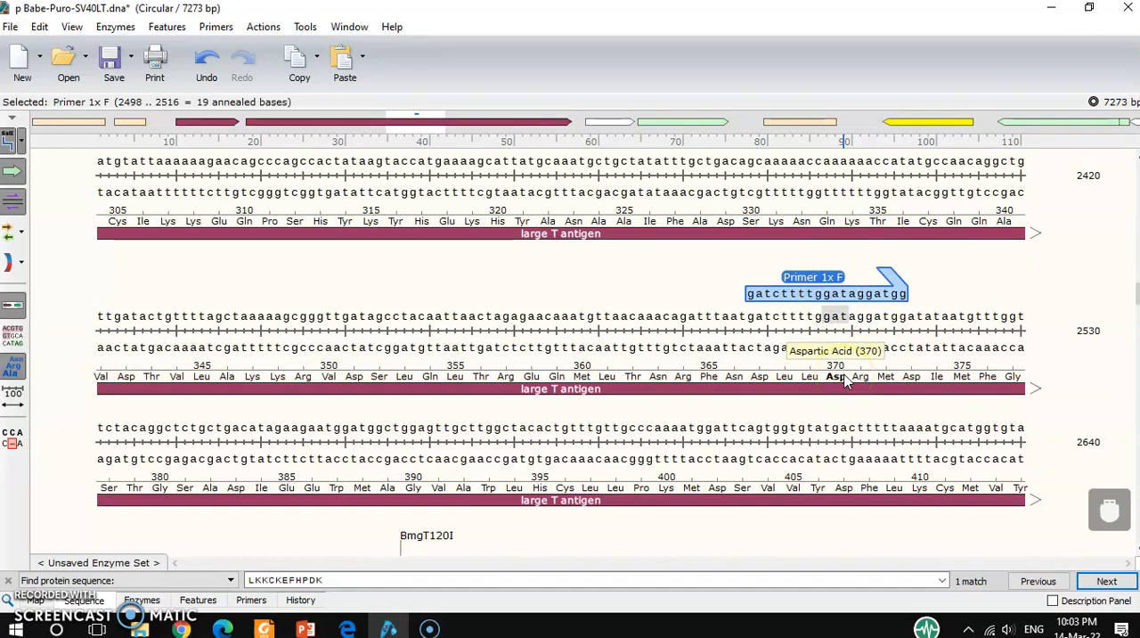
{"action": "scroll", "scroll_direction": "down", "scroll_amount": 3}
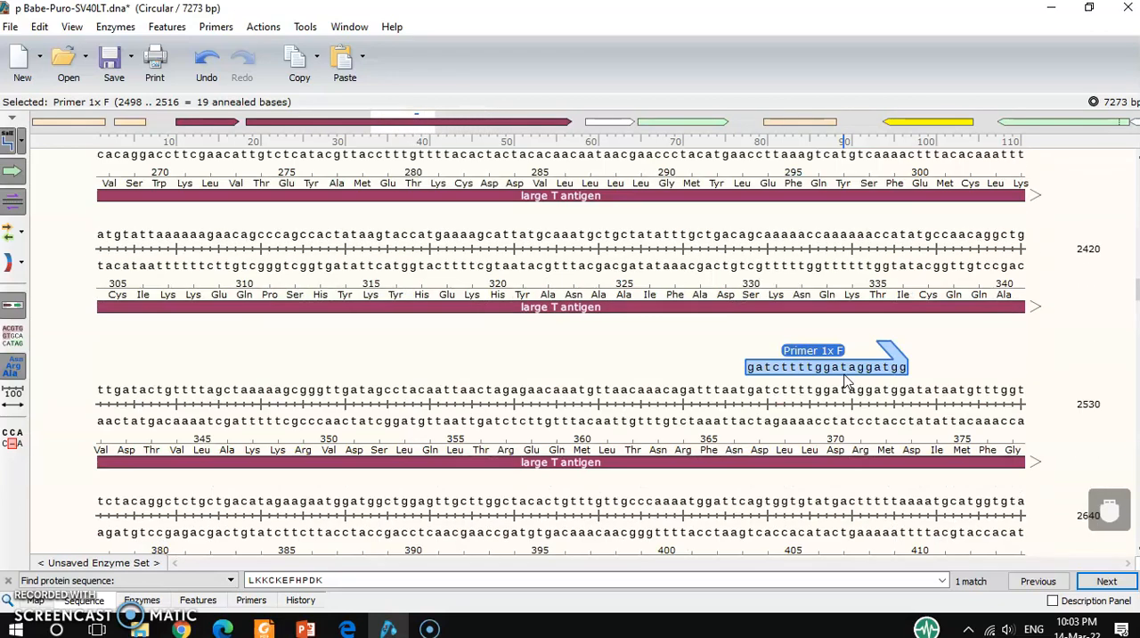
{"action": "scroll", "scroll_direction": "down", "scroll_amount": 3}
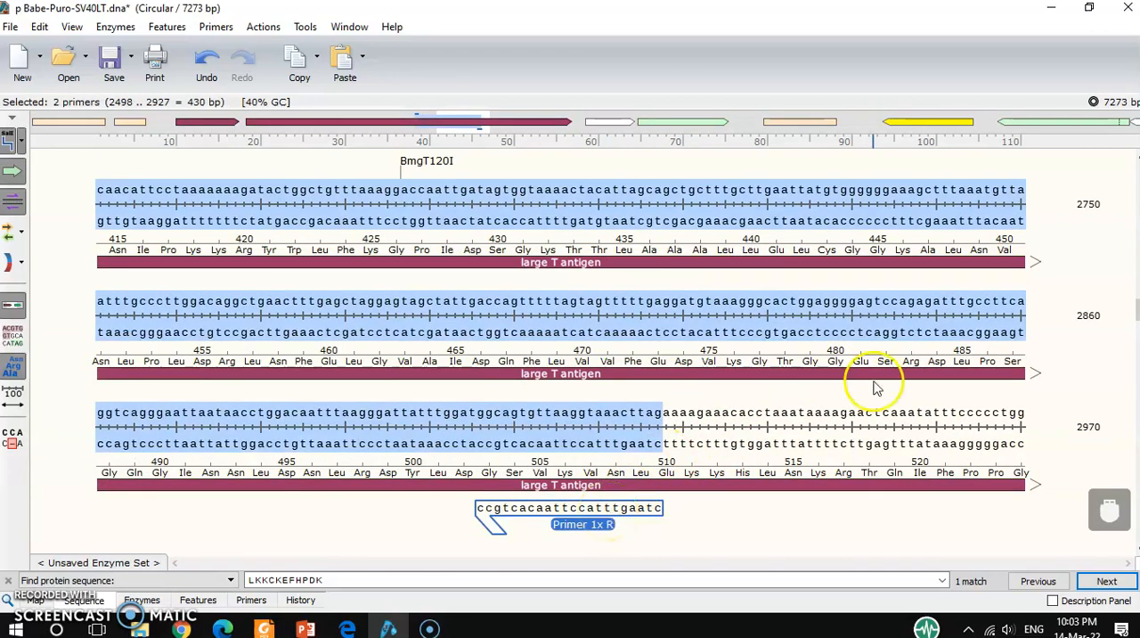
{"action": "scroll", "scroll_direction": "up", "scroll_amount": 3}
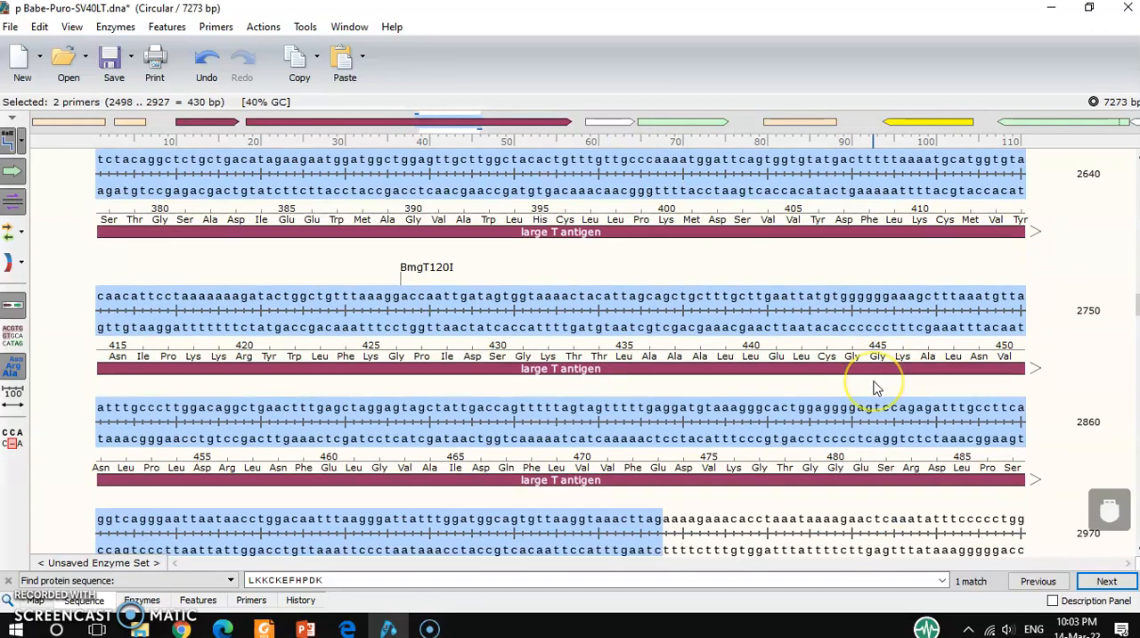
{"action": "scroll", "scroll_direction": "up", "scroll_amount": 3}
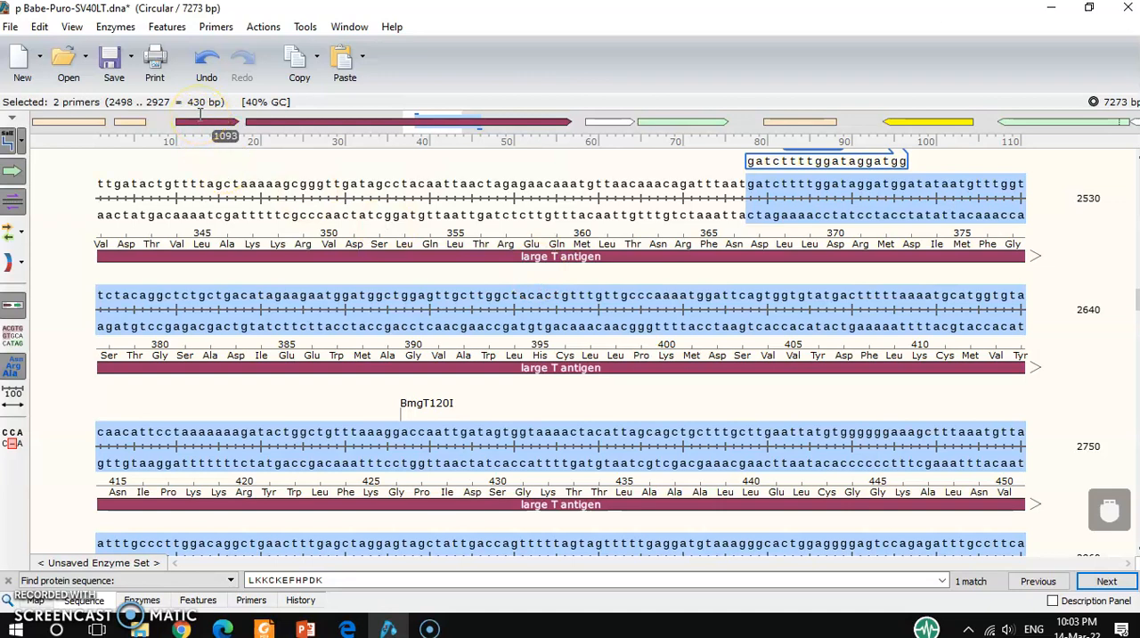
{"action": "scroll", "scroll_direction": "down", "scroll_amount": 3}
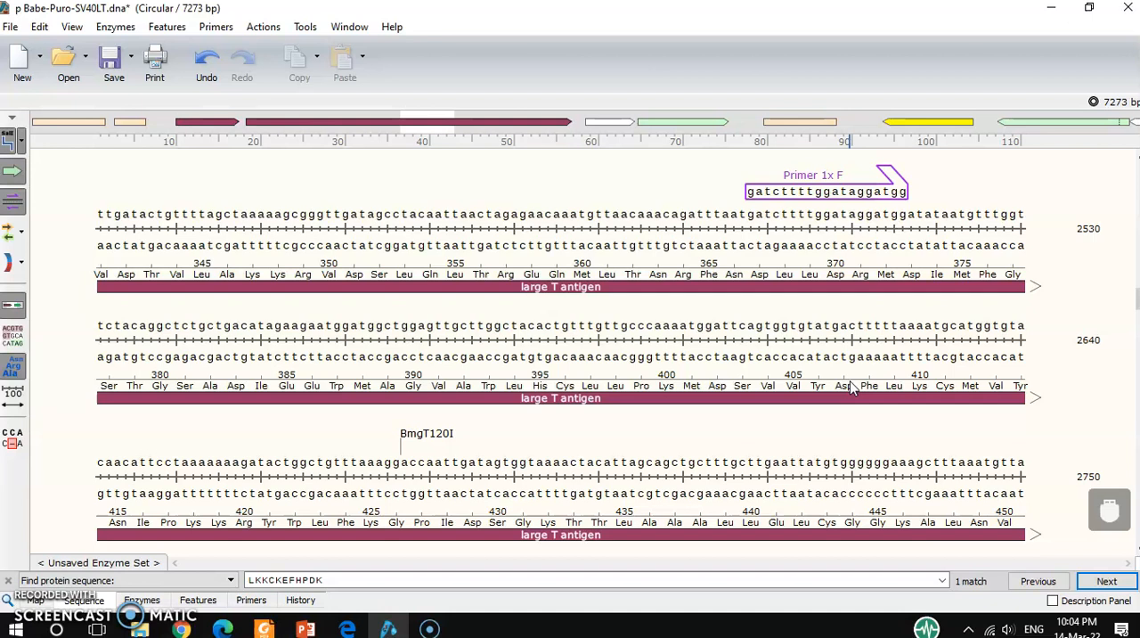
{"action": "mouse_move", "coordinate": [670, 325]}
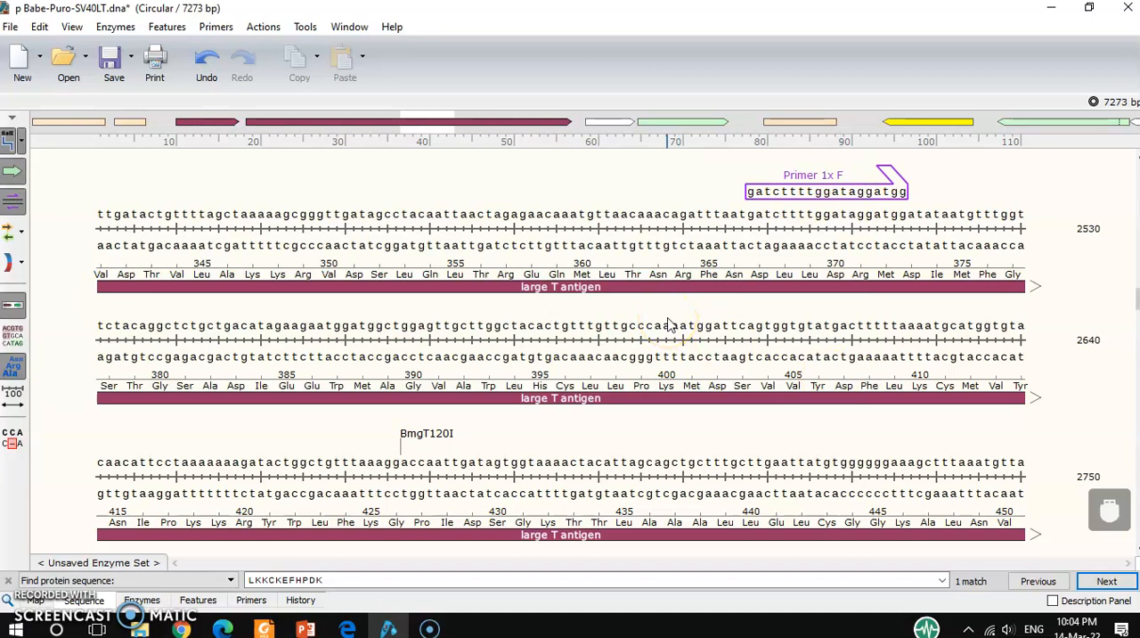
Scroll the sequence down to the AGA Arg codon at bases 2468–2470
{"action": "scroll", "scroll_direction": "down", "scroll_amount": 3}
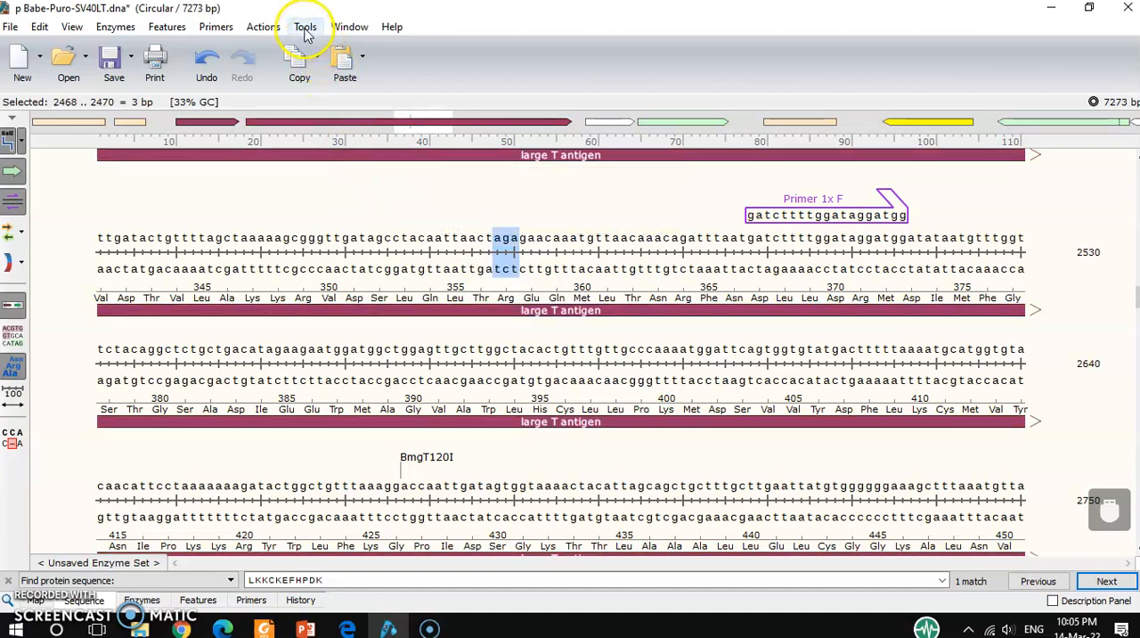
View the Escherichia coli codon usage table (AGA for Arg at 0.03), then close it
{"action": "left_click", "coordinate": [305, 26]}
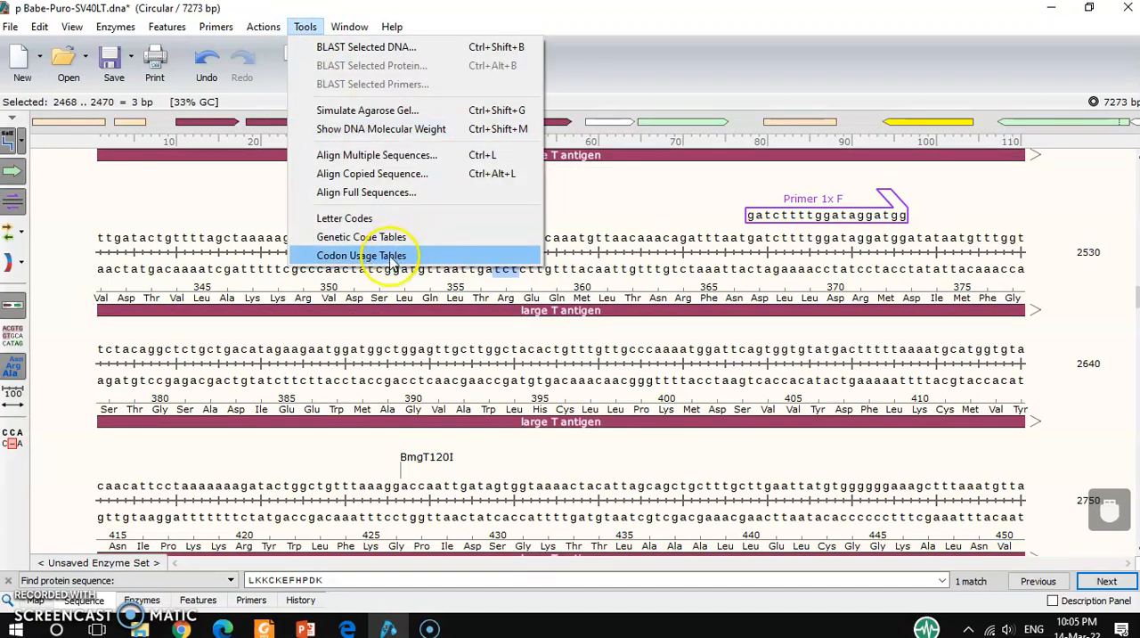
{"action": "left_click", "coordinate": [361, 256]}
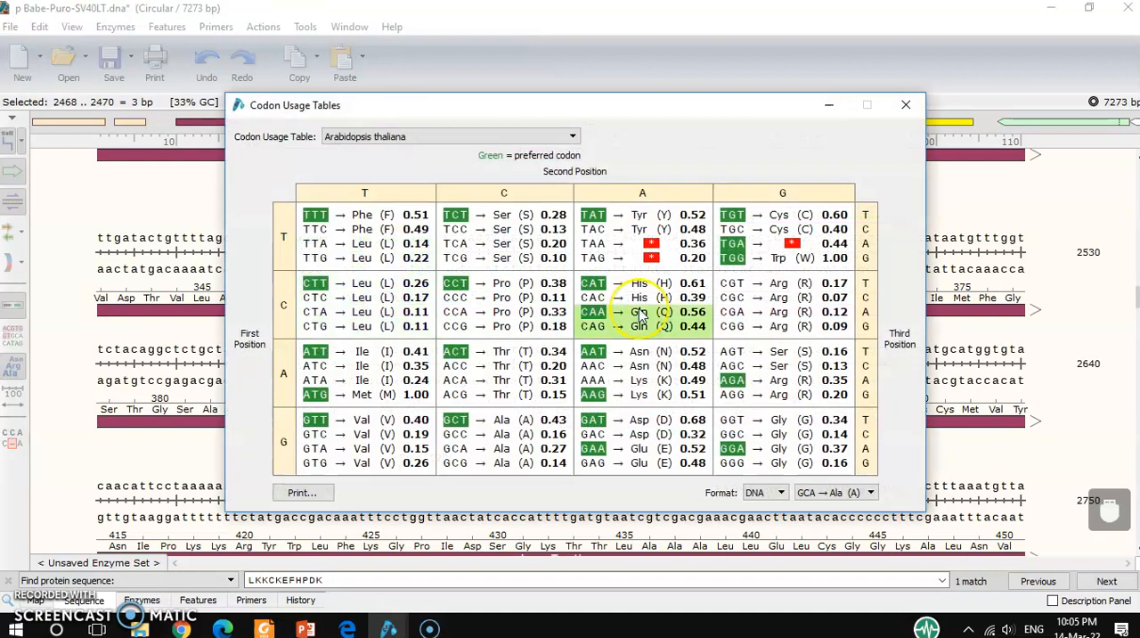
{"action": "mouse_move", "coordinate": [638, 311]}
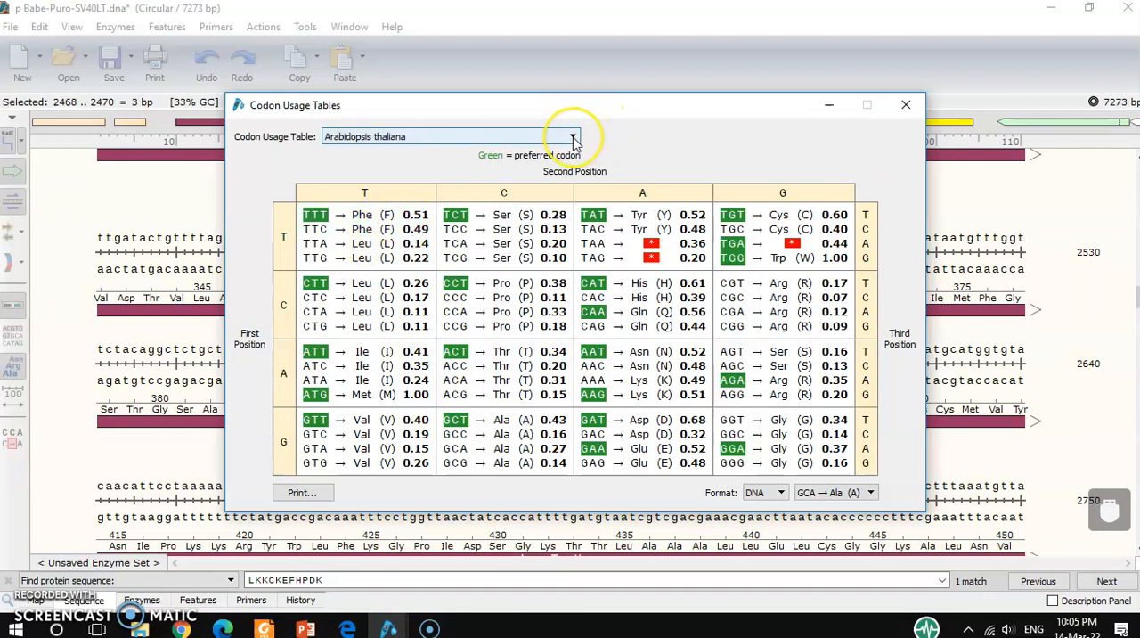
{"action": "left_click", "coordinate": [572, 137]}
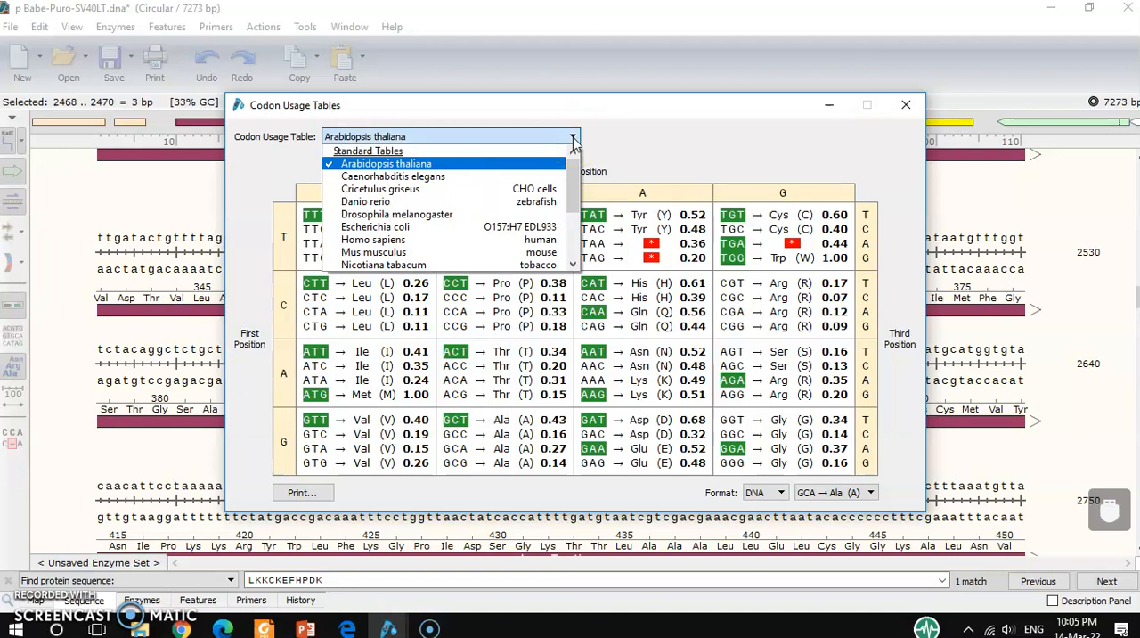
{"action": "mouse_move", "coordinate": [380, 188]}
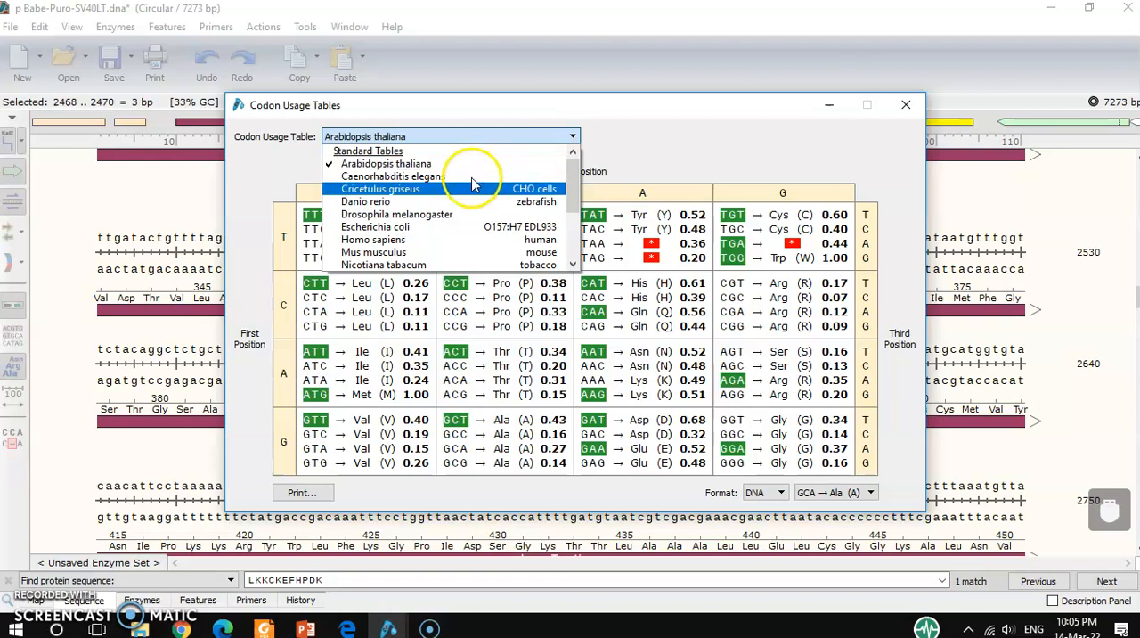
{"action": "left_click", "coordinate": [375, 227]}
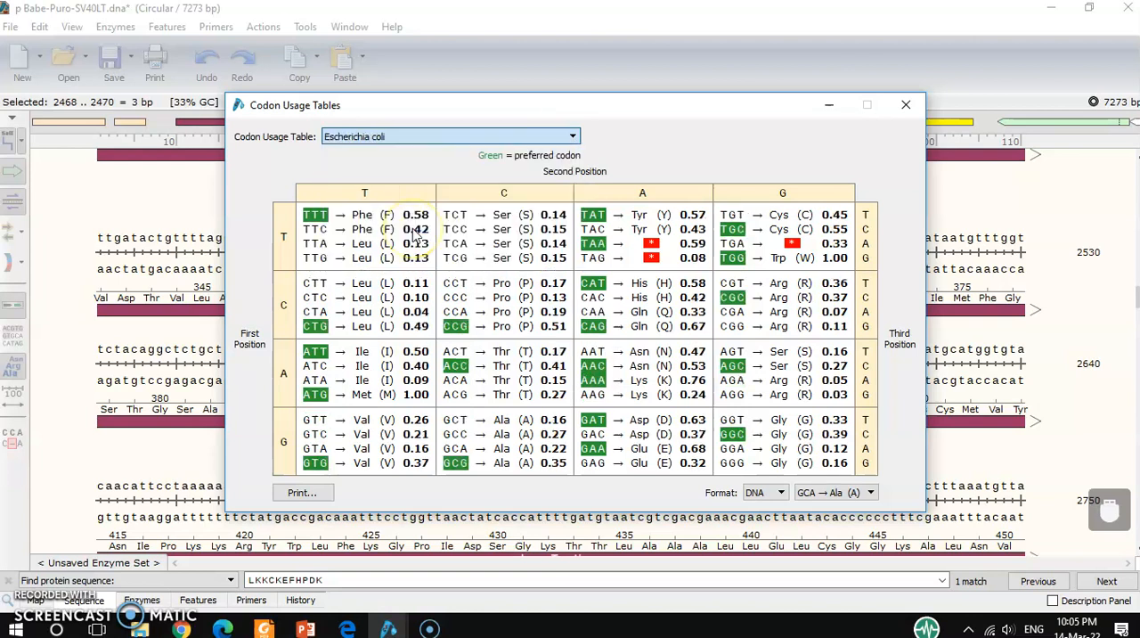
{"action": "mouse_move", "coordinate": [433, 129]}
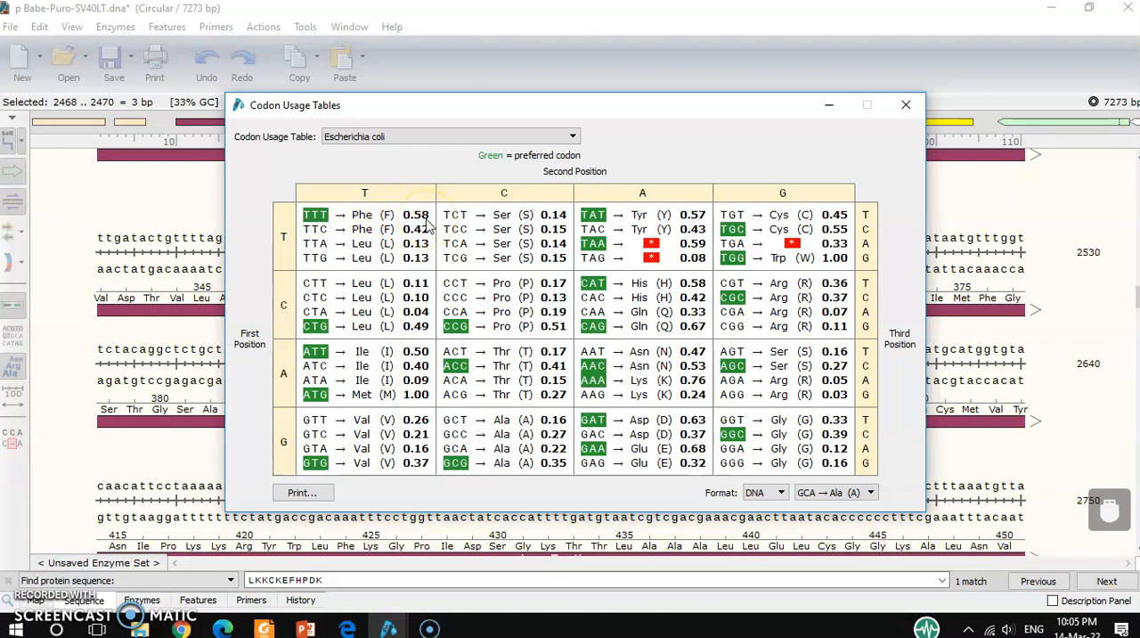
{"action": "left_click", "coordinate": [315, 228]}
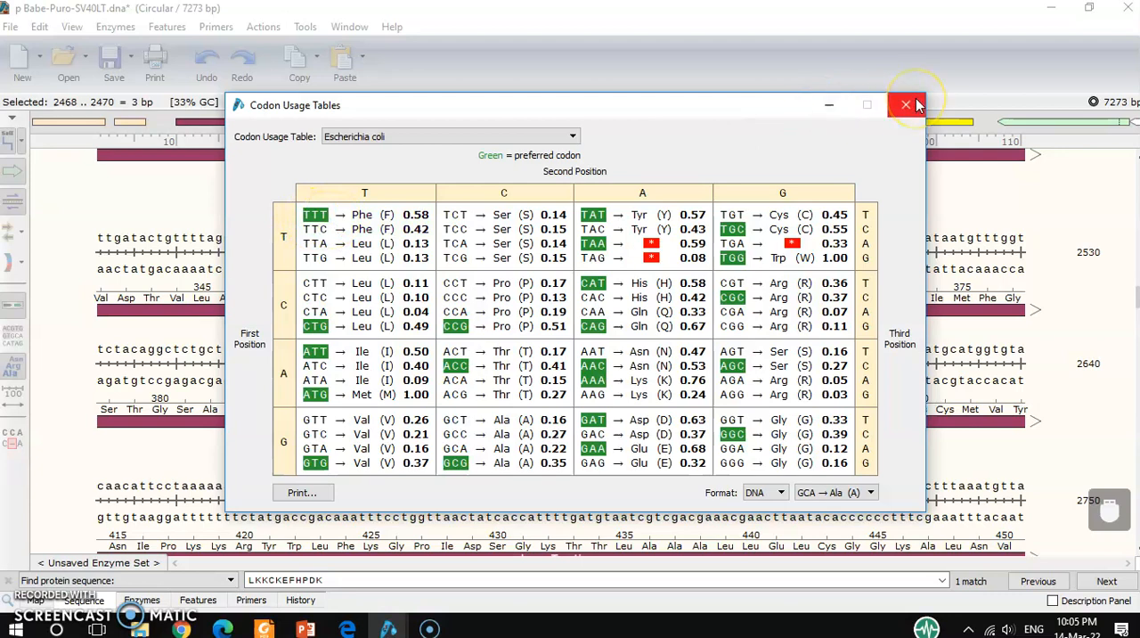
{"action": "left_click", "coordinate": [906, 105]}
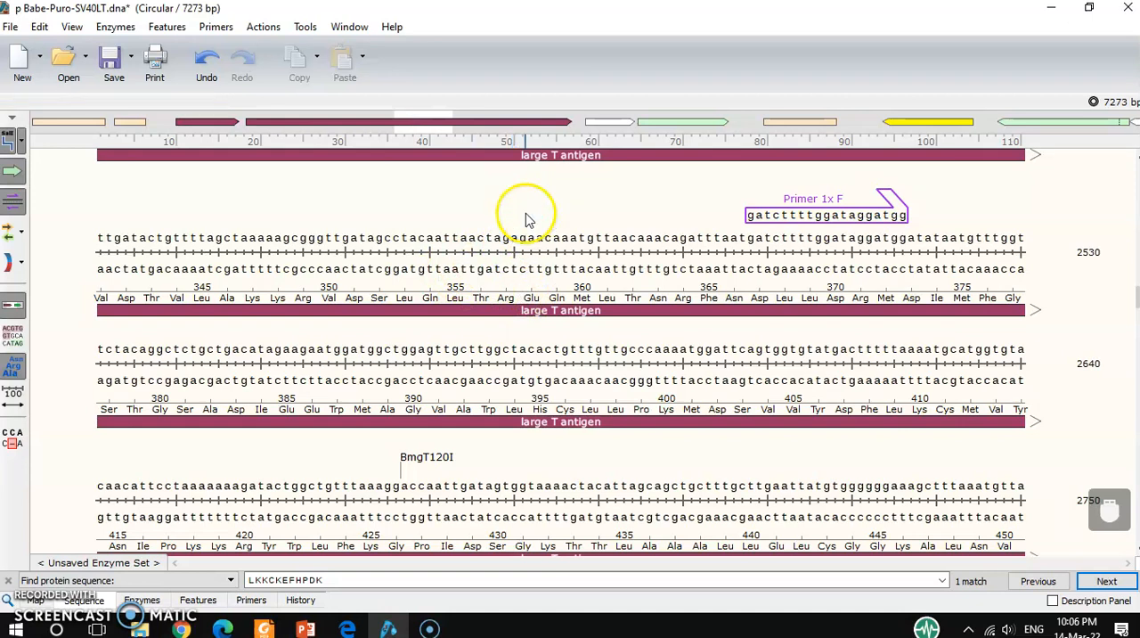
Annotate the AGA codon at 2468–2470 as dark red Feature 12, then select it
{"action": "left_click", "coordinate": [503, 238]}
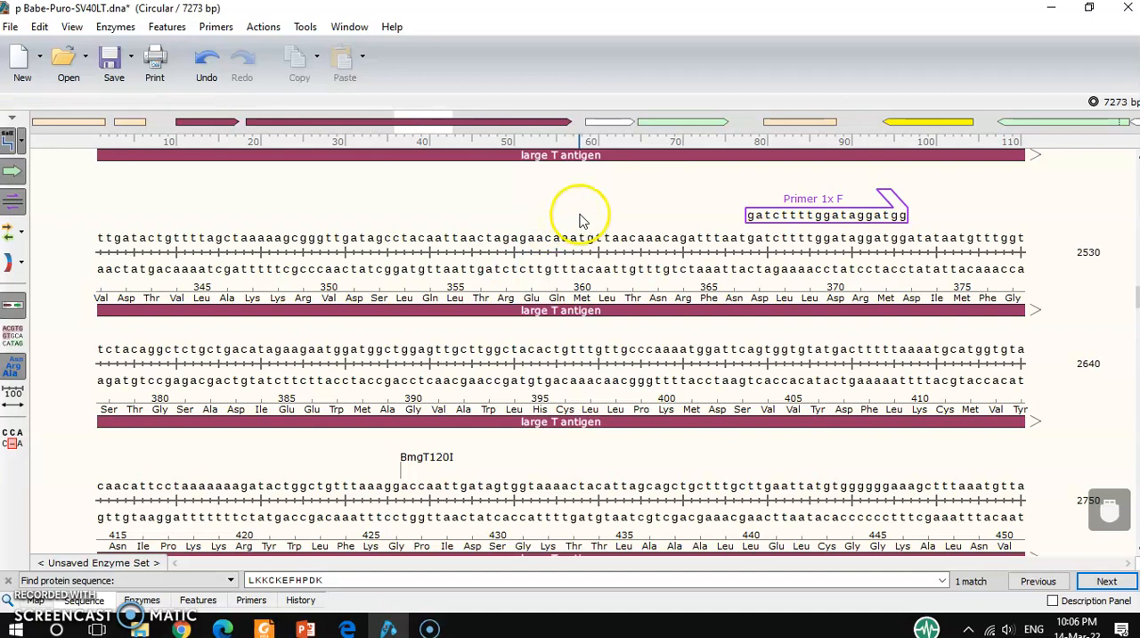
{"action": "left_click", "coordinate": [503, 238]}
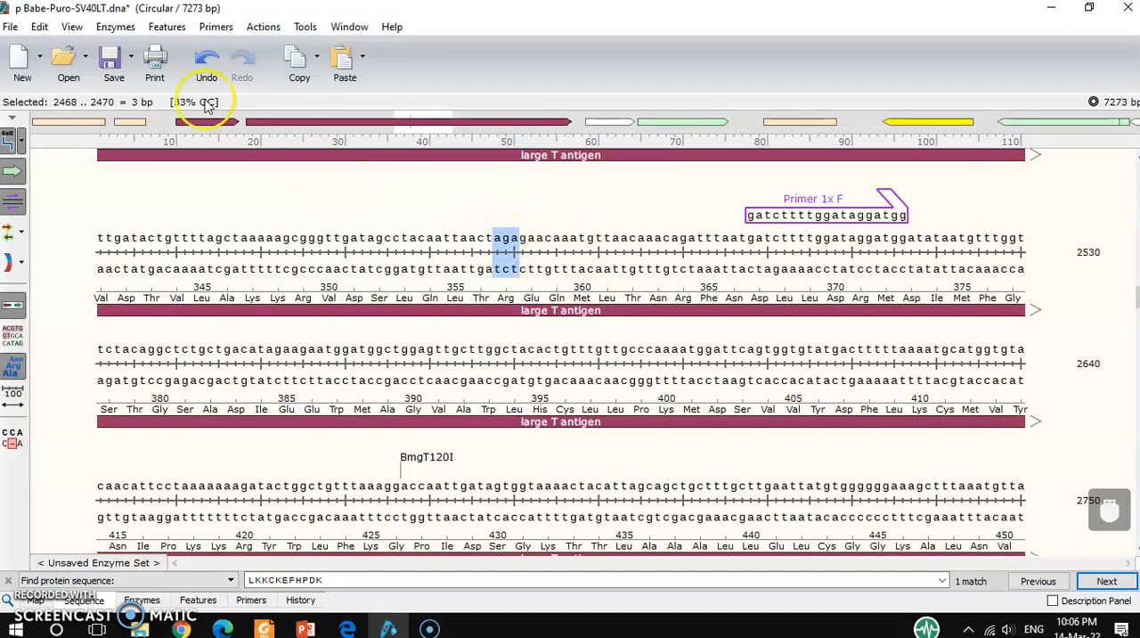
{"action": "left_click", "coordinate": [167, 26]}
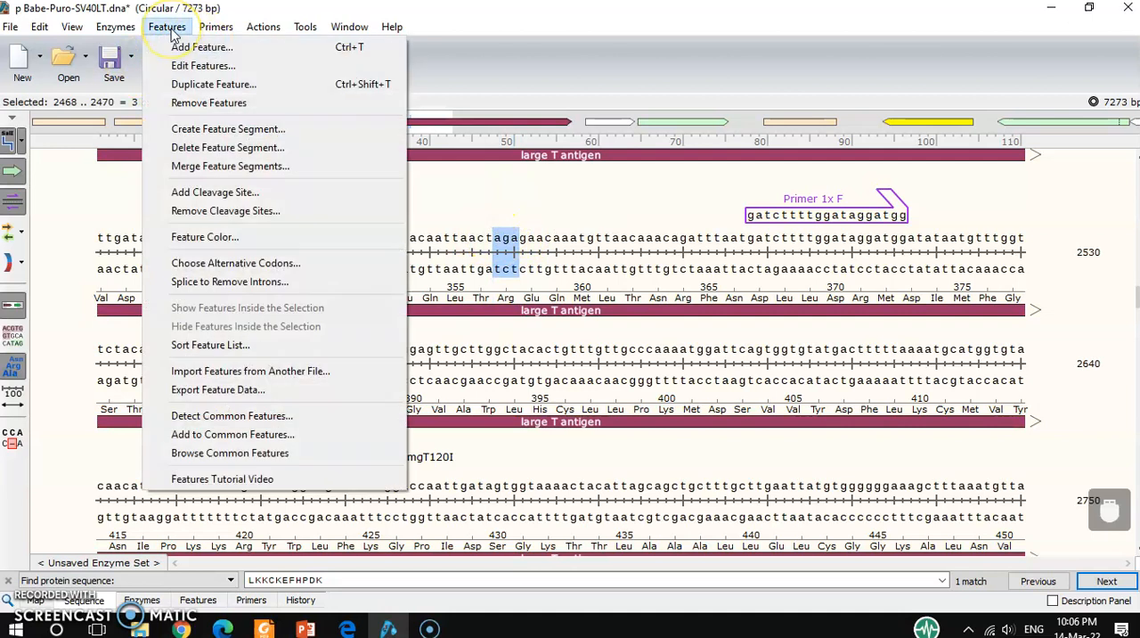
{"action": "mouse_move", "coordinate": [201, 47]}
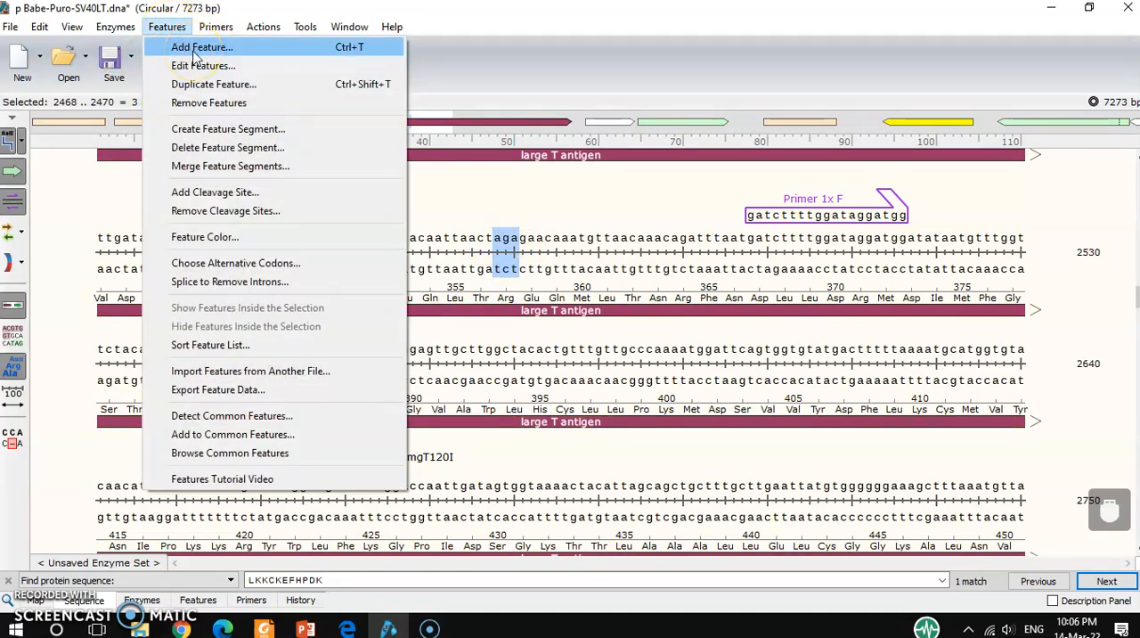
{"action": "left_click", "coordinate": [201, 47]}
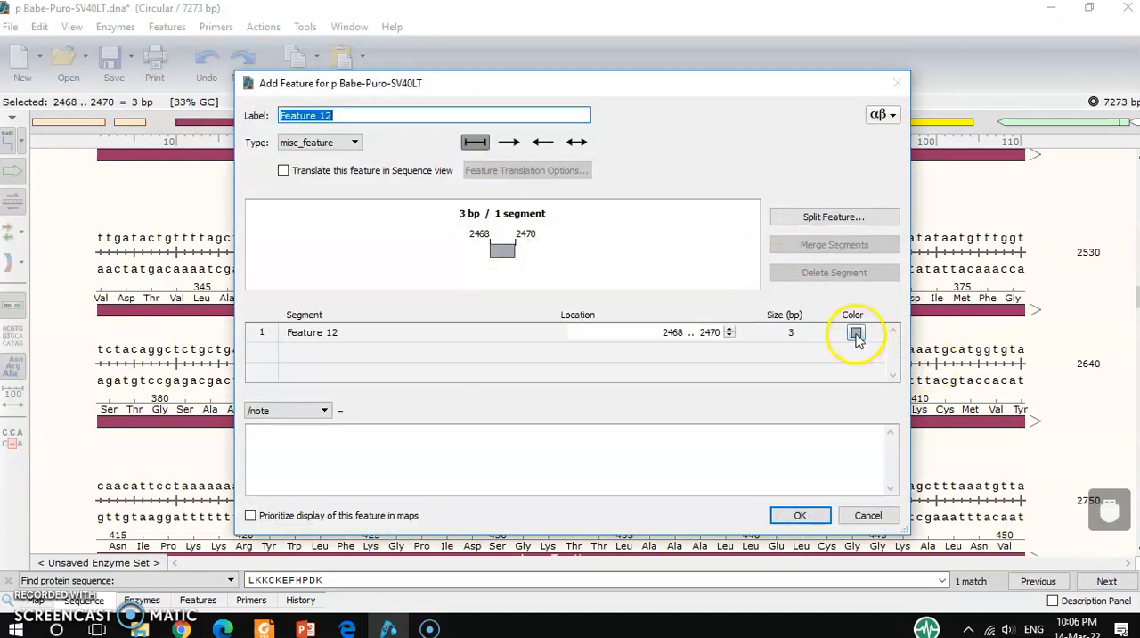
{"action": "left_click", "coordinate": [856, 332]}
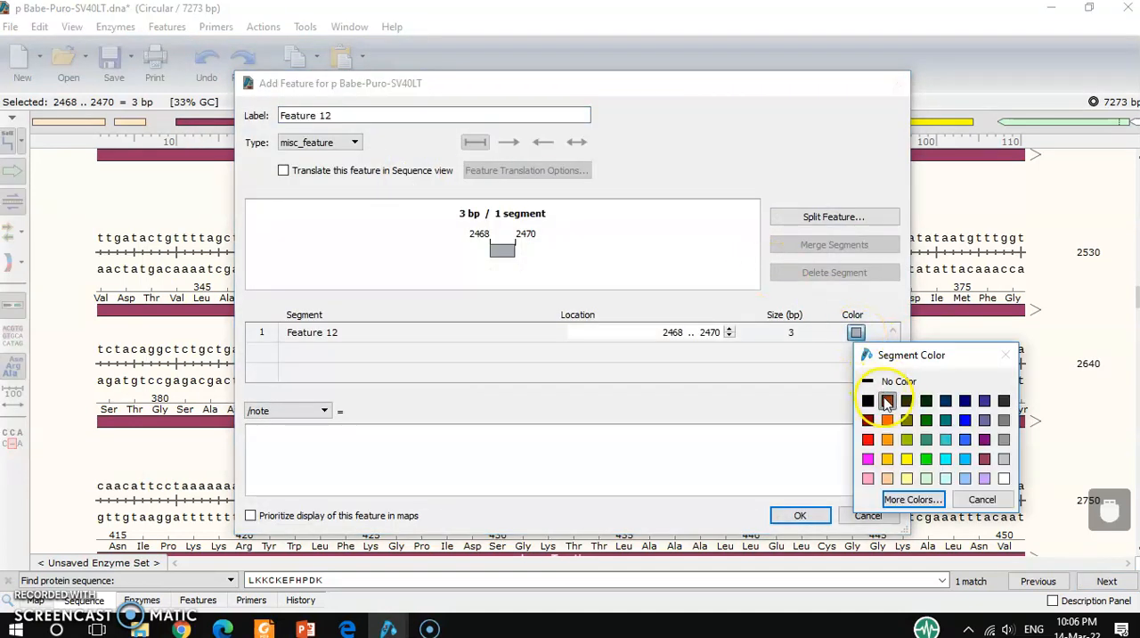
{"action": "left_click", "coordinate": [800, 515]}
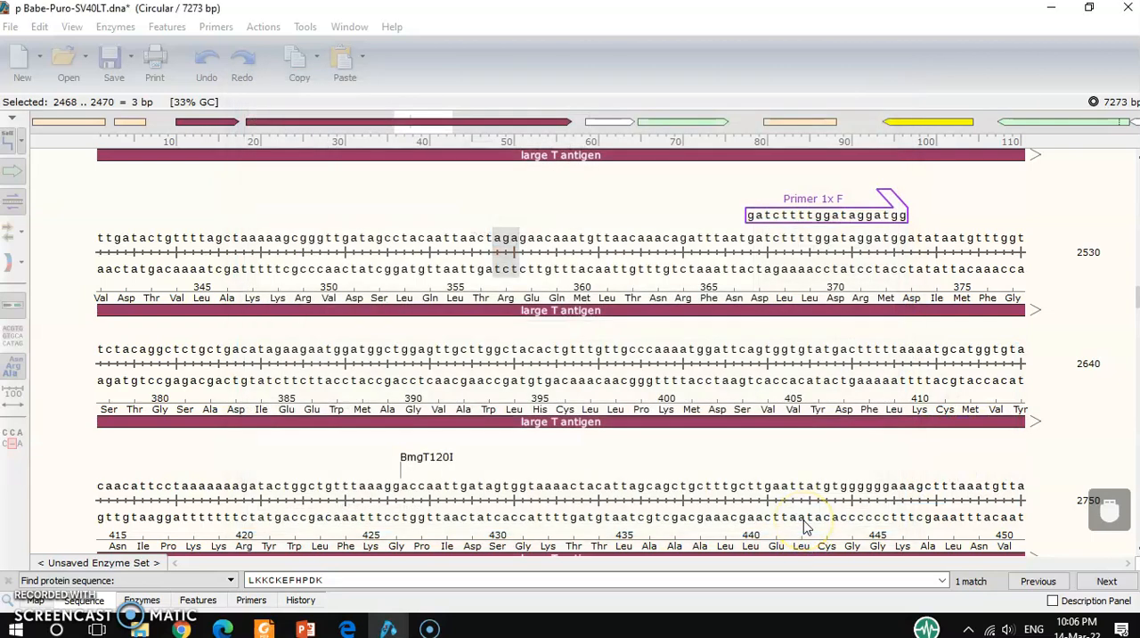
{"action": "left_click", "coordinate": [630, 203]}
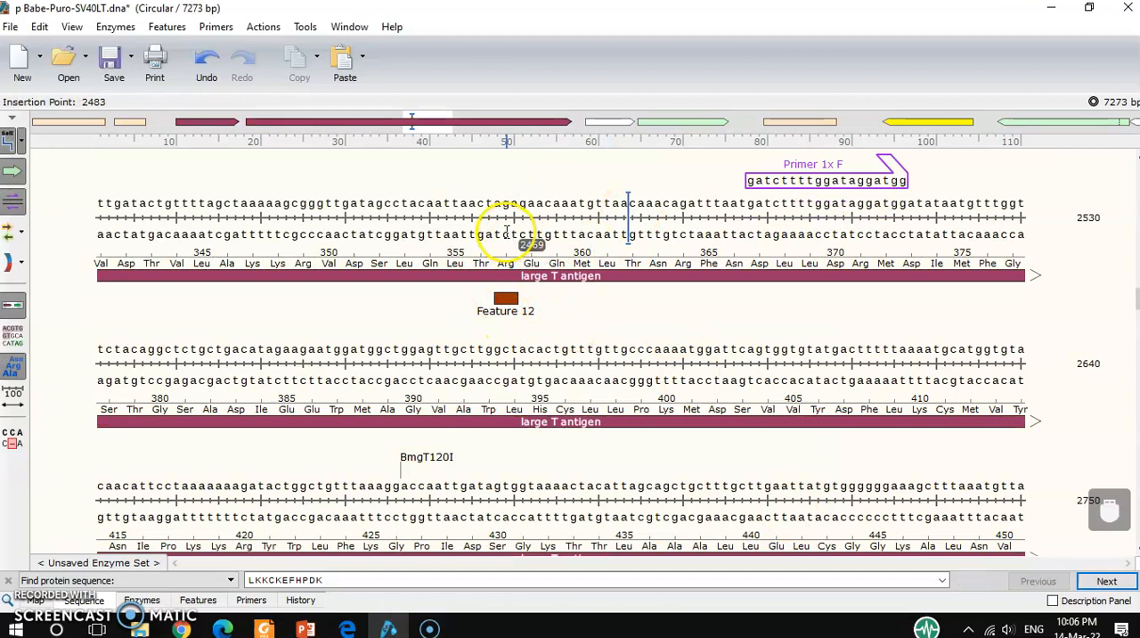
{"action": "left_click", "coordinate": [505, 297]}
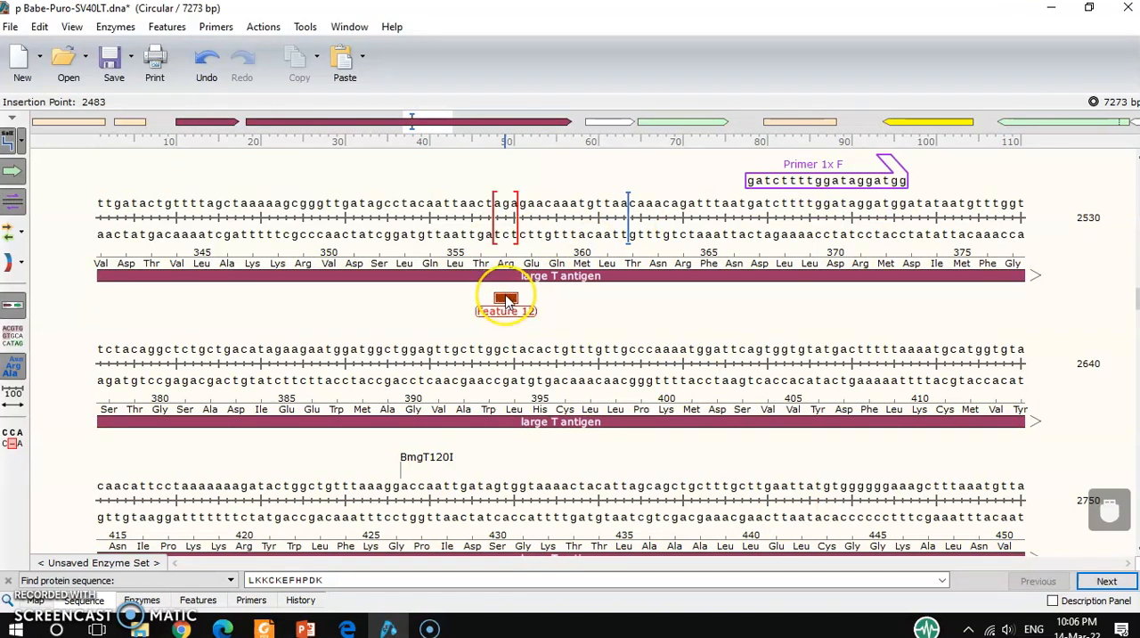
{"action": "mouse_move", "coordinate": [506, 298]}
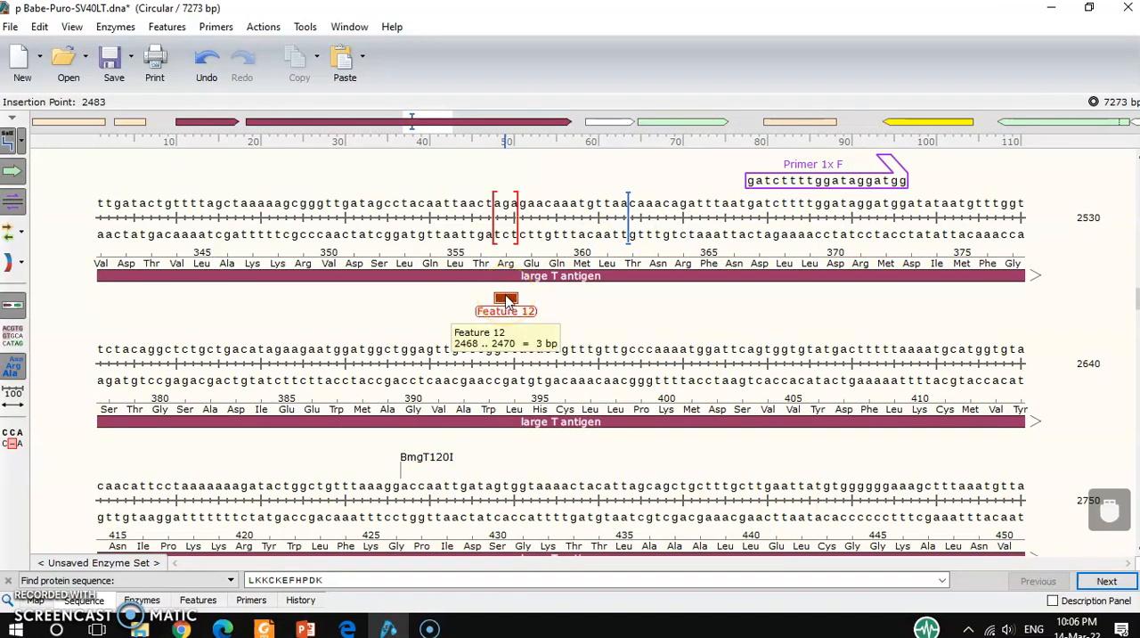
{"action": "right_click", "coordinate": [506, 298]}
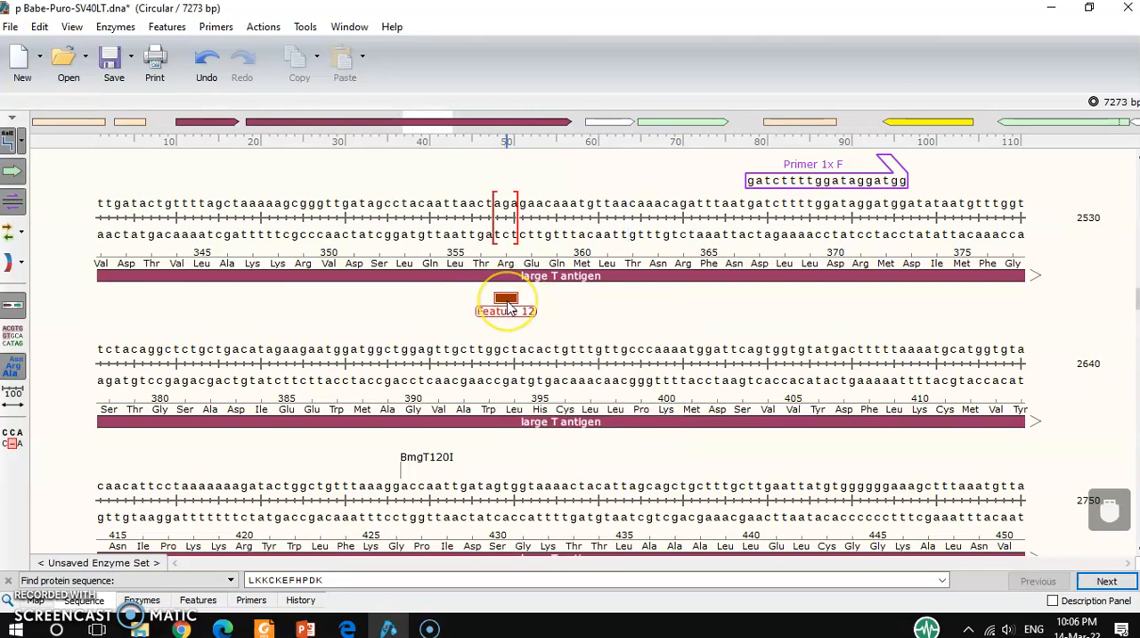
Relabel Feature 12, the 3-bp codon at bases 2468–2470, as 'Arg to Phe'
{"action": "double_click", "coordinate": [505, 298]}
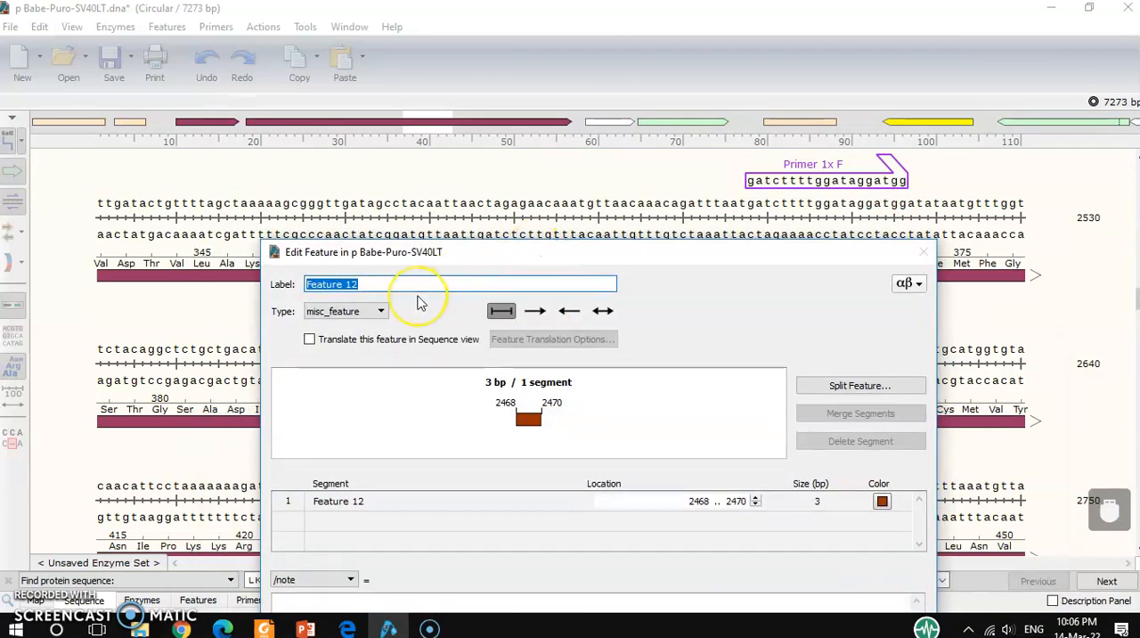
{"action": "type", "text": "Arg"}
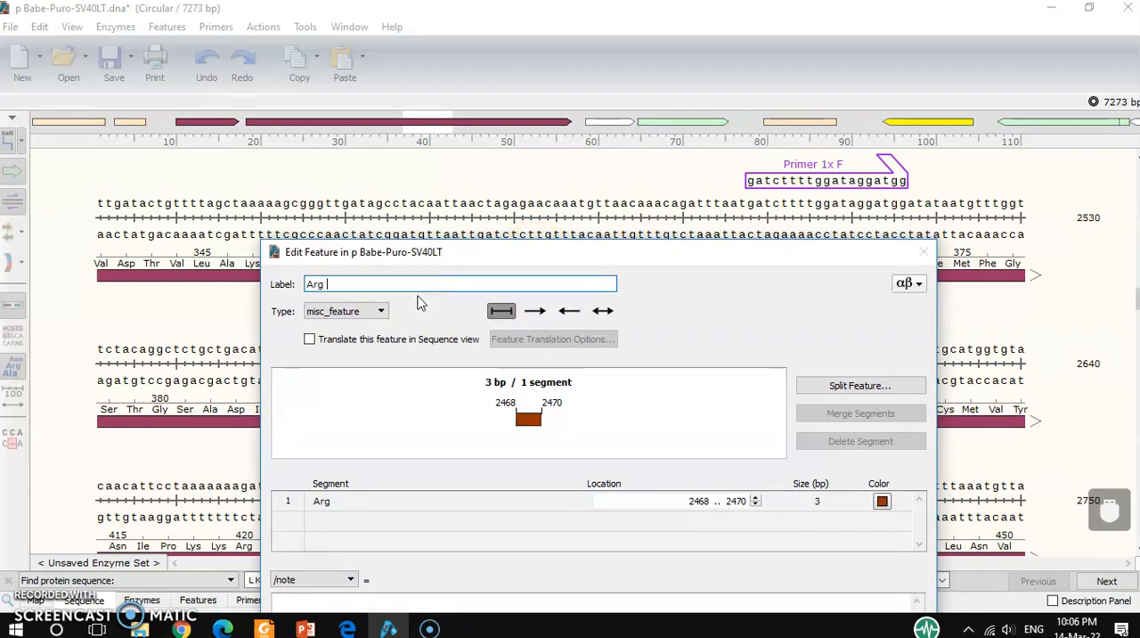
{"action": "type", "text": "to"}
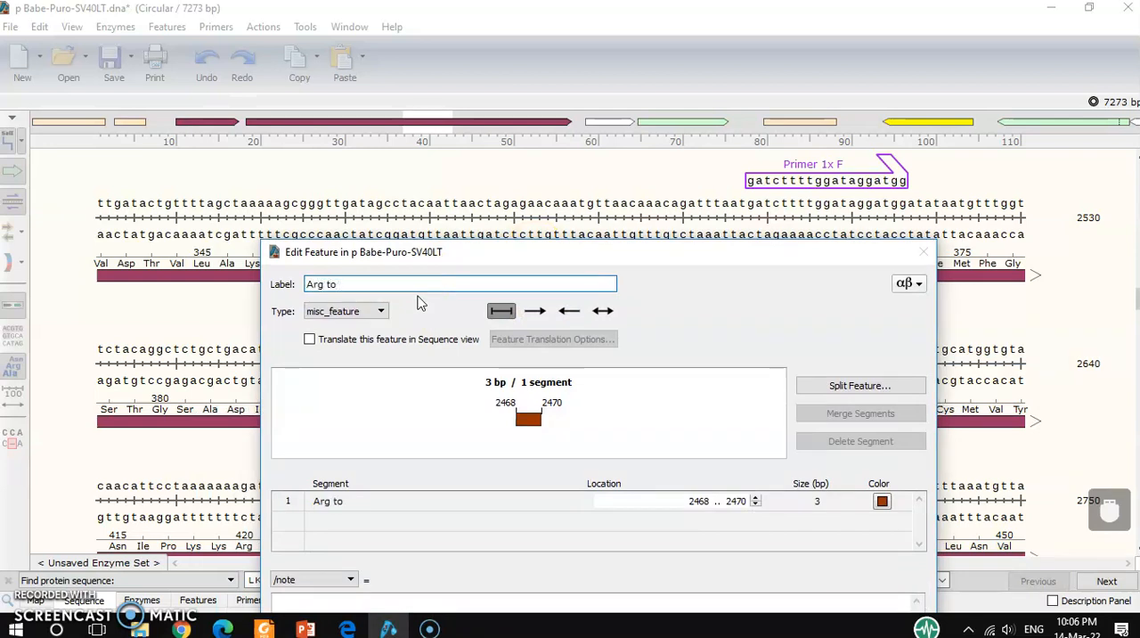
{"action": "type", "text": "Phe"}
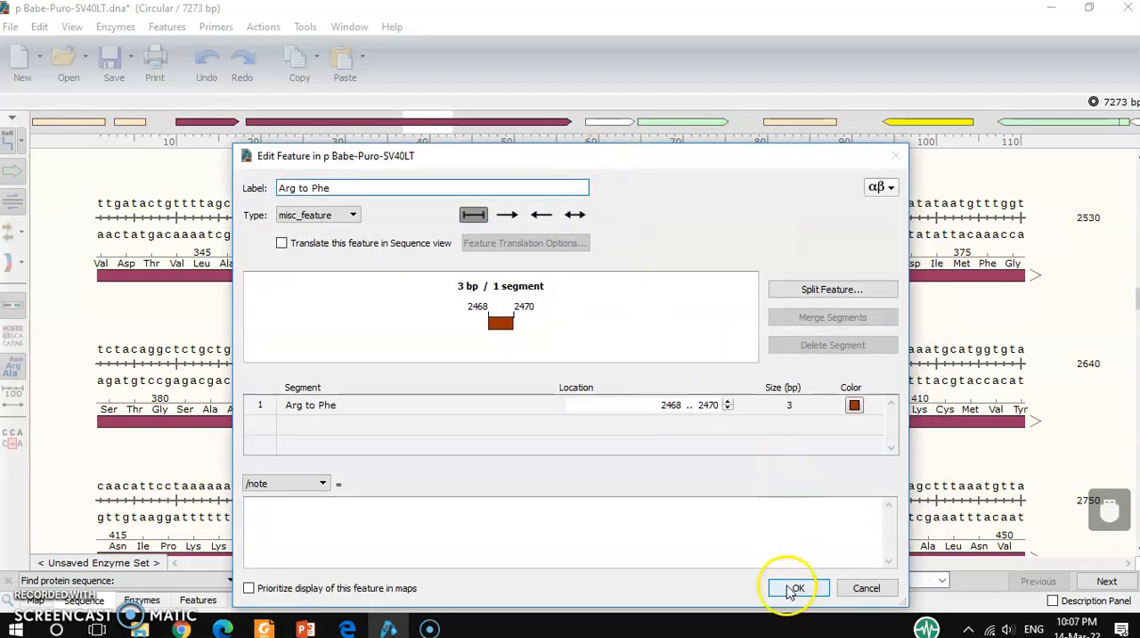
{"action": "left_click", "coordinate": [795, 587]}
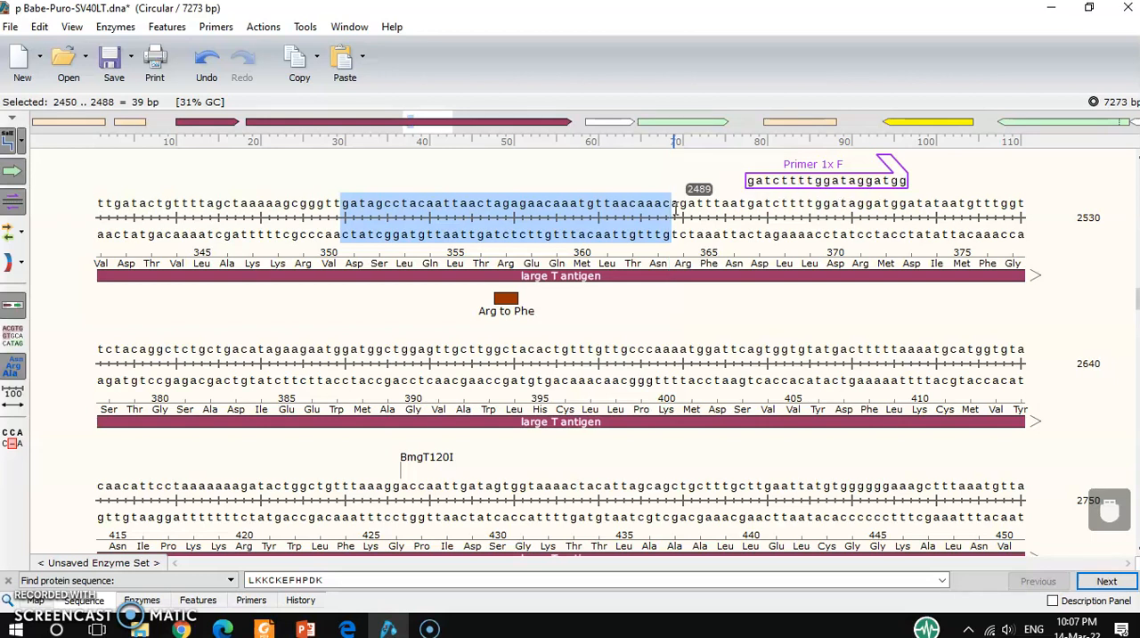
{"action": "mouse_move", "coordinate": [443, 147]}
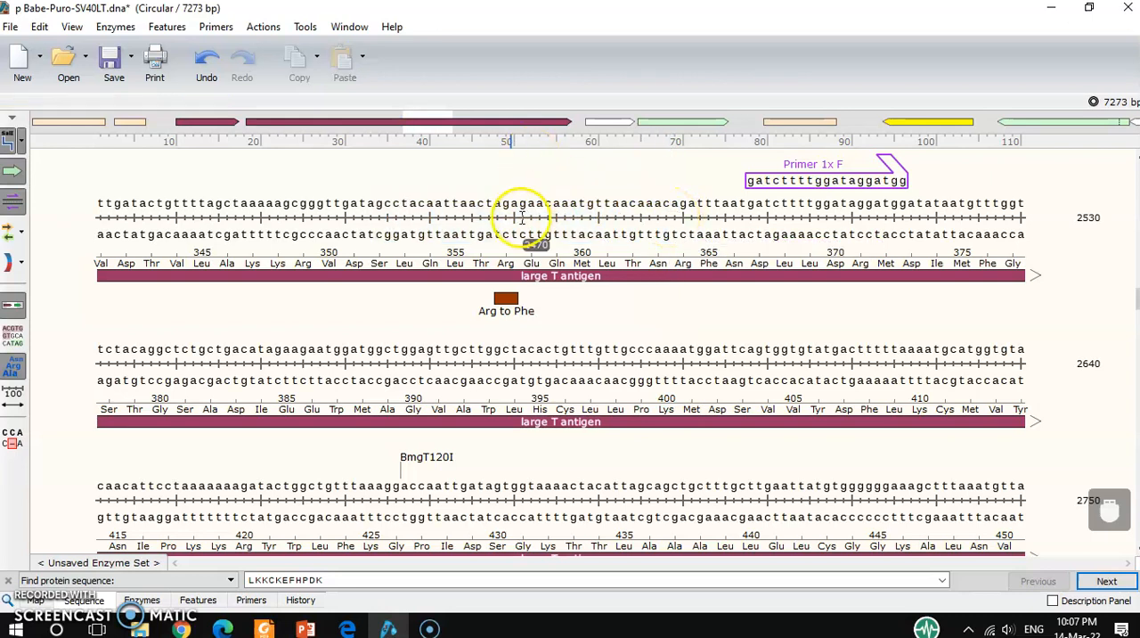
Trial 31–43 base selections around the Arg codon, checking Tm, toward bases 2443–2490
{"action": "left_click", "coordinate": [374, 203]}
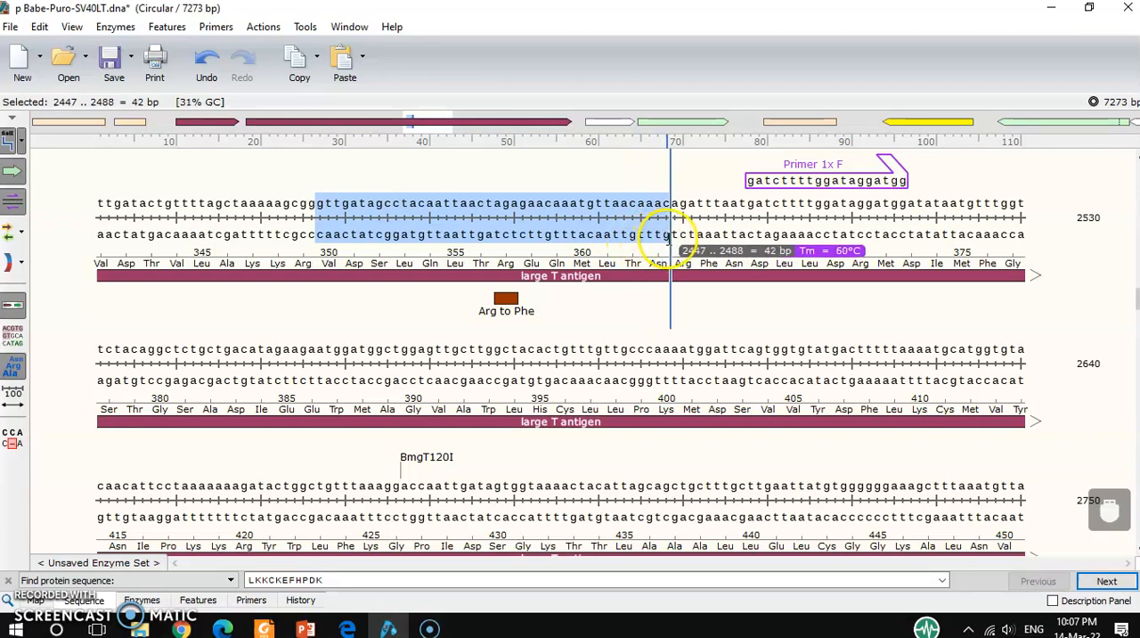
{"action": "mouse_move", "coordinate": [601, 174]}
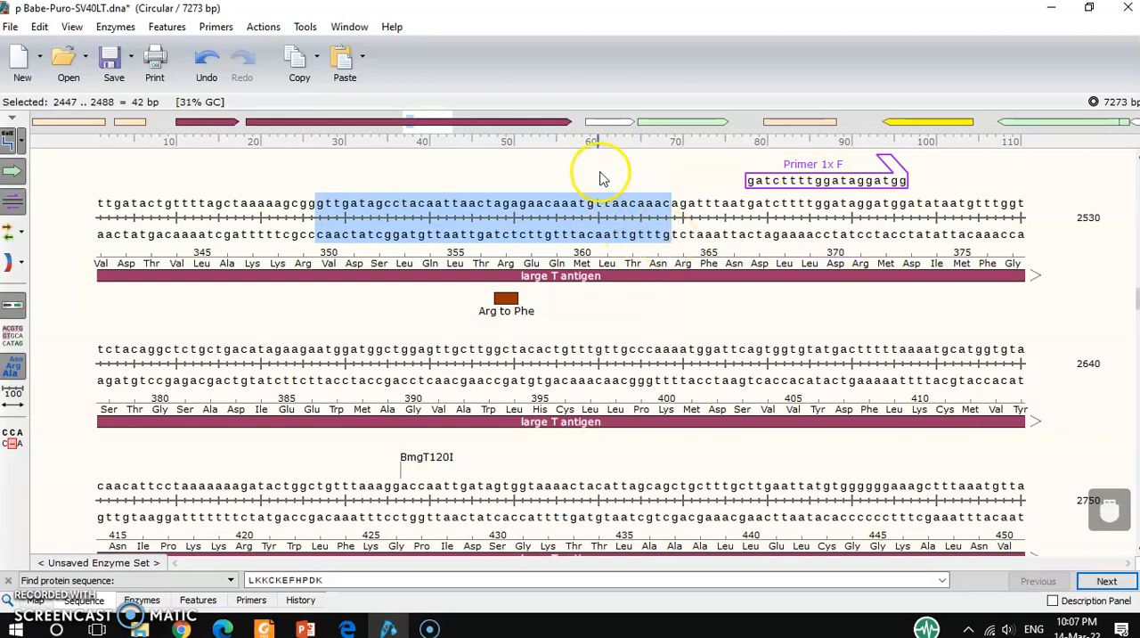
{"action": "left_click", "coordinate": [485, 218]}
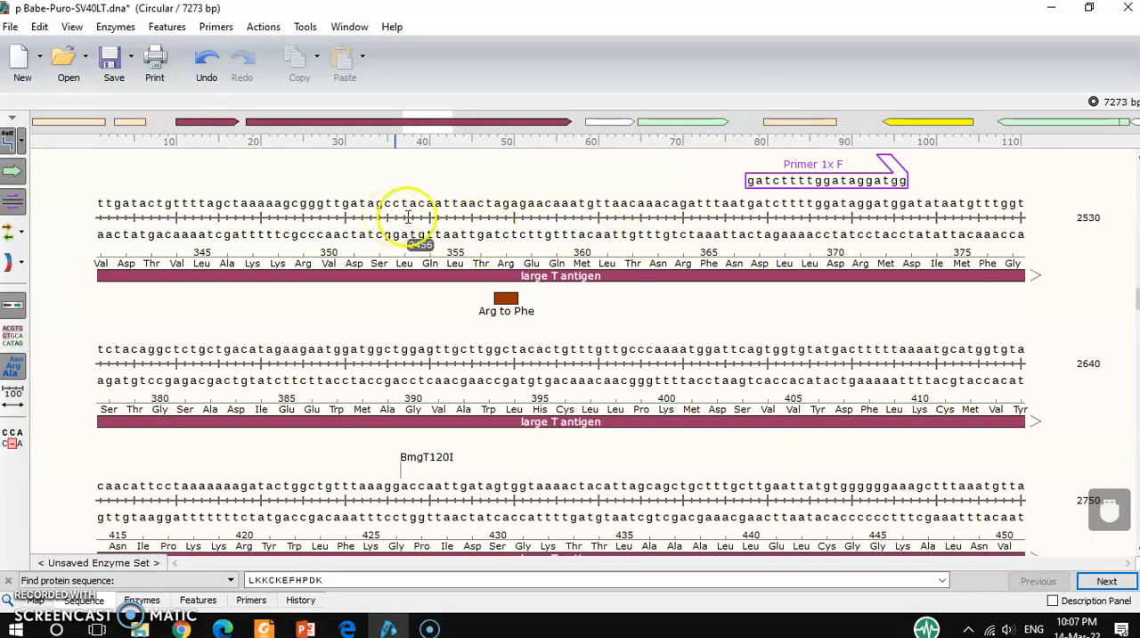
{"action": "left_click_drag", "start_coordinate": [377, 203], "coordinate": [426, 203]}
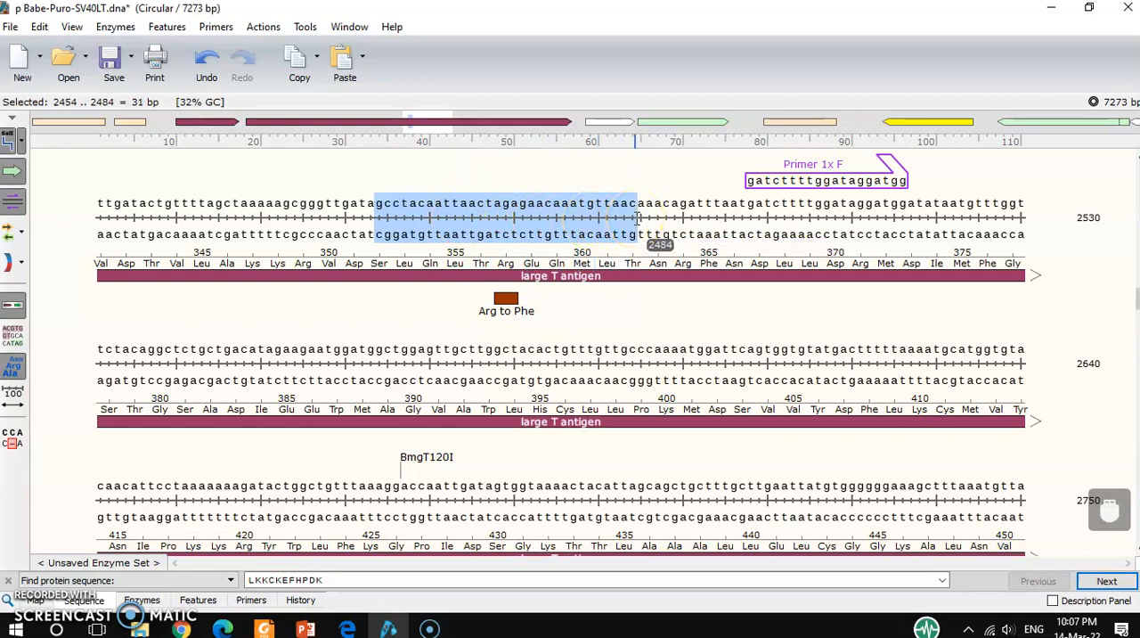
{"action": "left_click", "coordinate": [360, 218]}
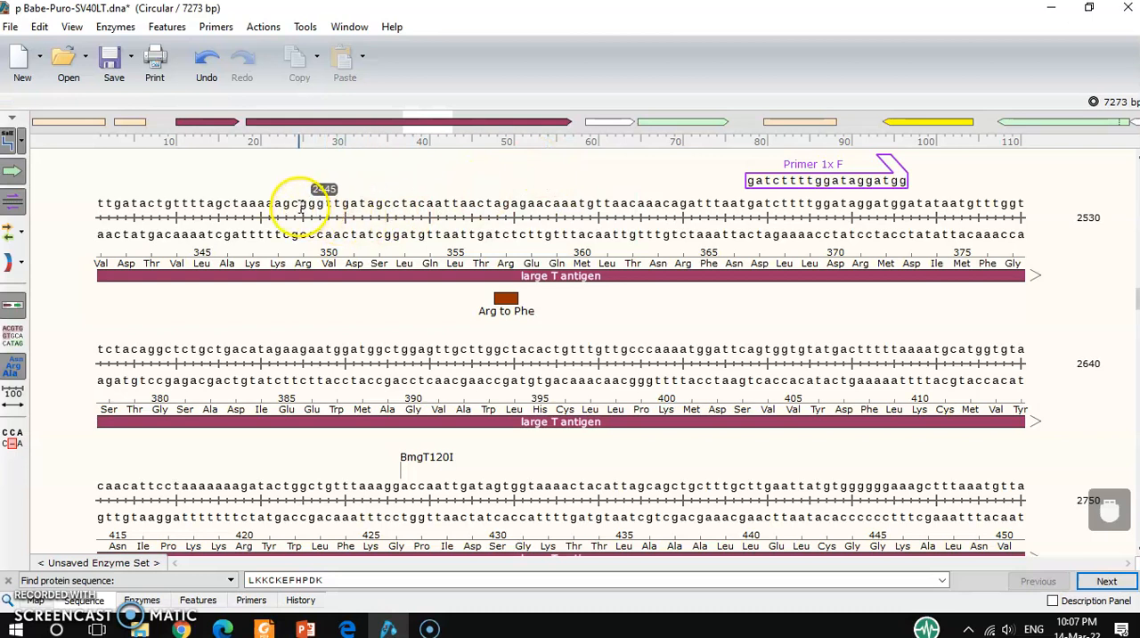
{"action": "left_click_drag", "start_coordinate": [300, 203], "coordinate": [661, 203]}
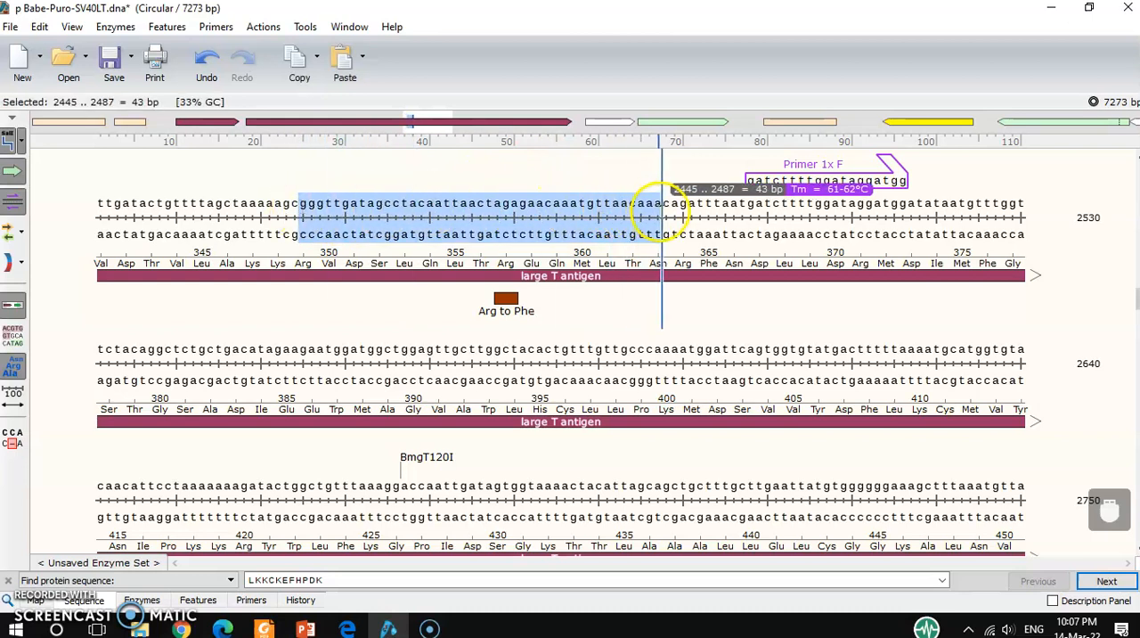
{"action": "left_click_drag", "start_coordinate": [660, 218], "coordinate": [685, 218]}
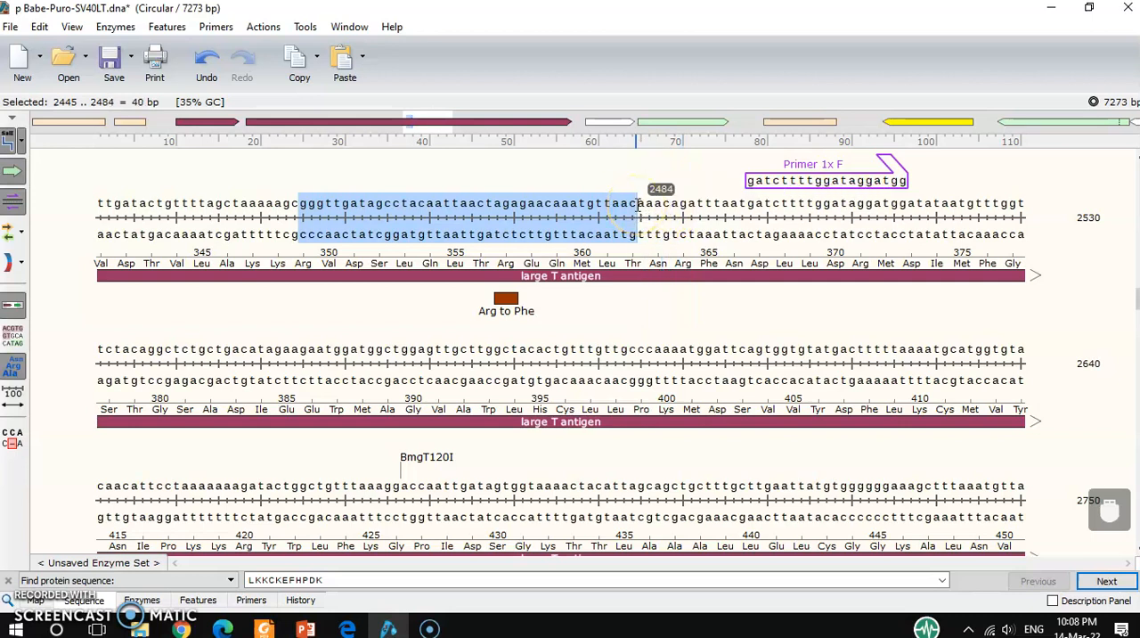
{"action": "left_click", "coordinate": [332, 222]}
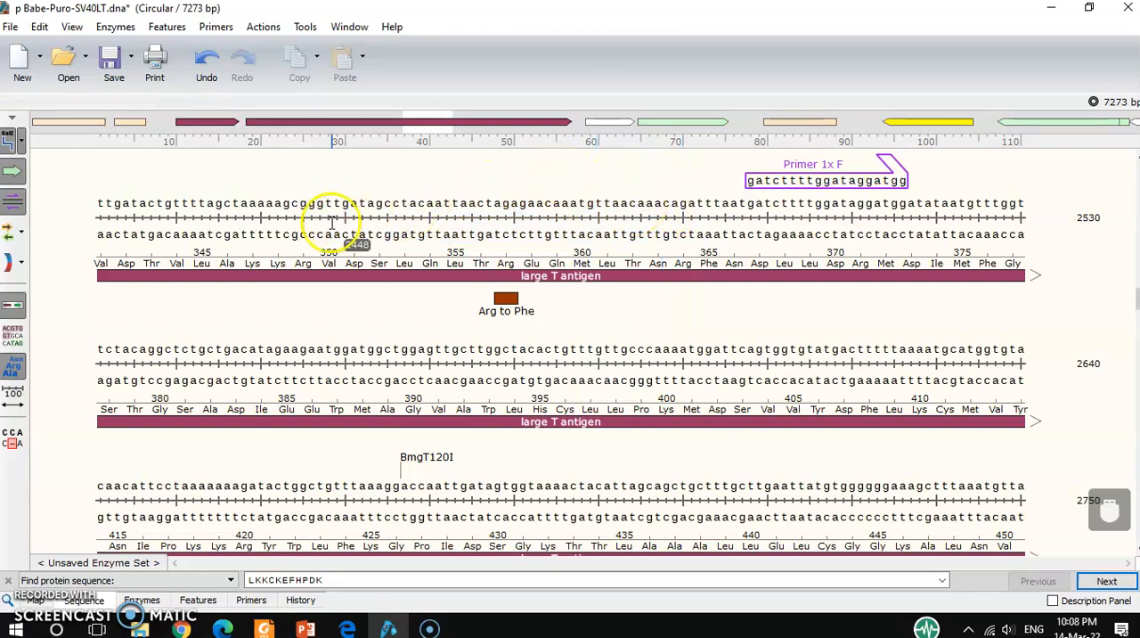
{"action": "left_click_drag", "start_coordinate": [305, 218], "coordinate": [628, 218]}
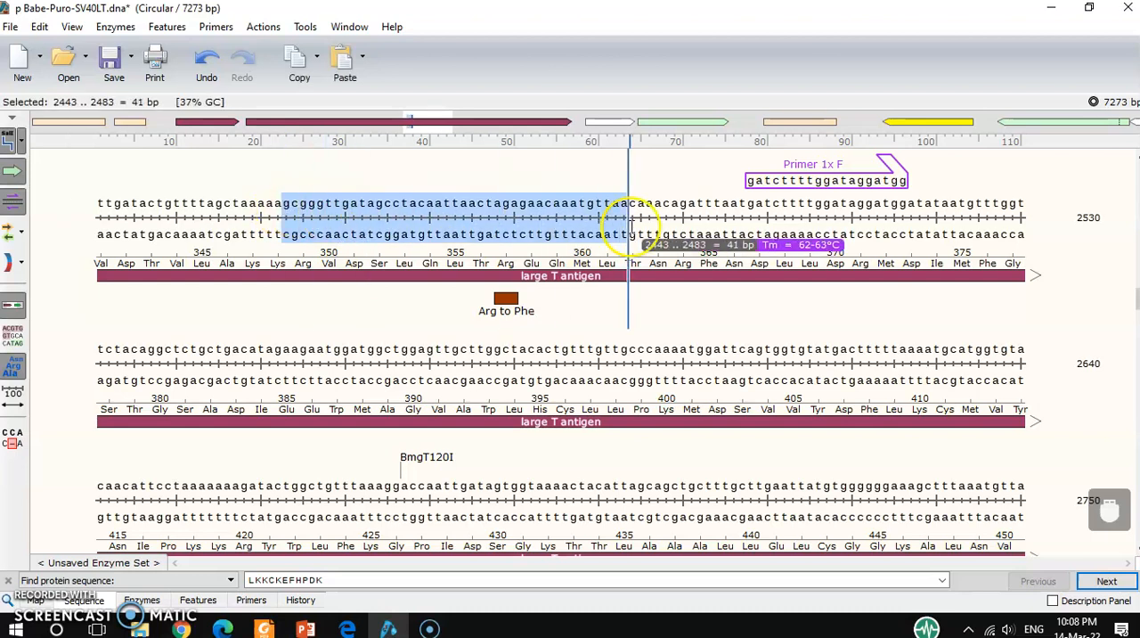
{"action": "left_click_drag", "start_coordinate": [632, 222], "coordinate": [655, 223]}
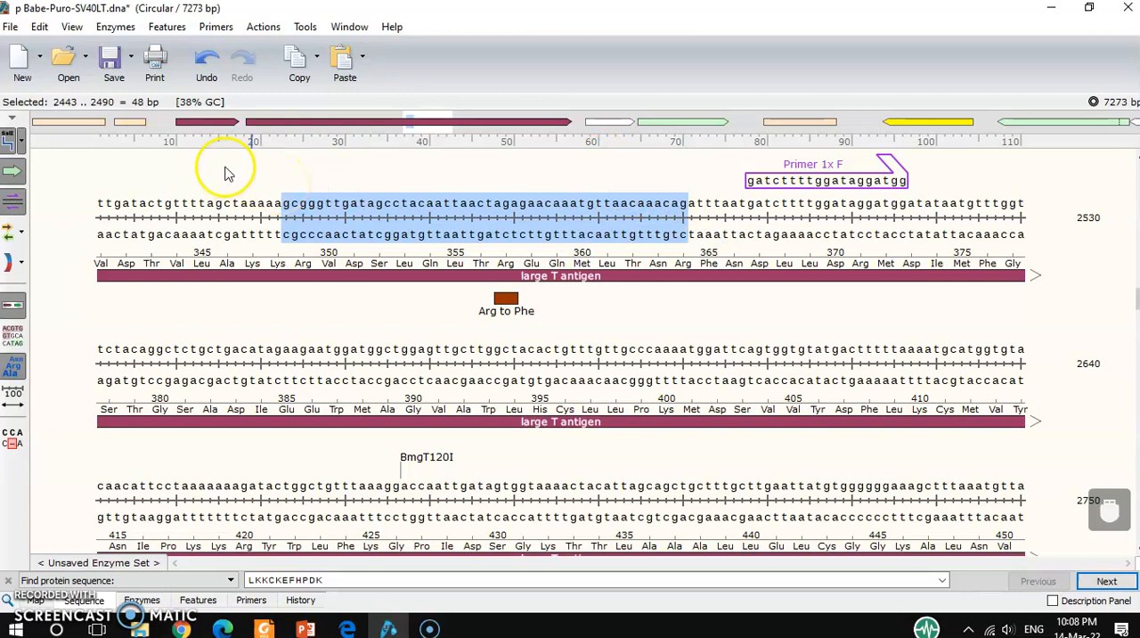
{"action": "mouse_move", "coordinate": [250, 169]}
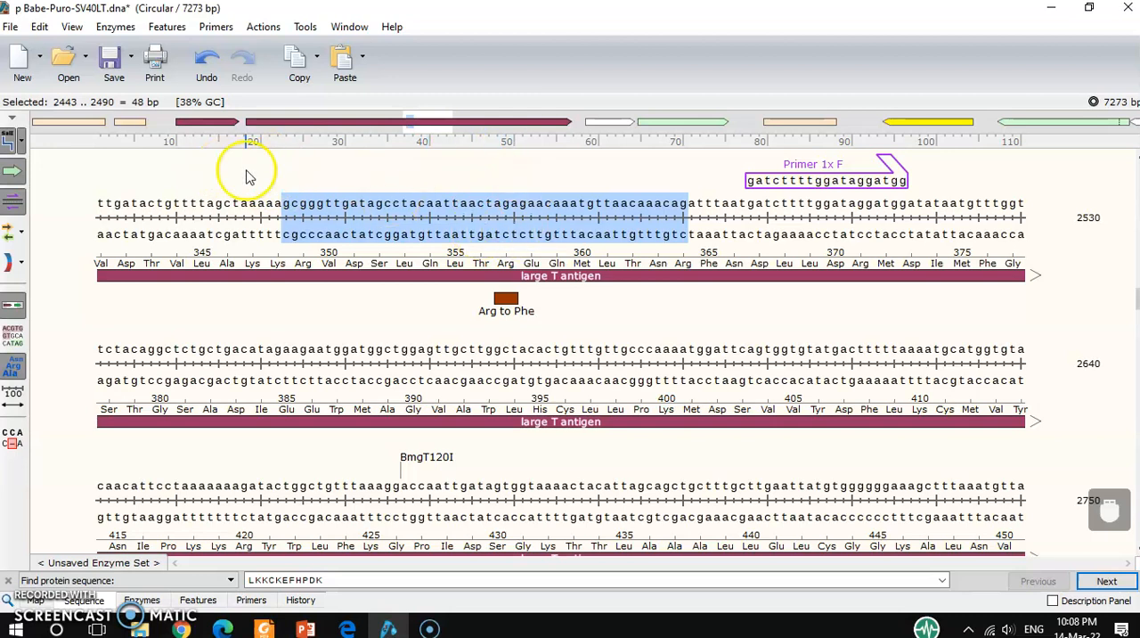
{"action": "mouse_move", "coordinate": [216, 26]}
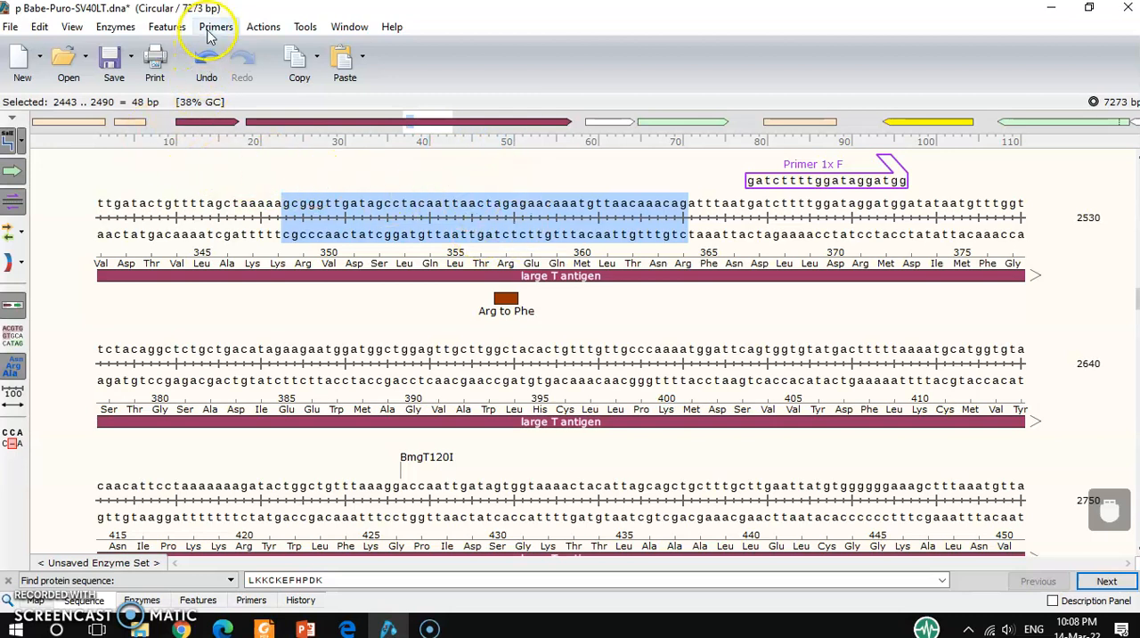
Add a top-strand 48-mer primer 'Primer 1Y F' over bases 2443–2490 to the template
{"action": "left_click", "coordinate": [216, 26]}
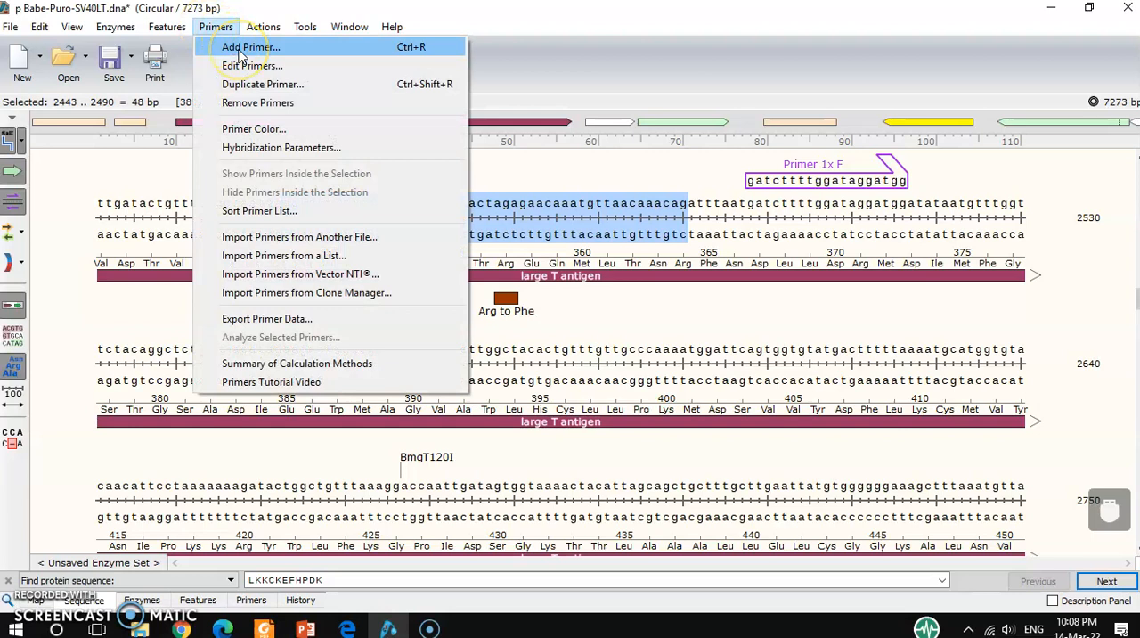
{"action": "left_click", "coordinate": [250, 46]}
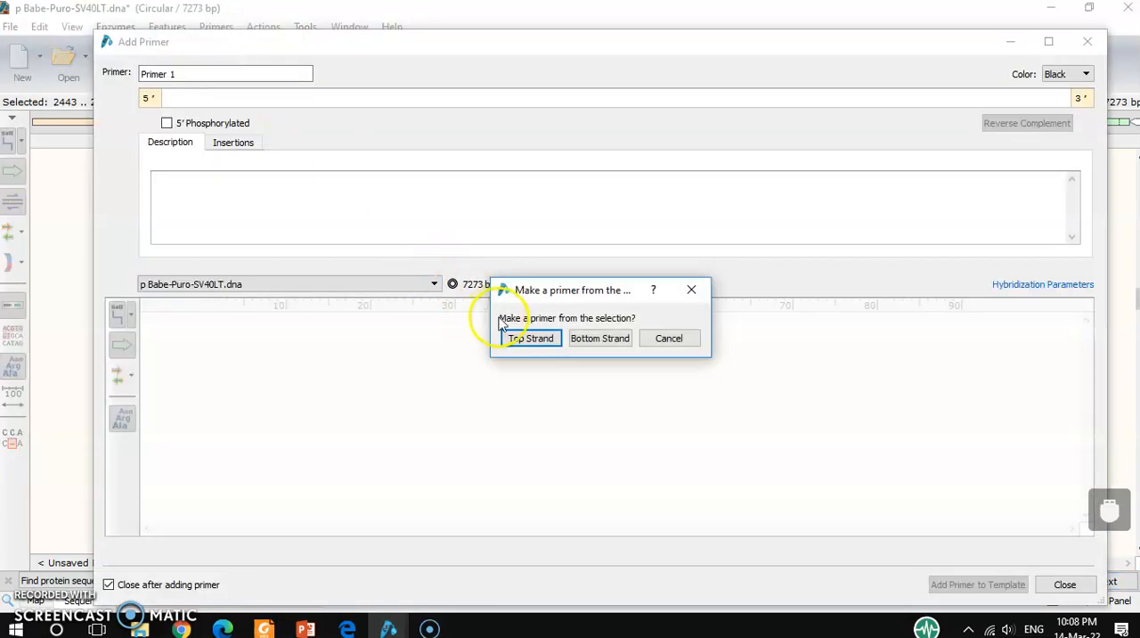
{"action": "left_click", "coordinate": [531, 338]}
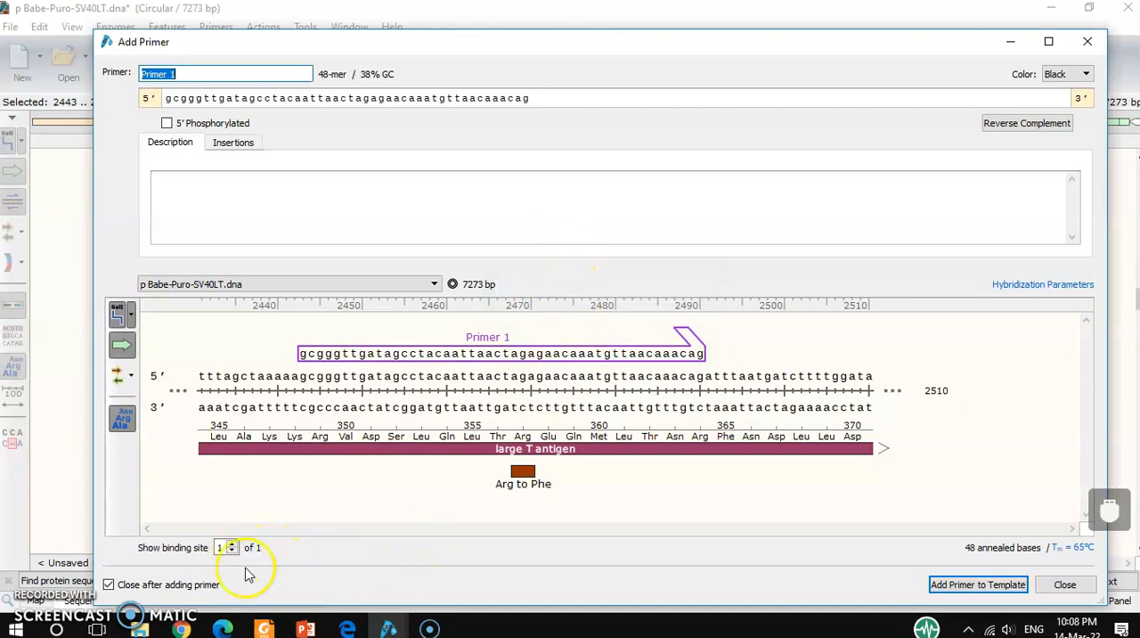
{"action": "mouse_move", "coordinate": [708, 585]}
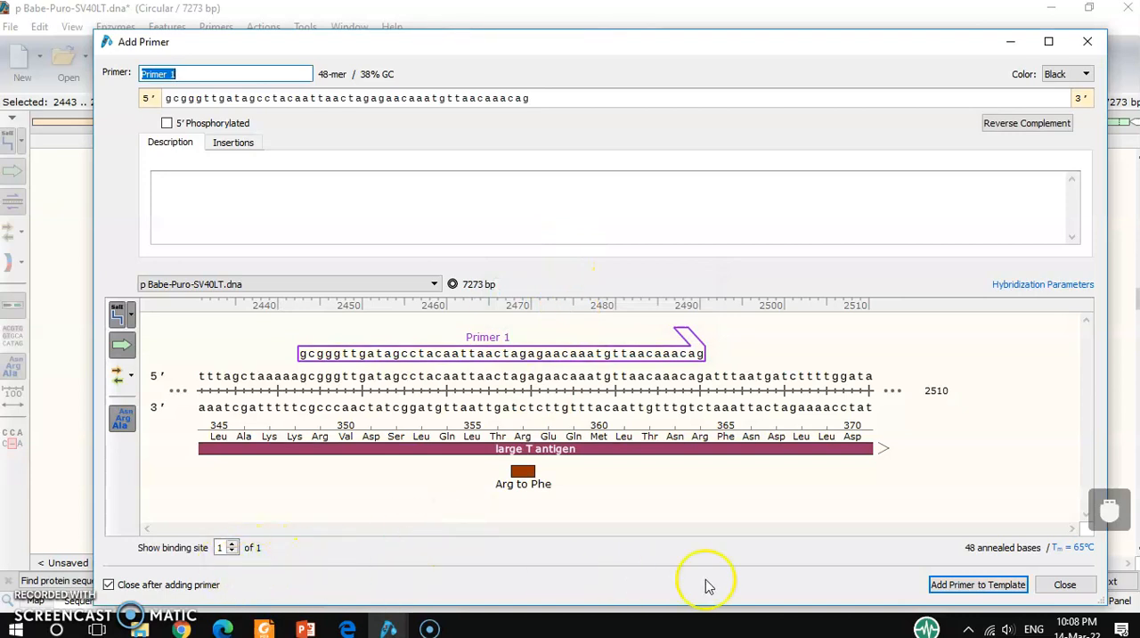
{"action": "mouse_move", "coordinate": [1087, 570]}
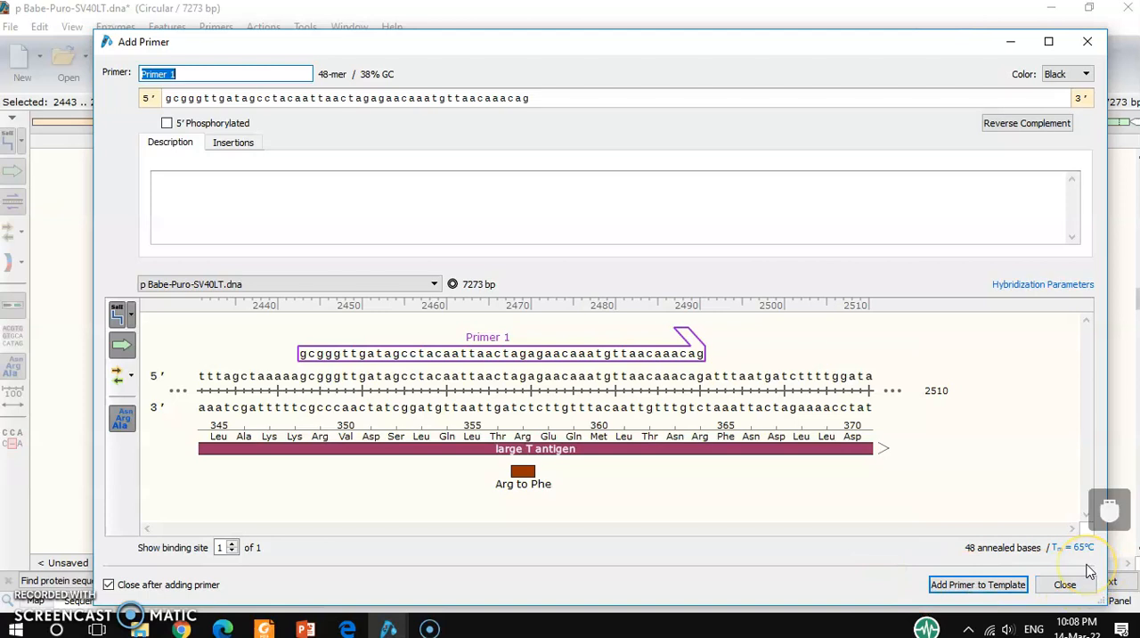
{"action": "mouse_move", "coordinate": [690, 294]}
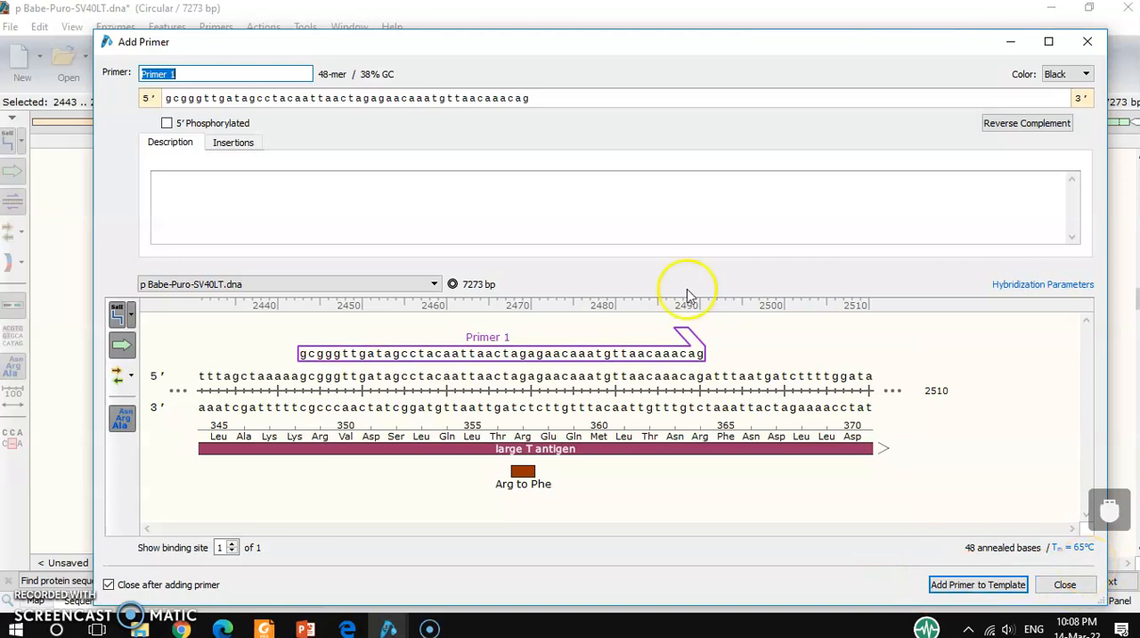
{"action": "left_click", "coordinate": [226, 74]}
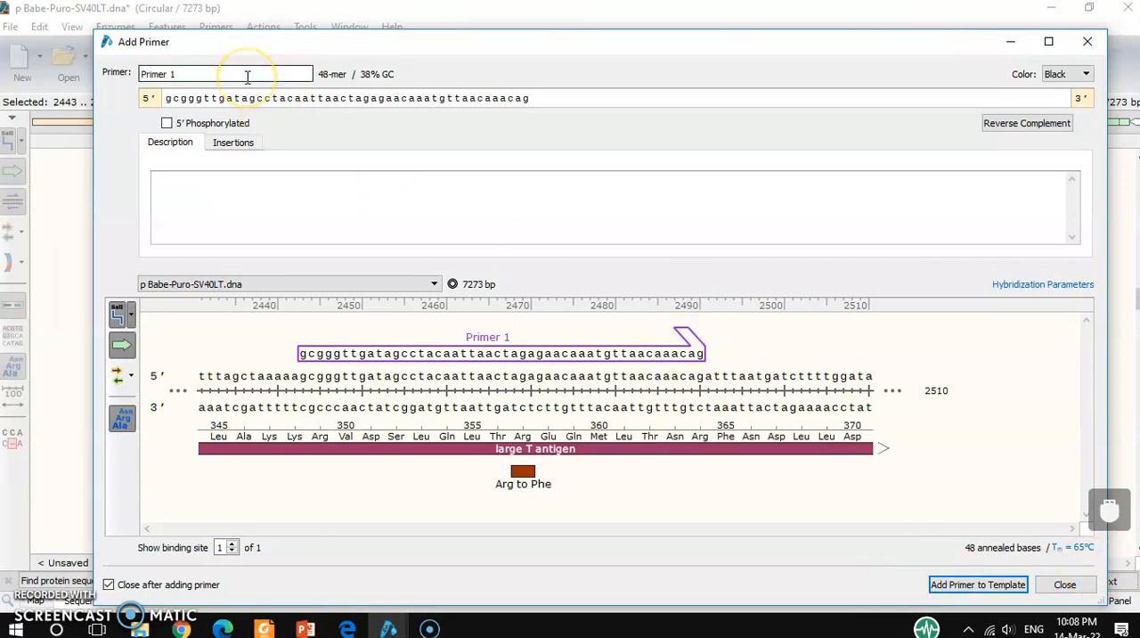
{"action": "key", "text": "Backspace"}
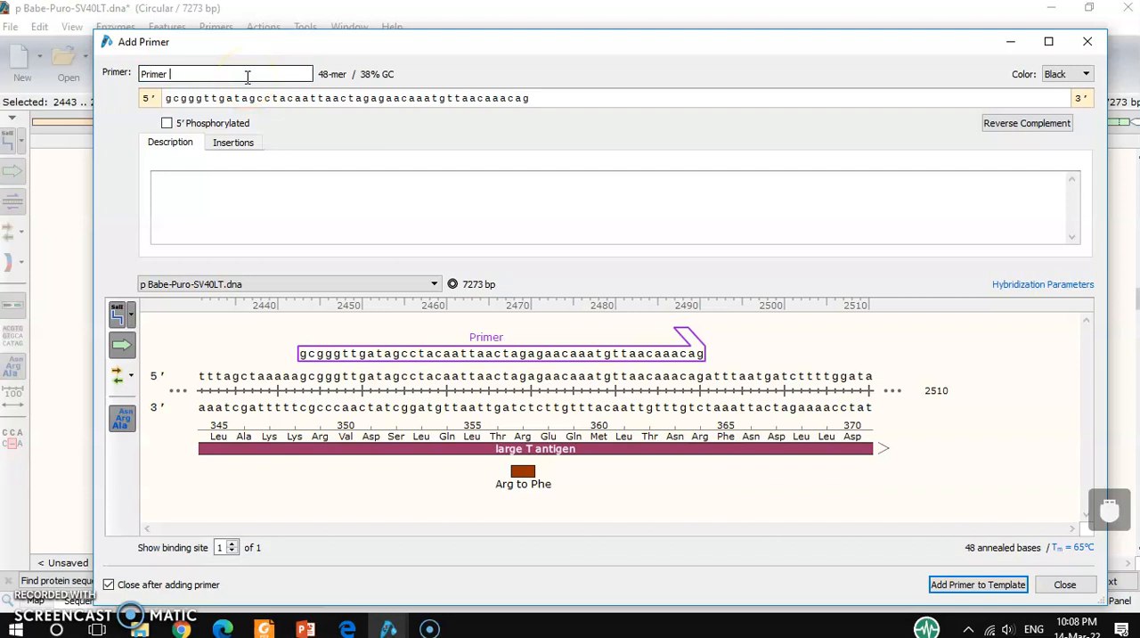
{"action": "type", "text": "1"}
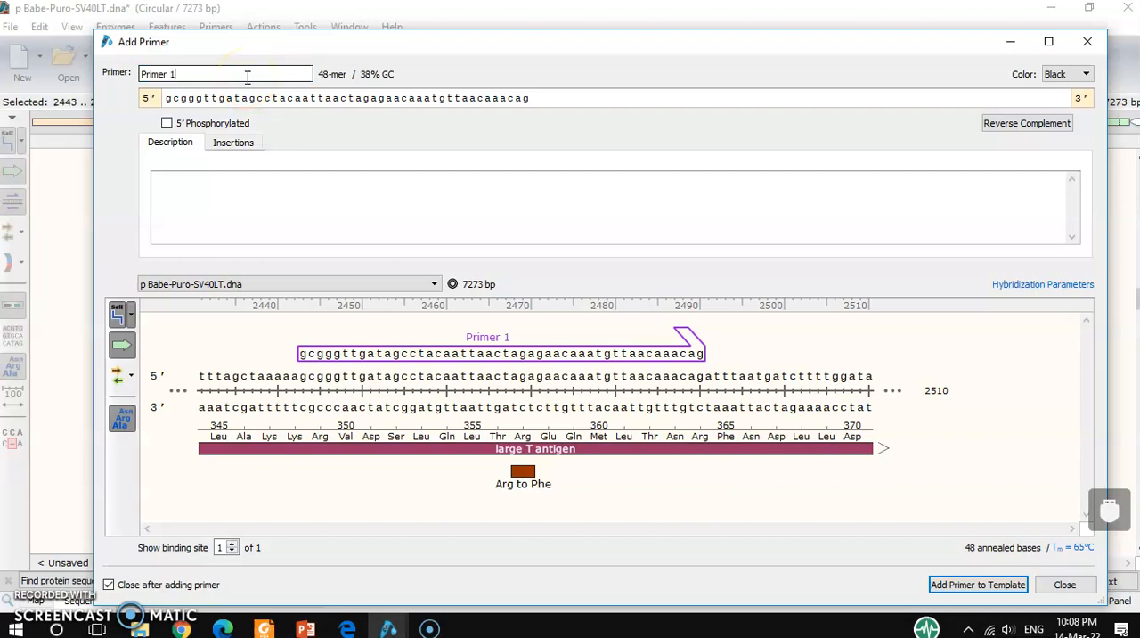
{"action": "type", "text": "Y"}
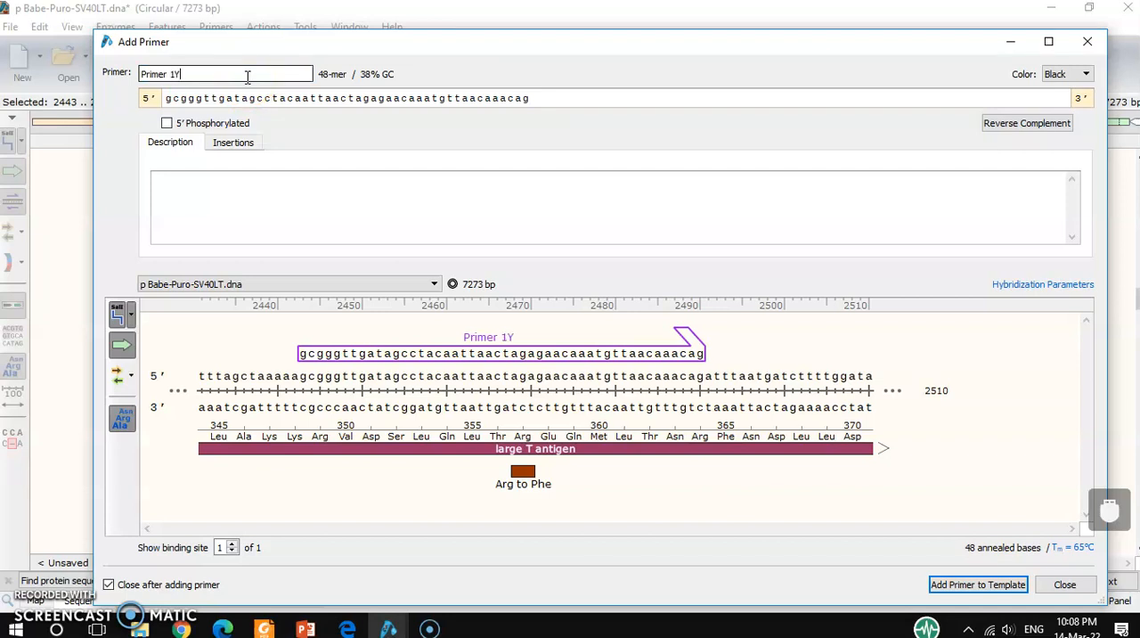
{"action": "type", "text": "F"}
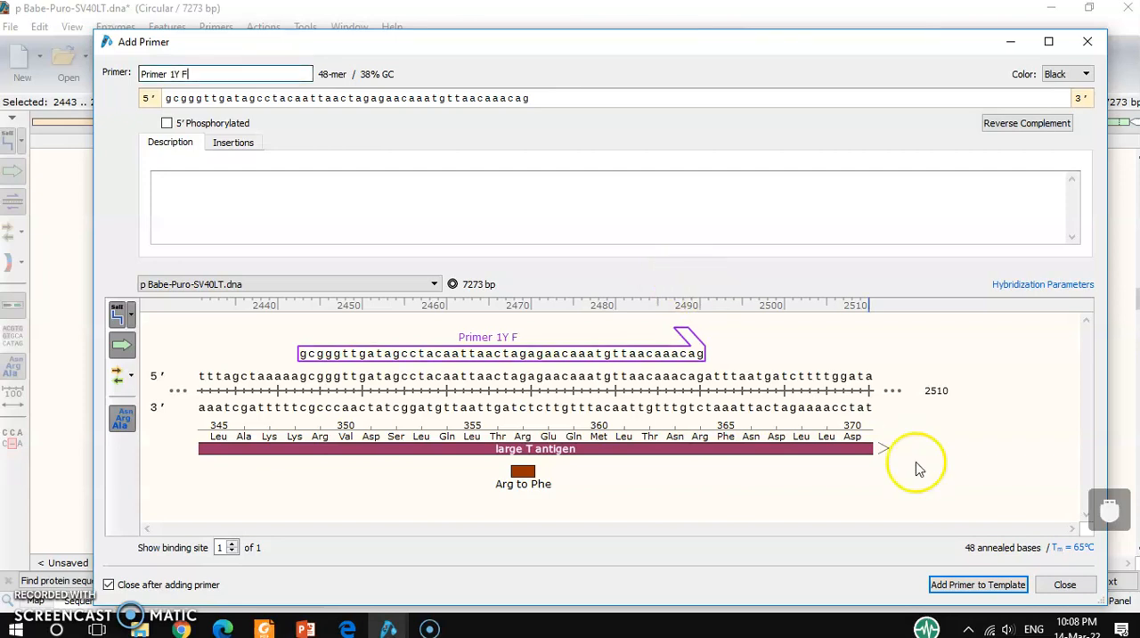
{"action": "mouse_move", "coordinate": [978, 584]}
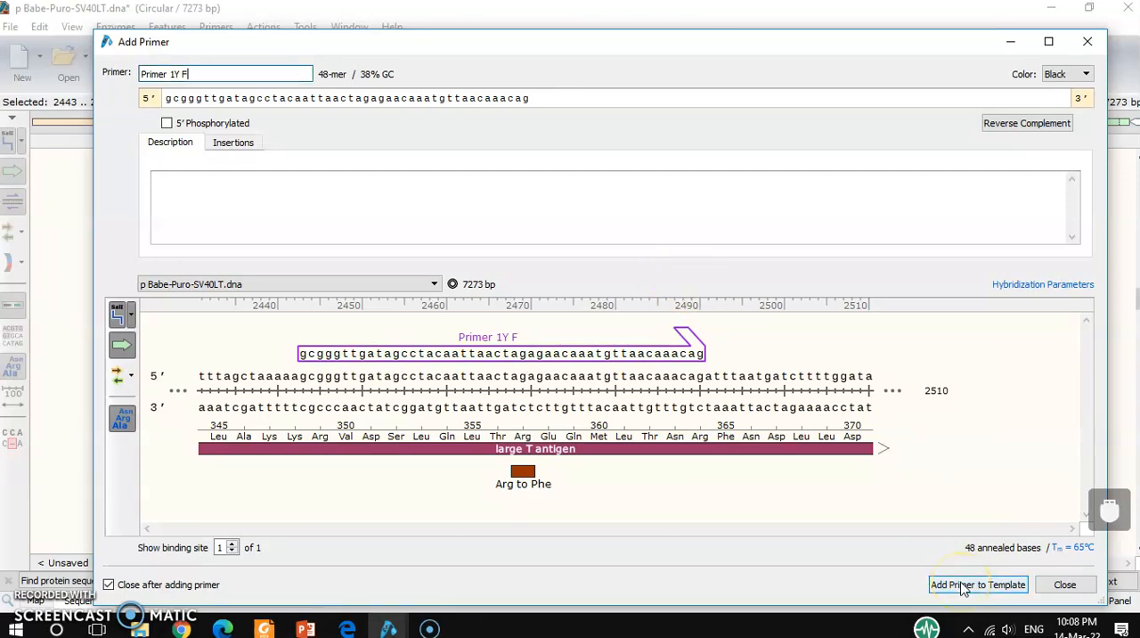
{"action": "left_click", "coordinate": [978, 585]}
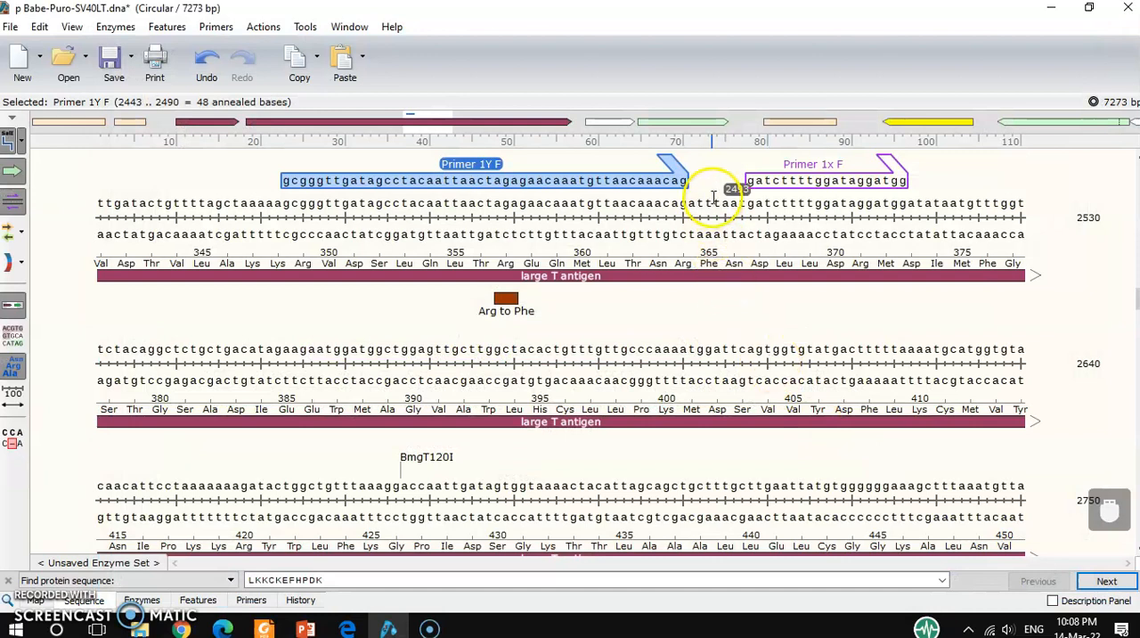
Add a bottom-strand primer 'Primer 1Y R' over bases 2443–2490 to the template
{"action": "left_click", "coordinate": [691, 203]}
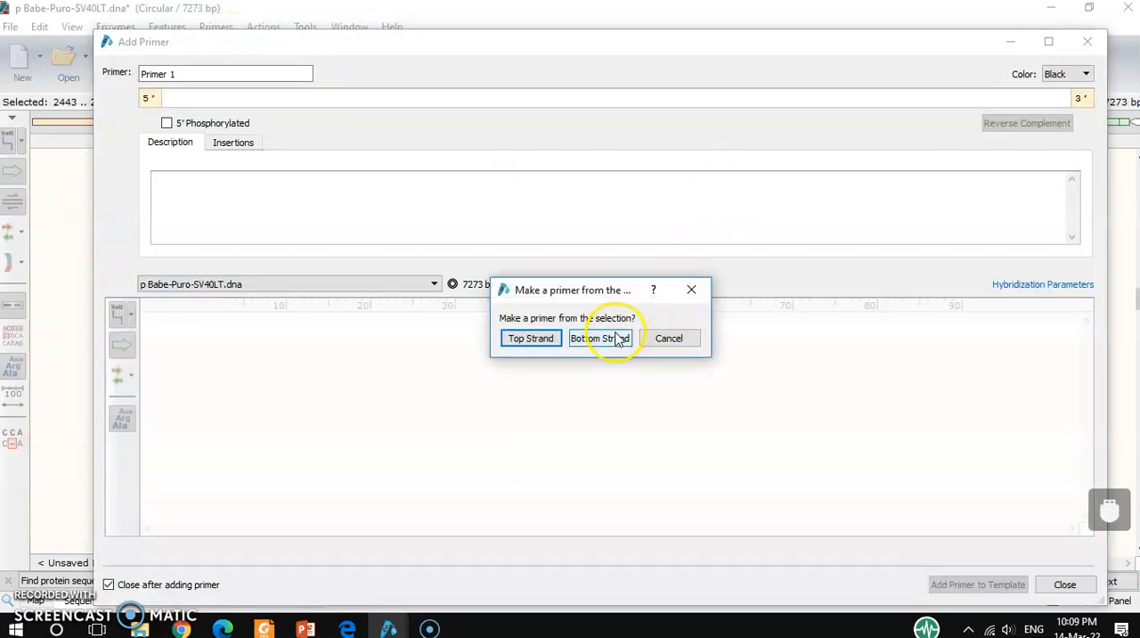
{"action": "left_click", "coordinate": [599, 338]}
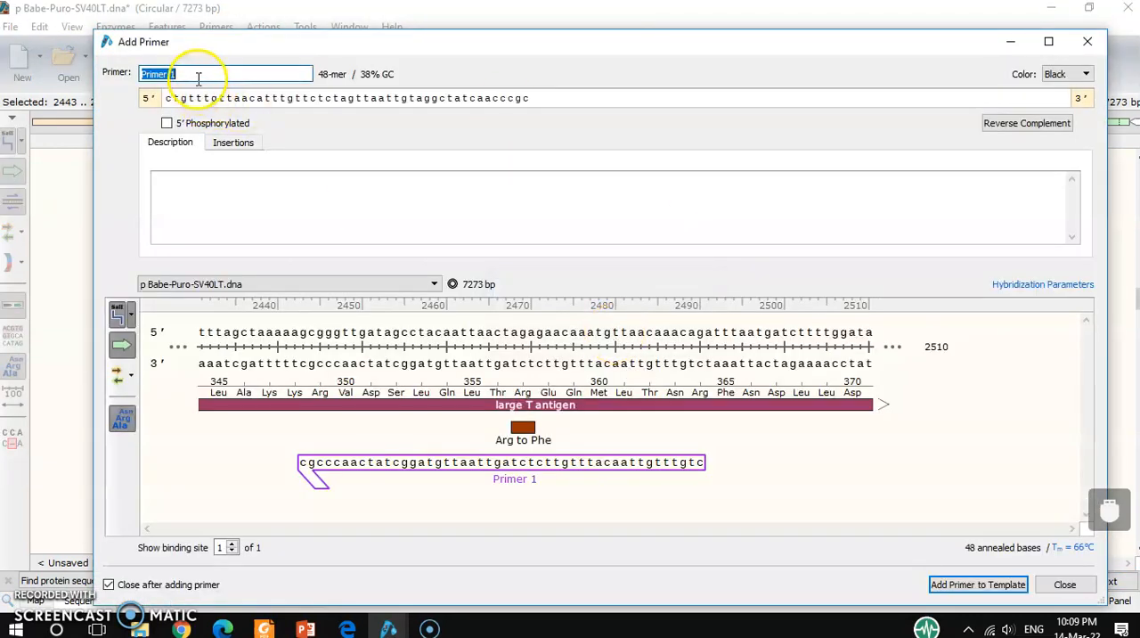
{"action": "left_click", "coordinate": [198, 74]}
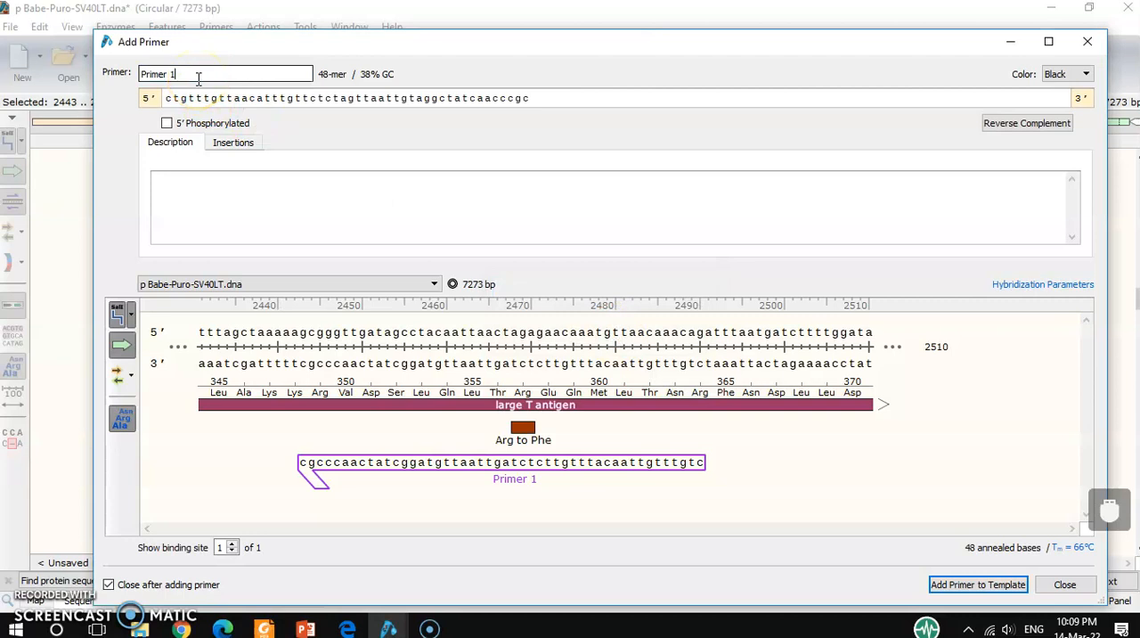
{"action": "type", "text": "Y R"}
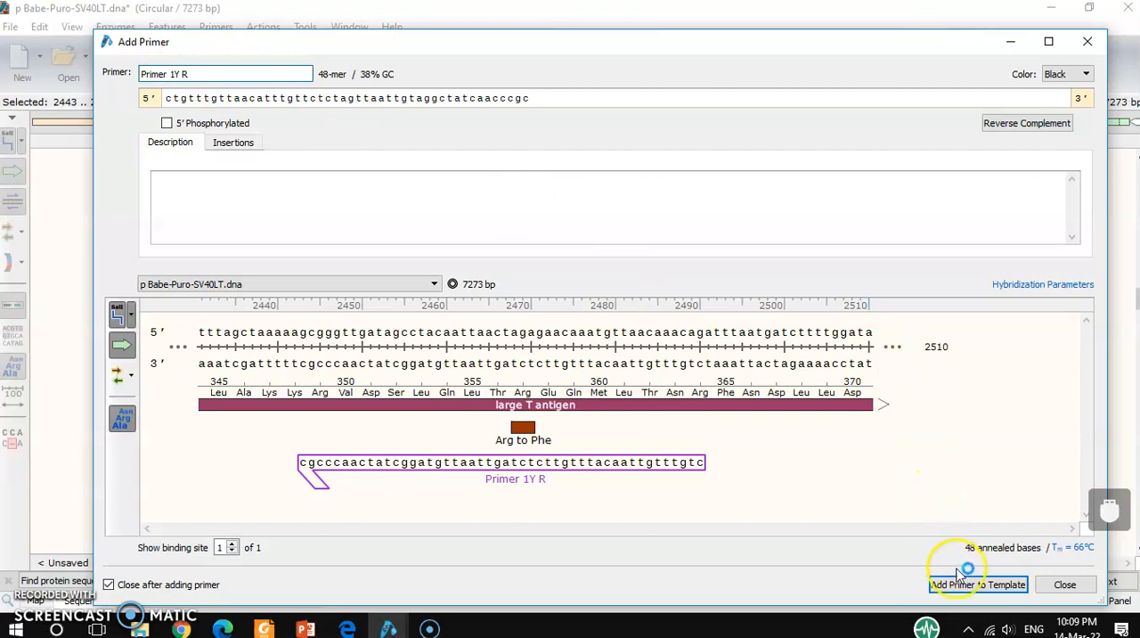
{"action": "left_click", "coordinate": [977, 585]}
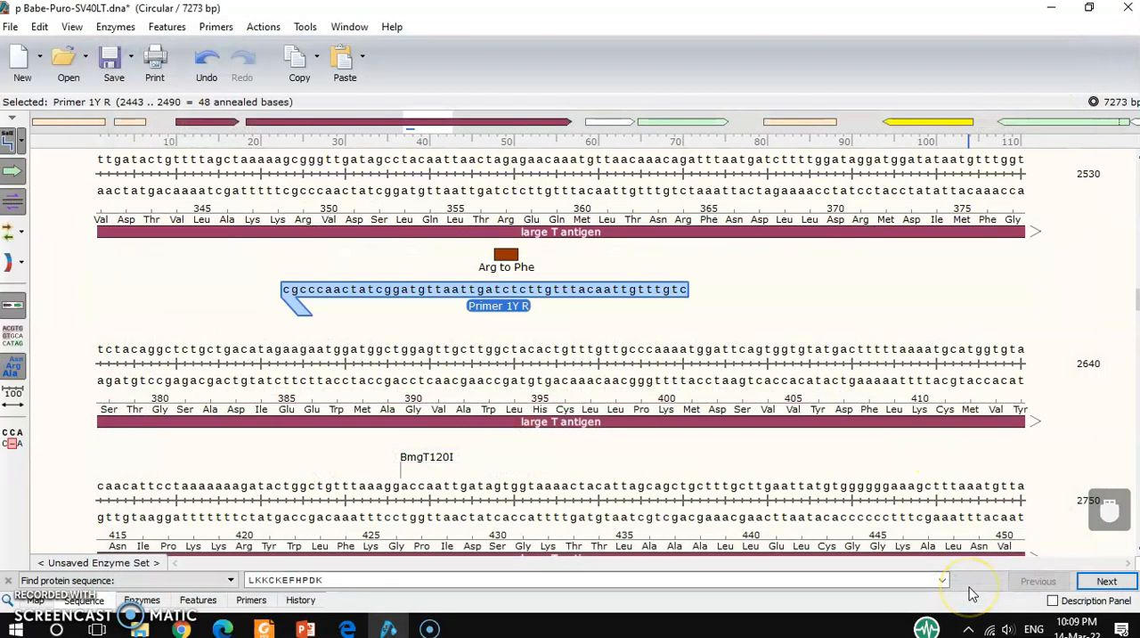
{"action": "scroll", "scroll_direction": "up", "scroll_amount": 3}
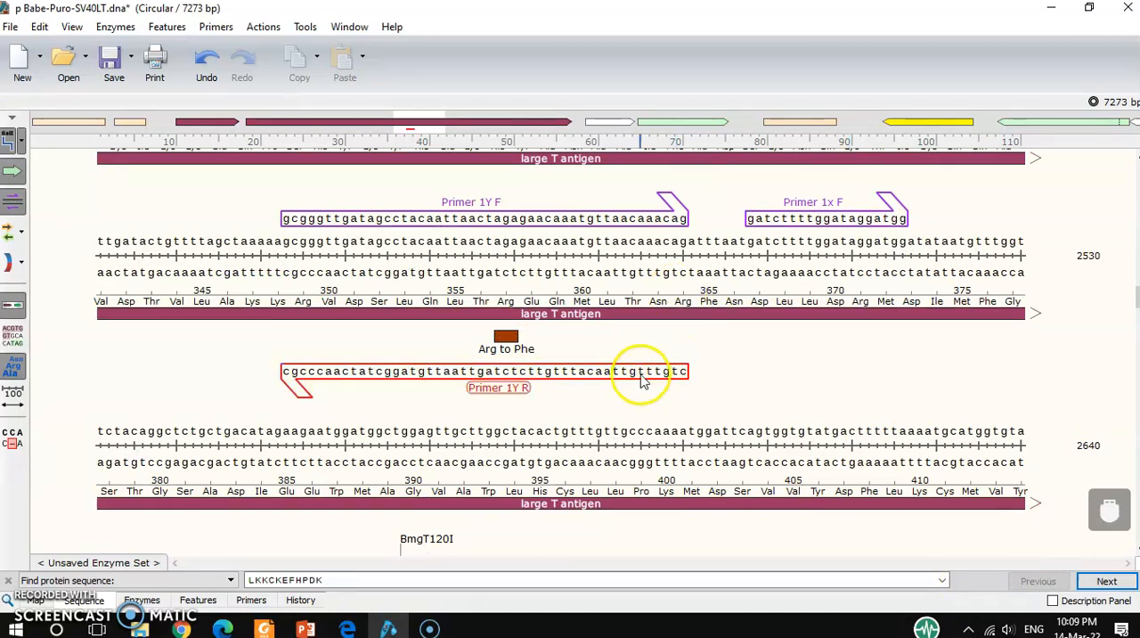
{"action": "mouse_move", "coordinate": [641, 371]}
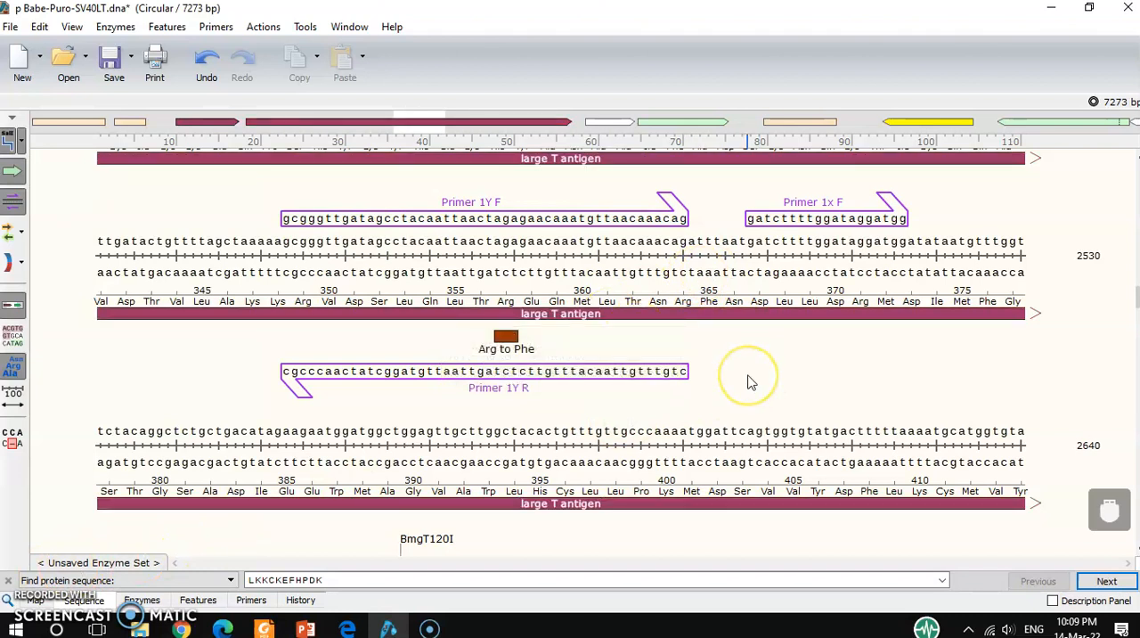
{"action": "scroll", "scroll_direction": "down", "scroll_amount": 3}
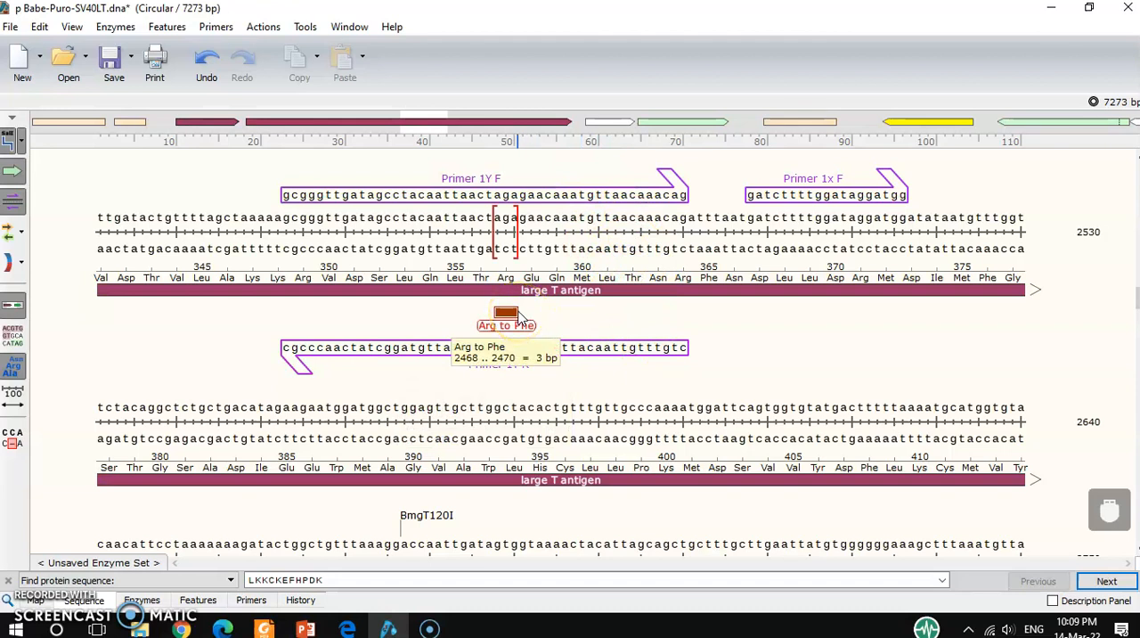
{"action": "mouse_move", "coordinate": [623, 307]}
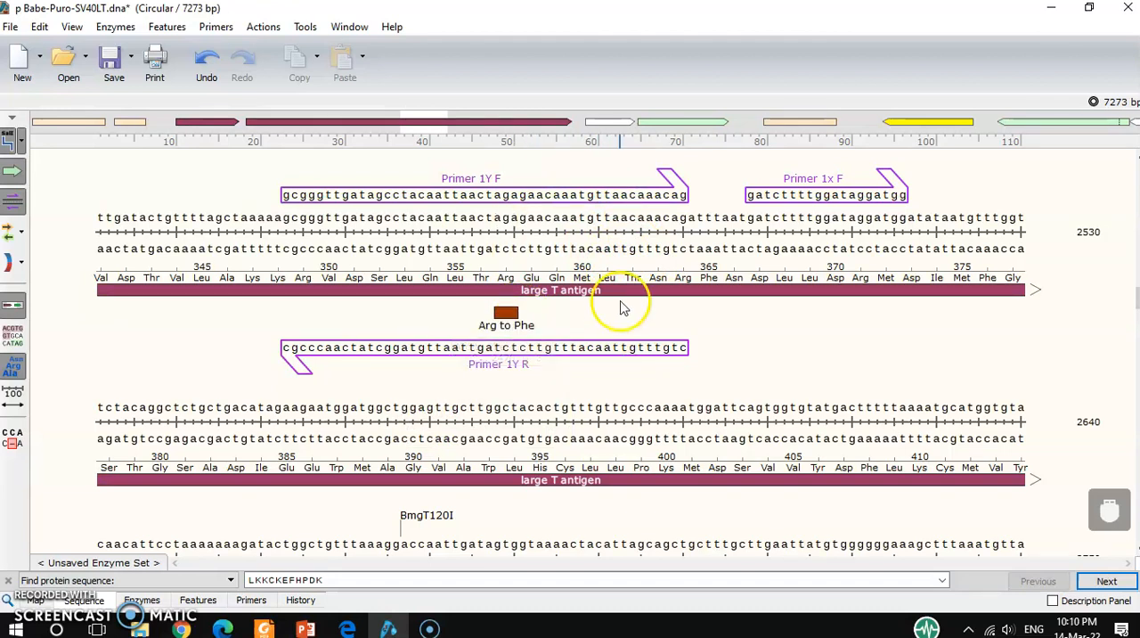
{"action": "mouse_move", "coordinate": [620, 319]}
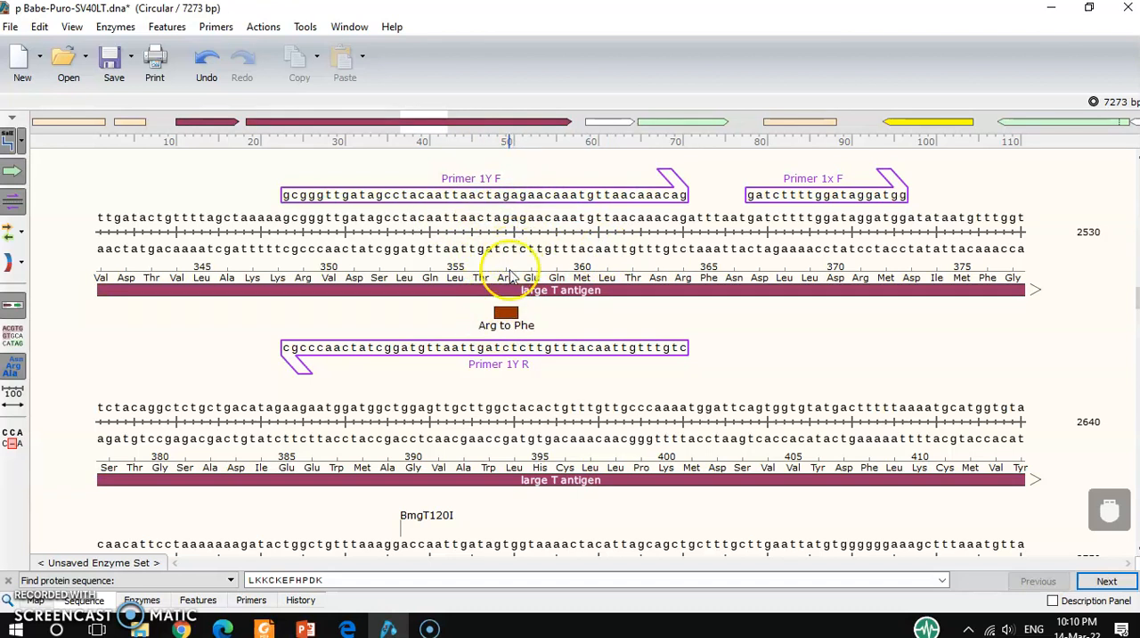
{"action": "mouse_move", "coordinate": [506, 277]}
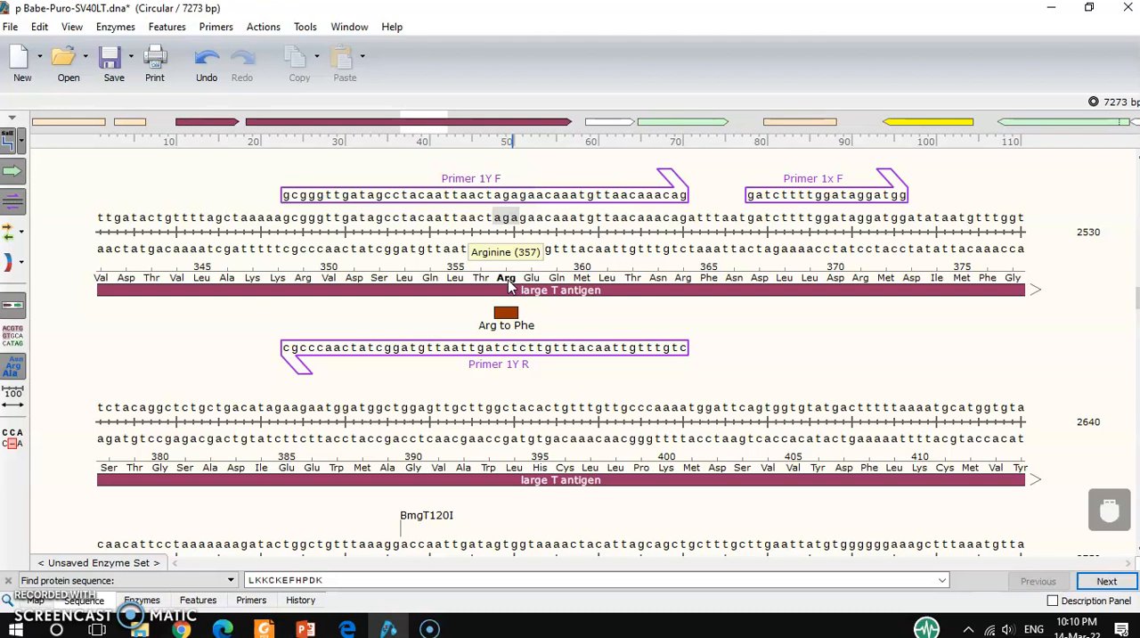
{"action": "mouse_move", "coordinate": [571, 321]}
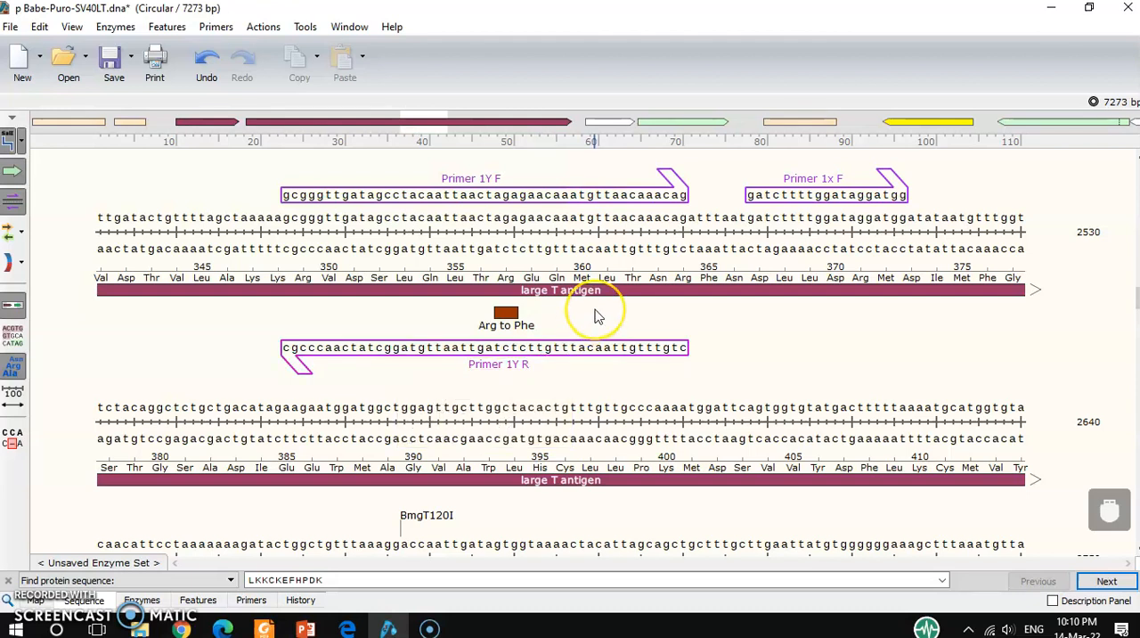
{"action": "mouse_move", "coordinate": [597, 316]}
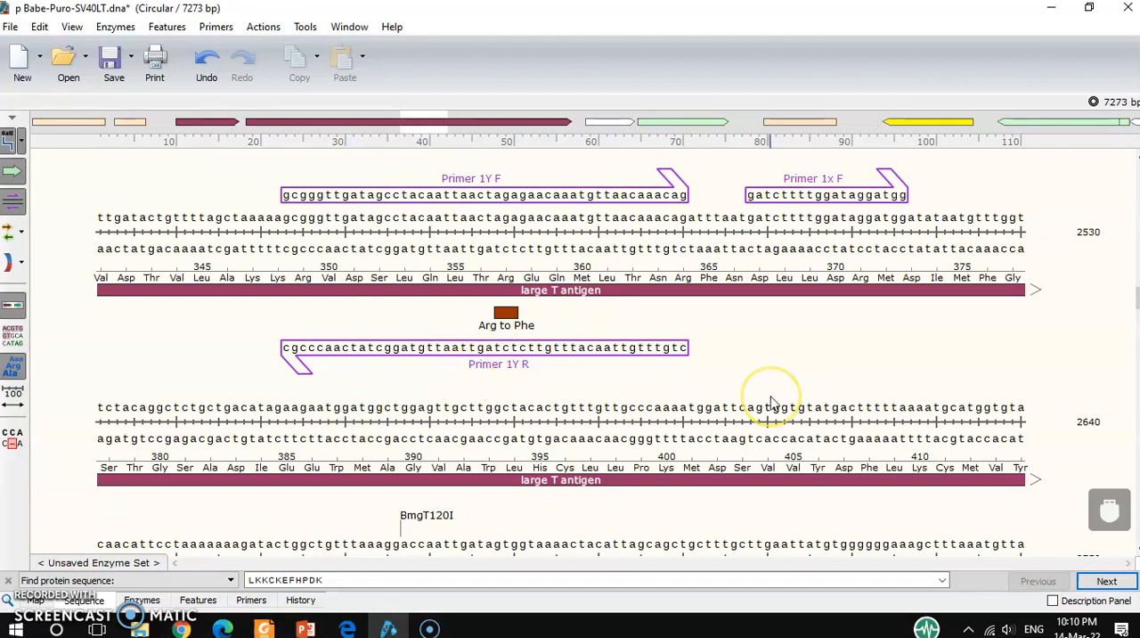
{"action": "mouse_move", "coordinate": [770, 401]}
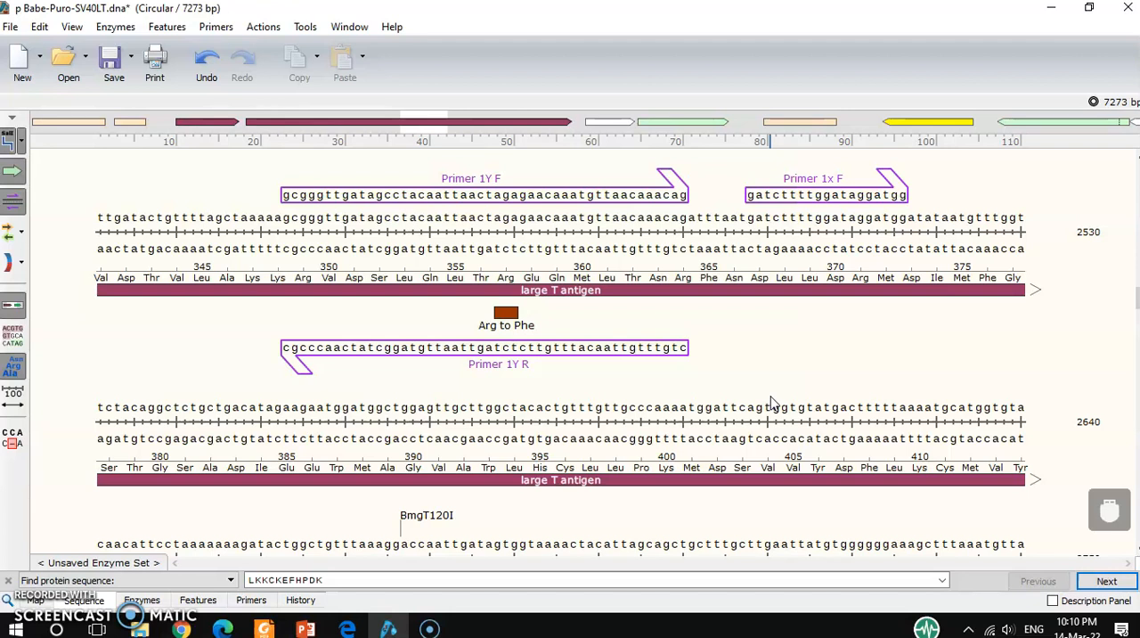